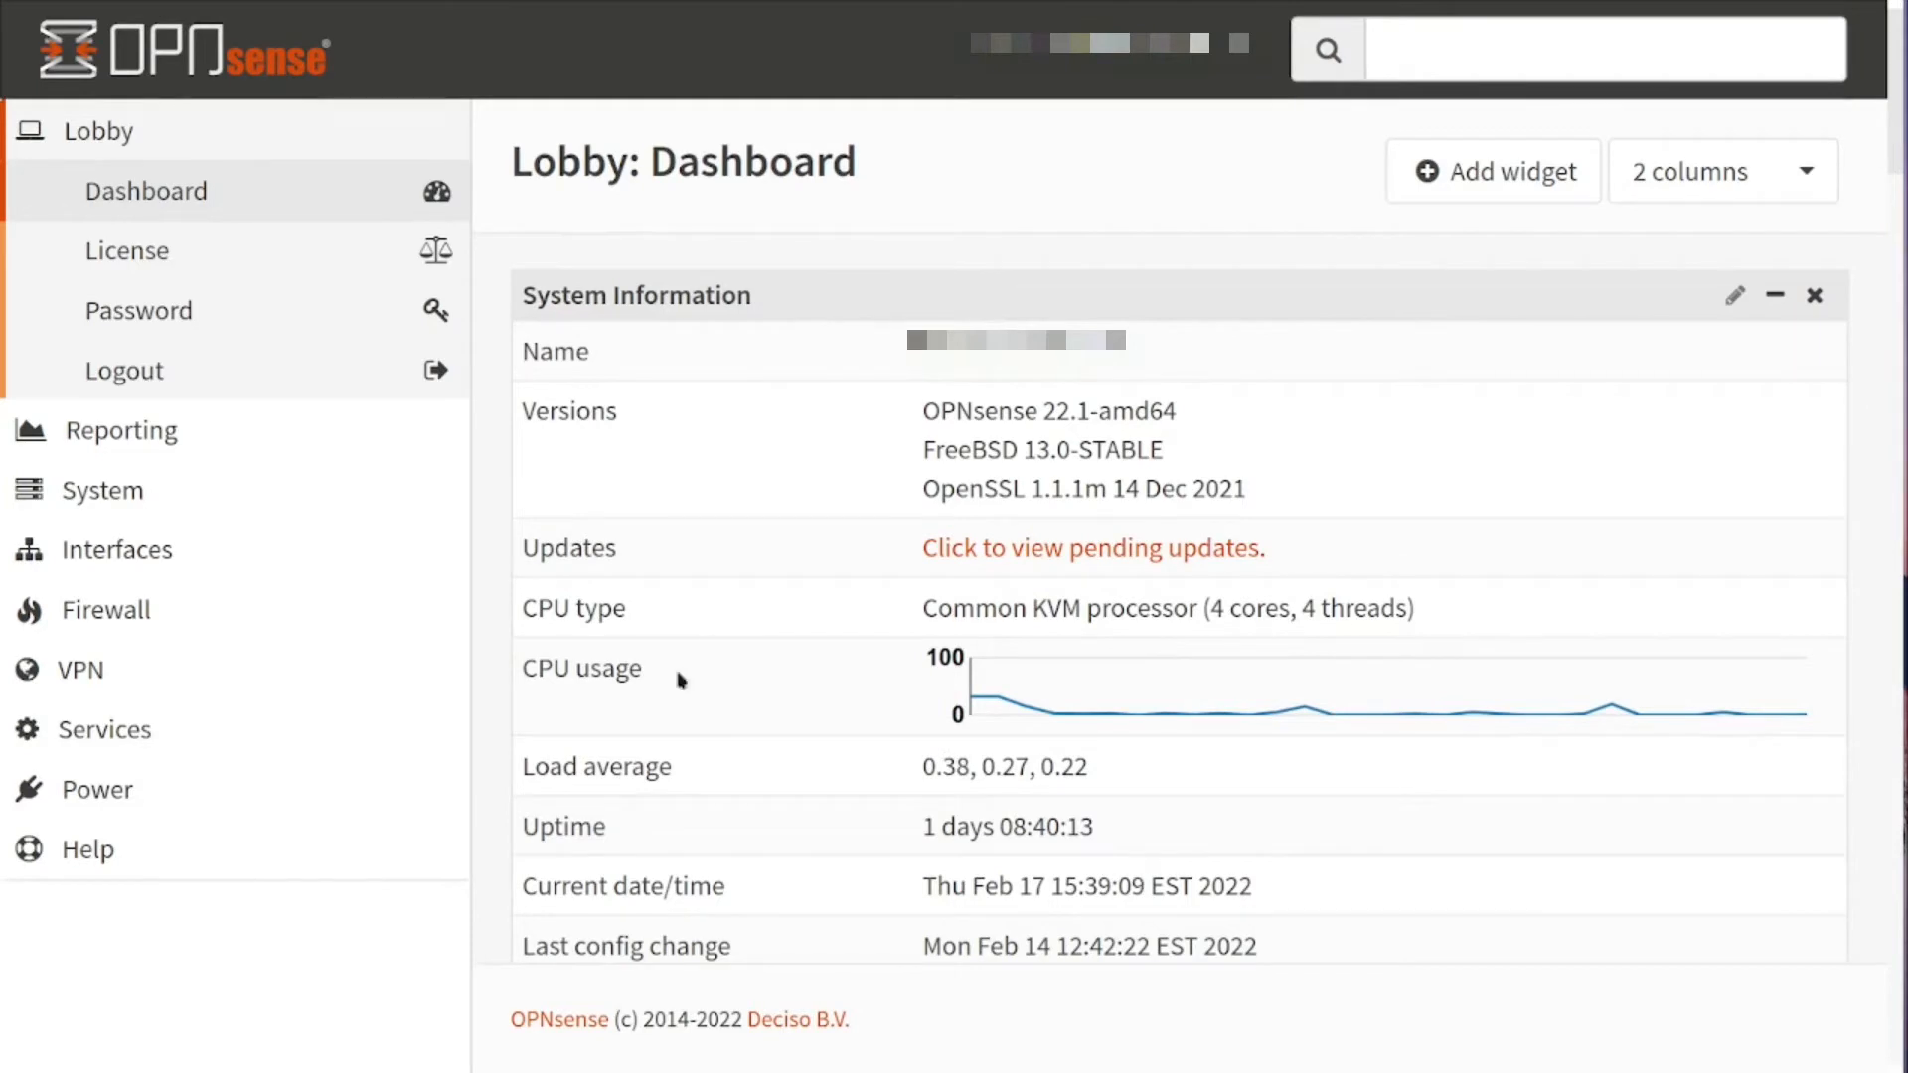
# Filter the firmware plugins by 'next' and confirm os-nextcloud-backup 1.0 is installed
pyautogui.click(101, 490)
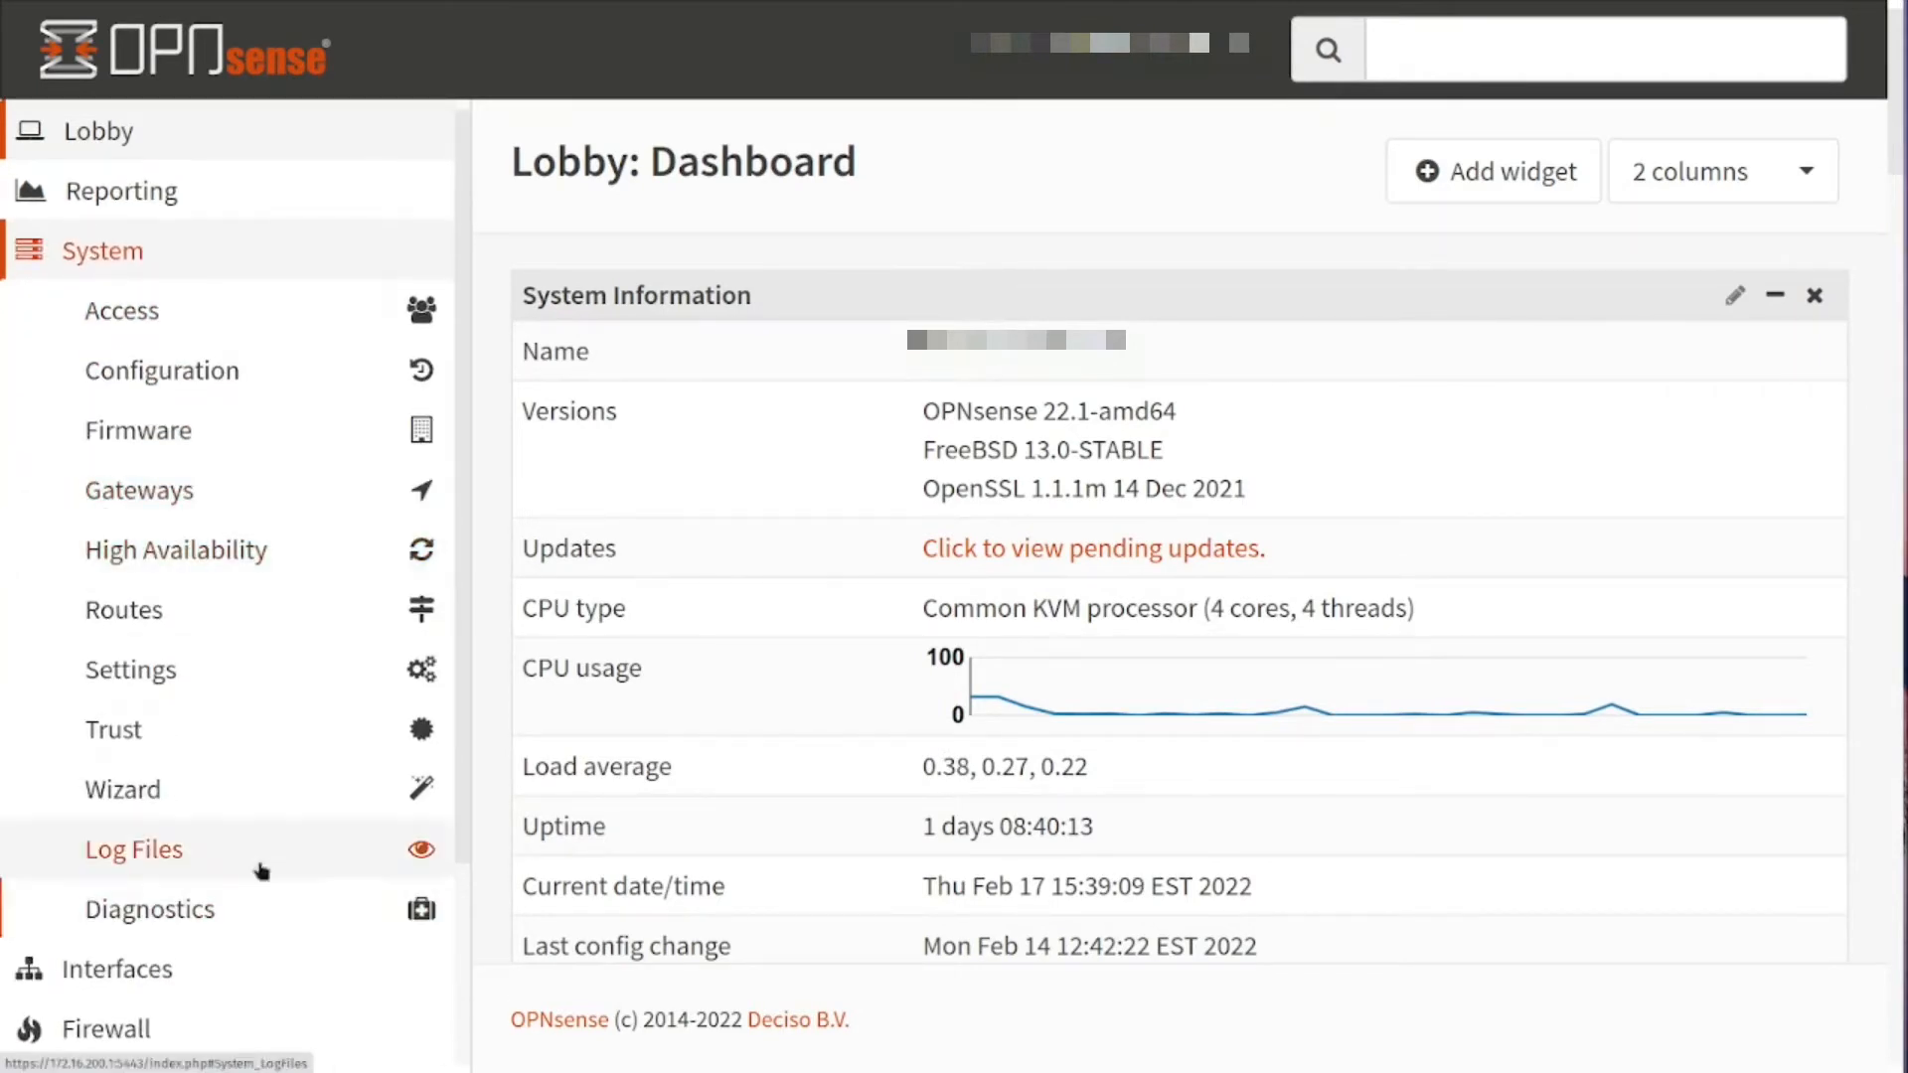
pyautogui.click(138, 430)
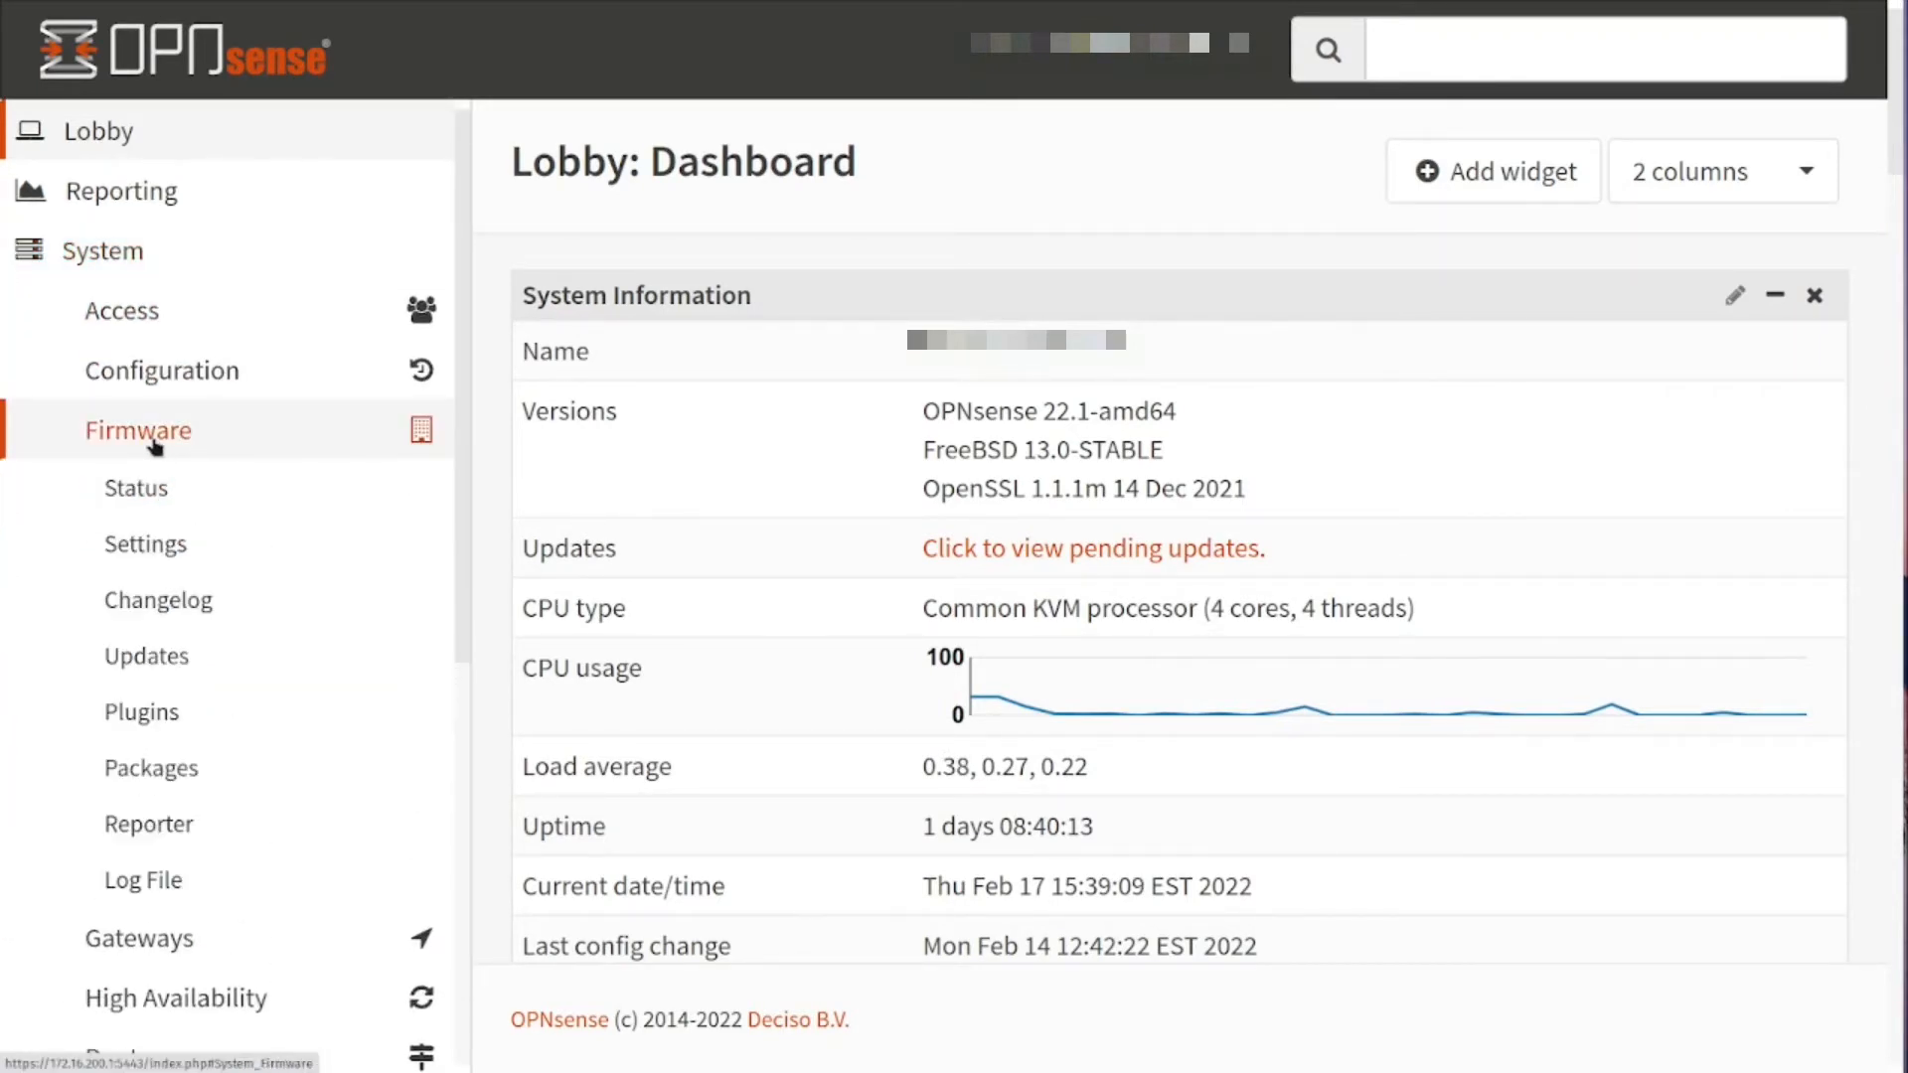
pyautogui.click(138, 430)
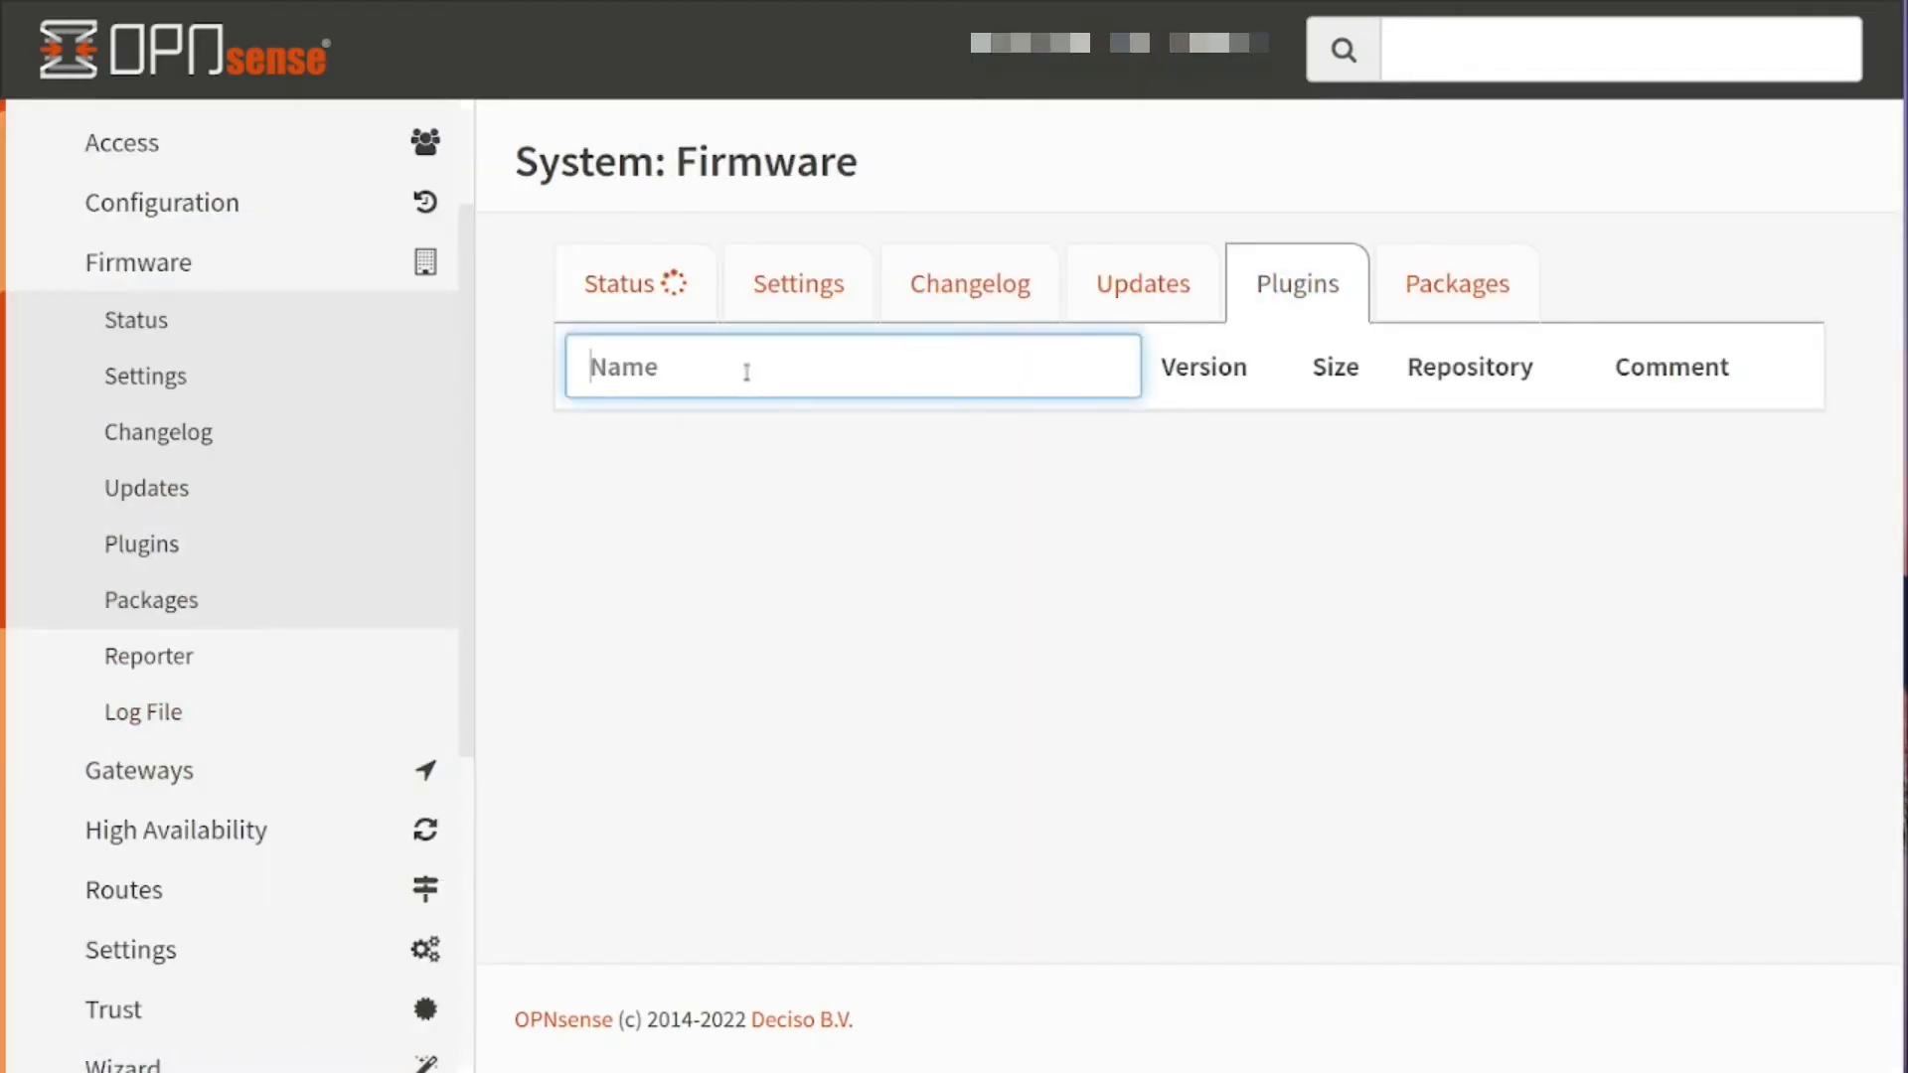
pyautogui.write('next')
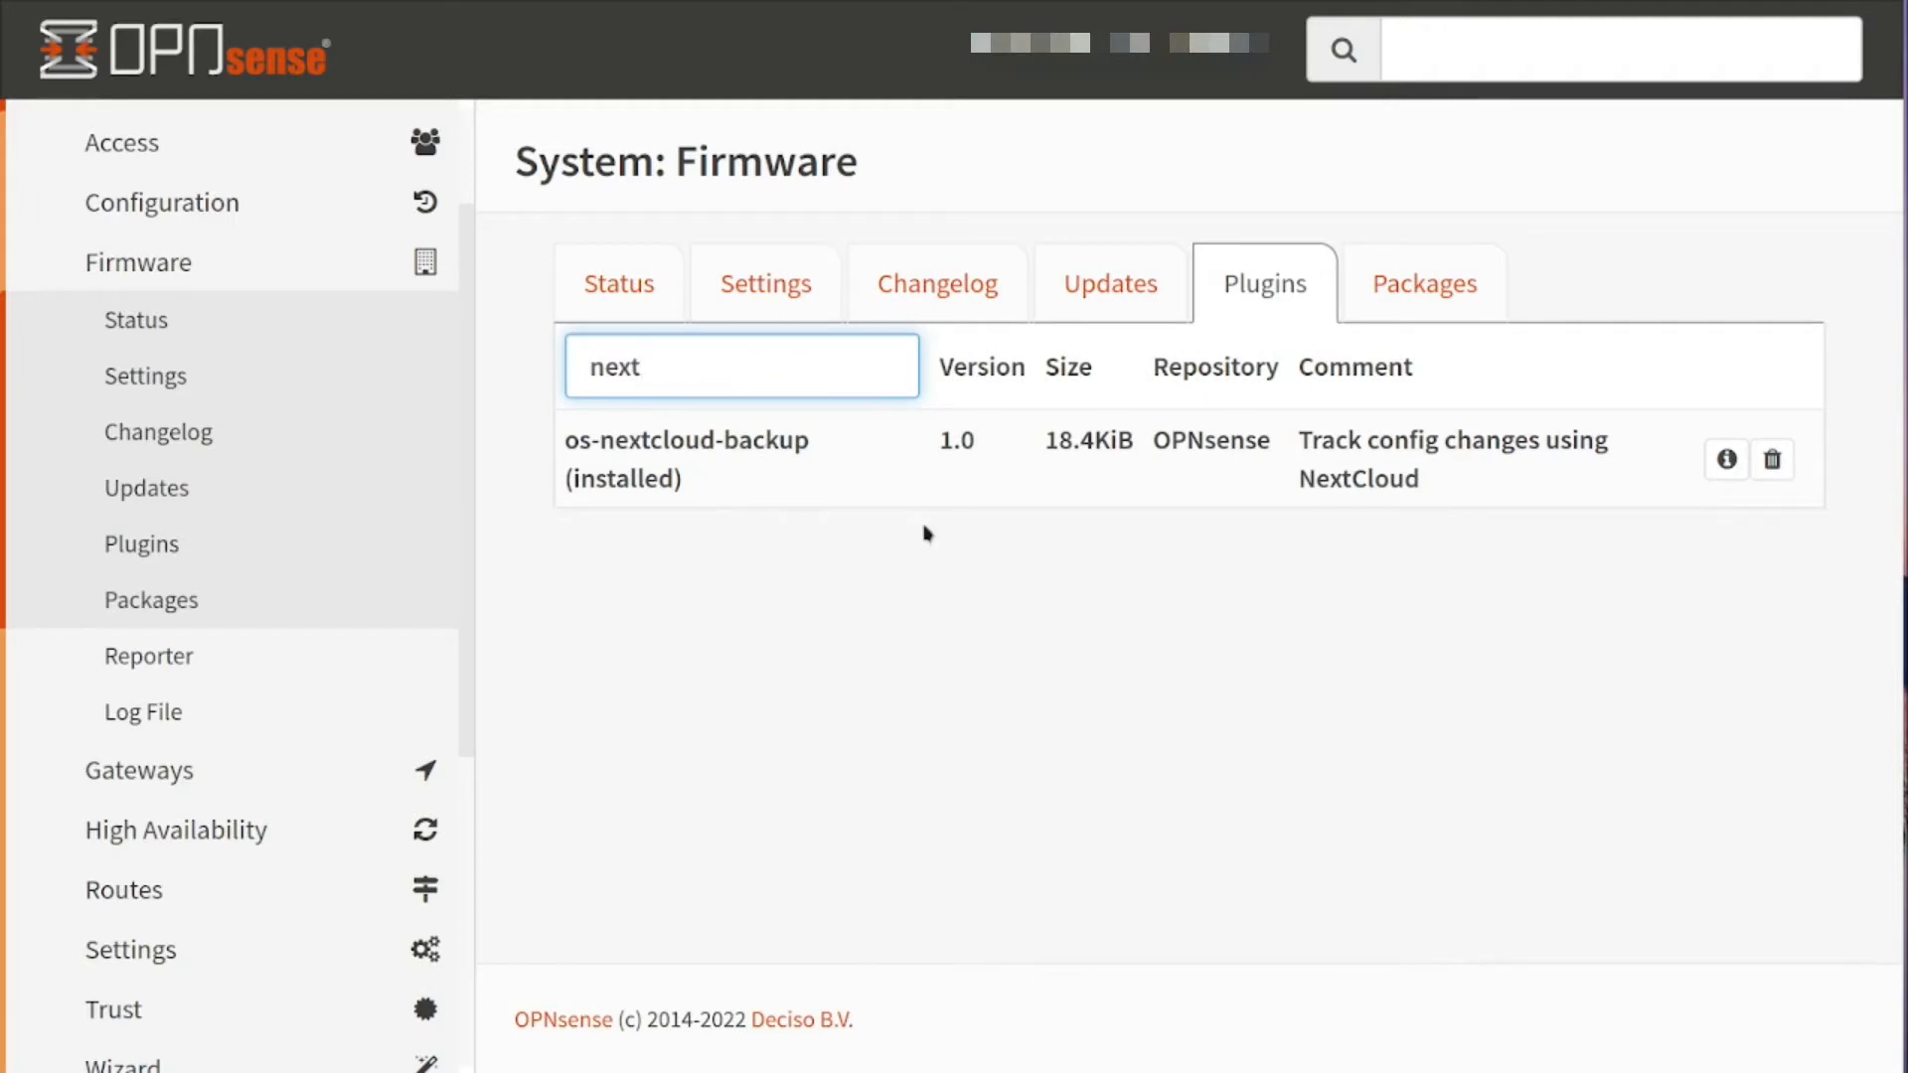
pyautogui.moveTo(1773, 459)
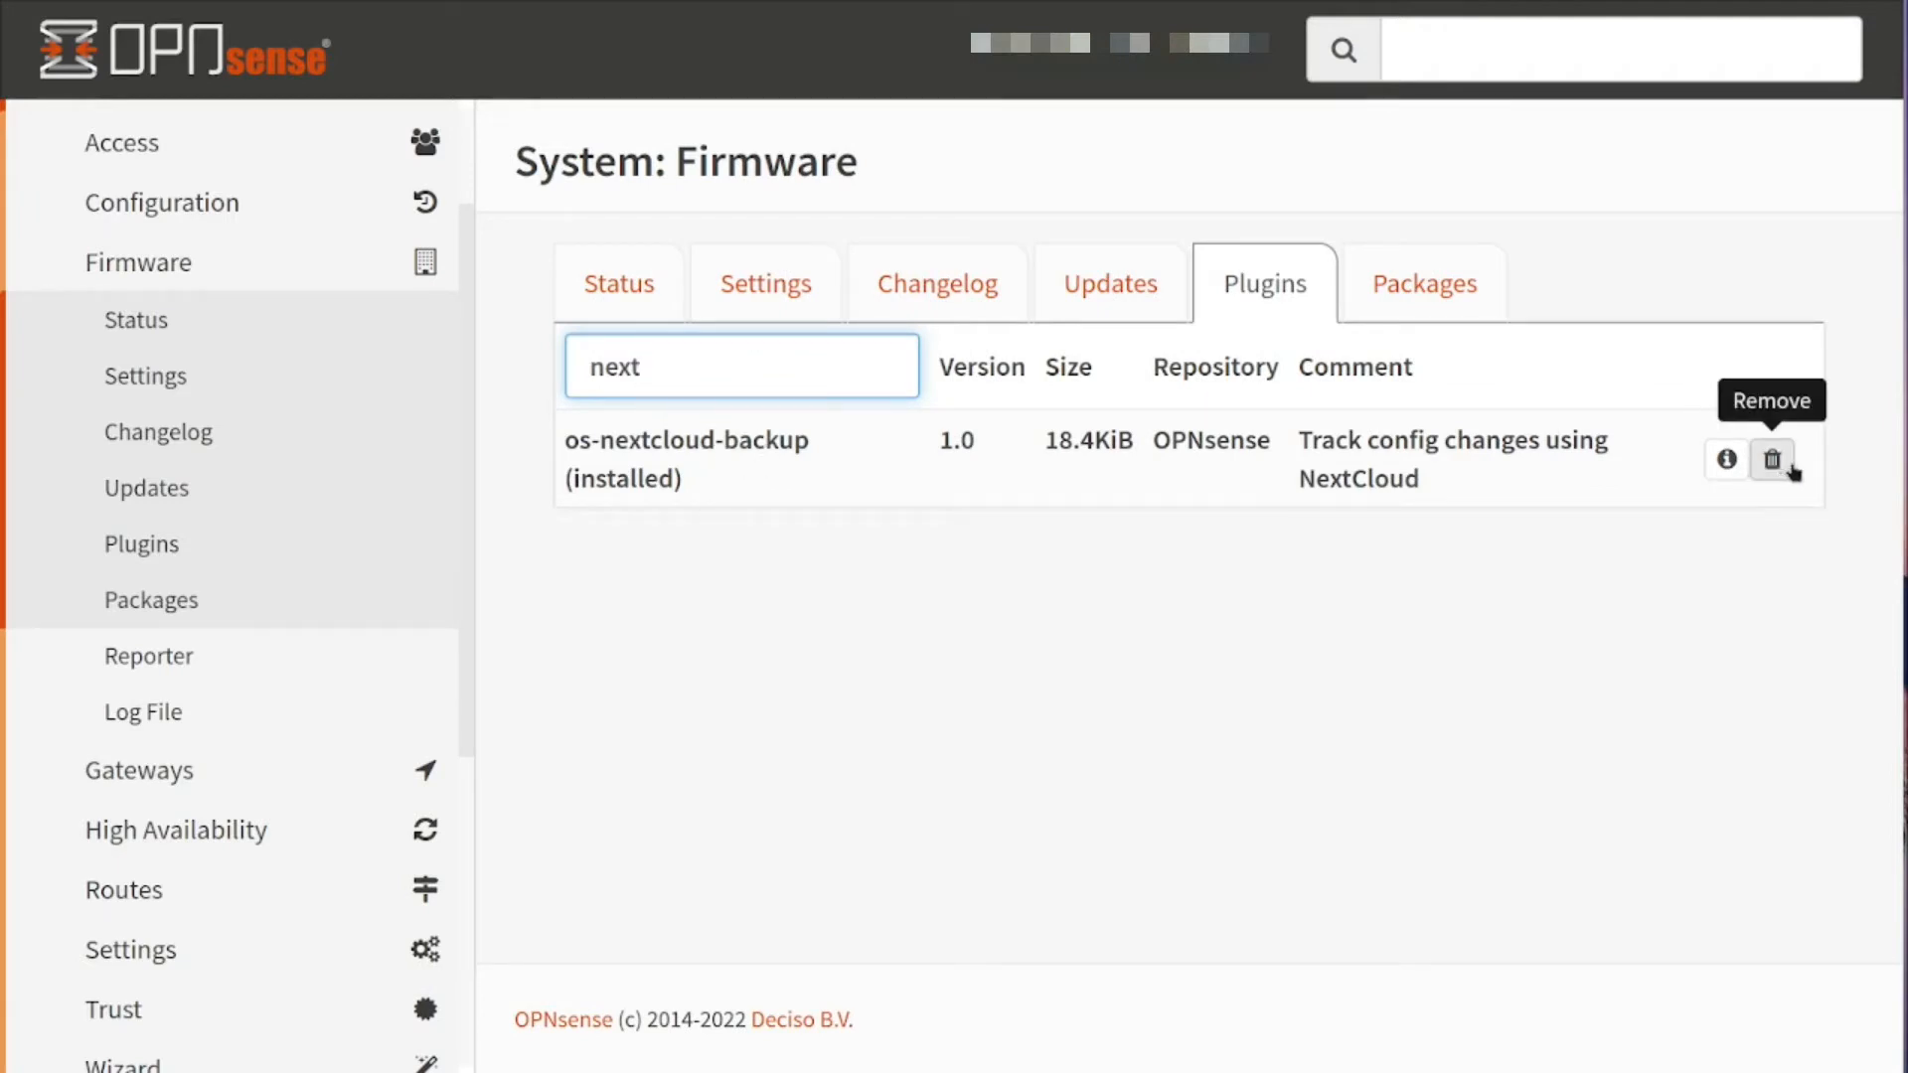
pyautogui.moveTo(1778, 489)
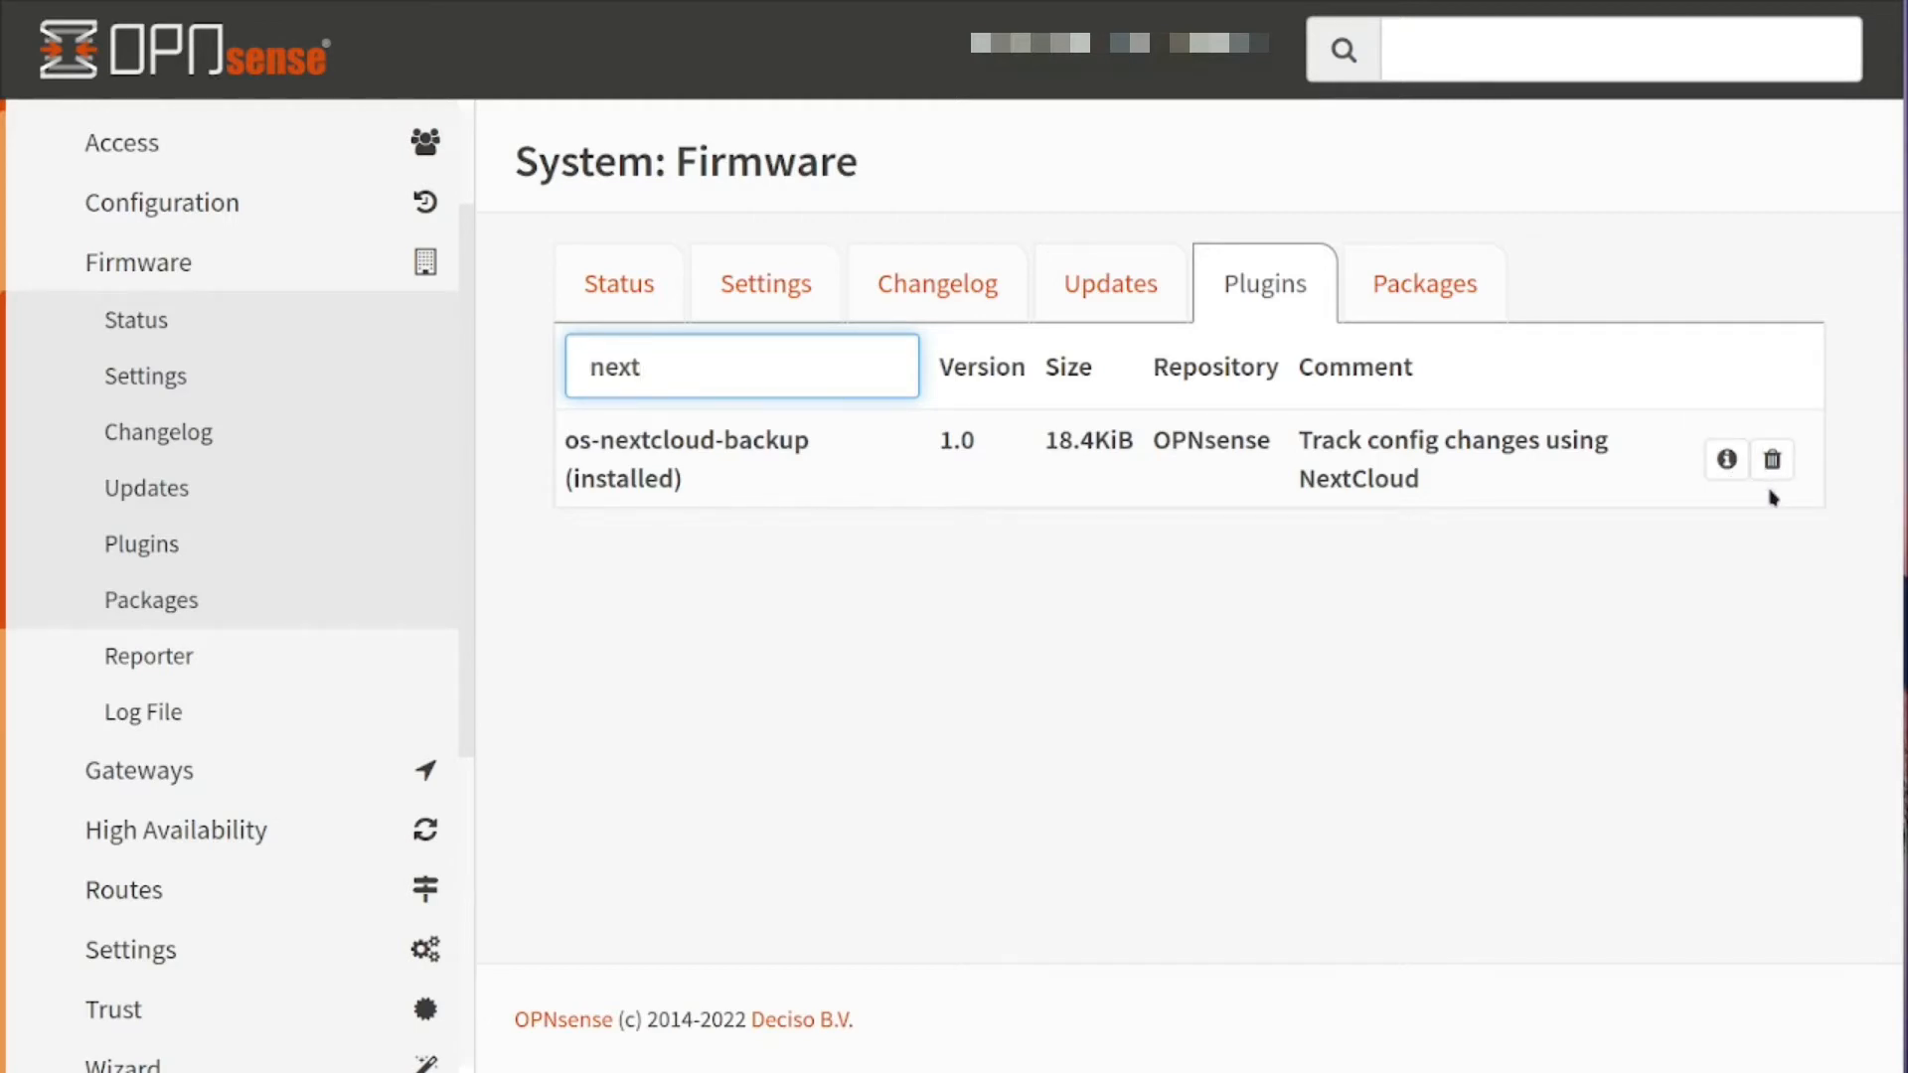
pyautogui.moveTo(1773, 461)
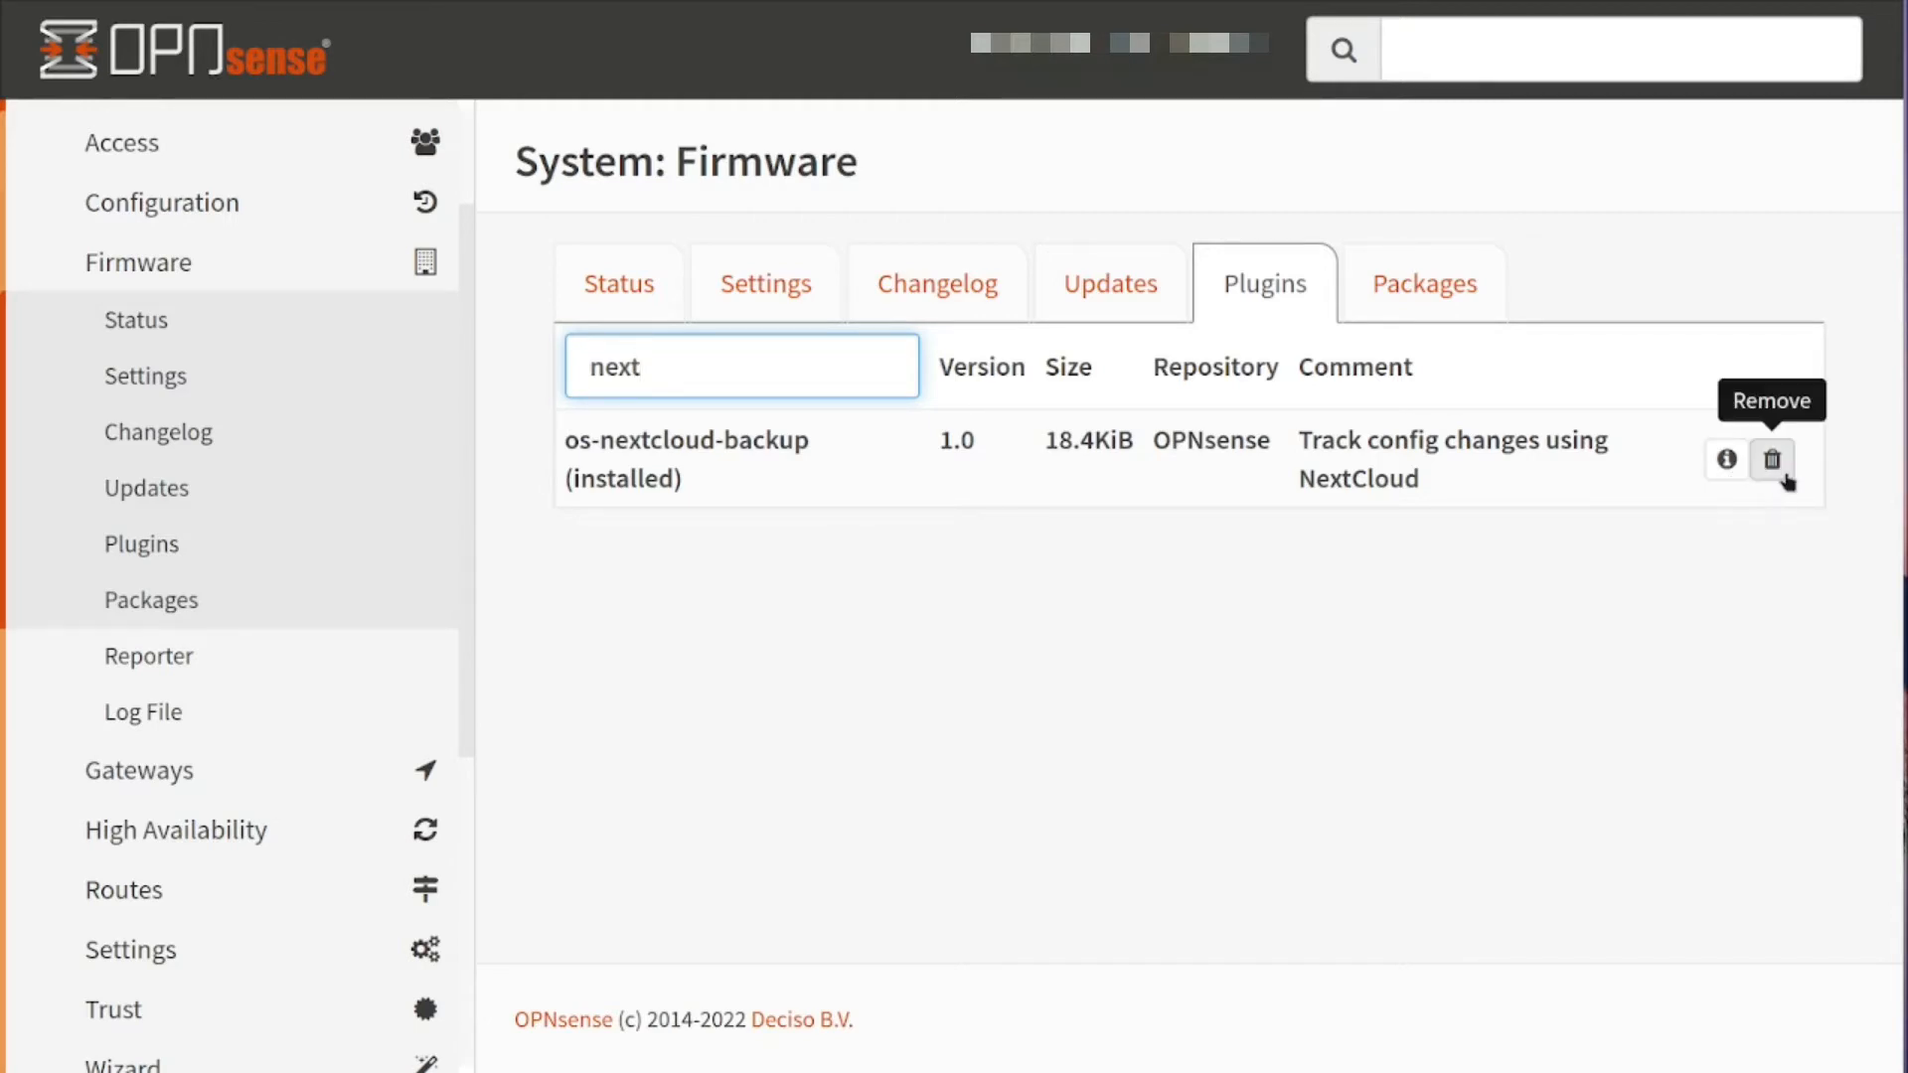
pyautogui.moveTo(1568, 717)
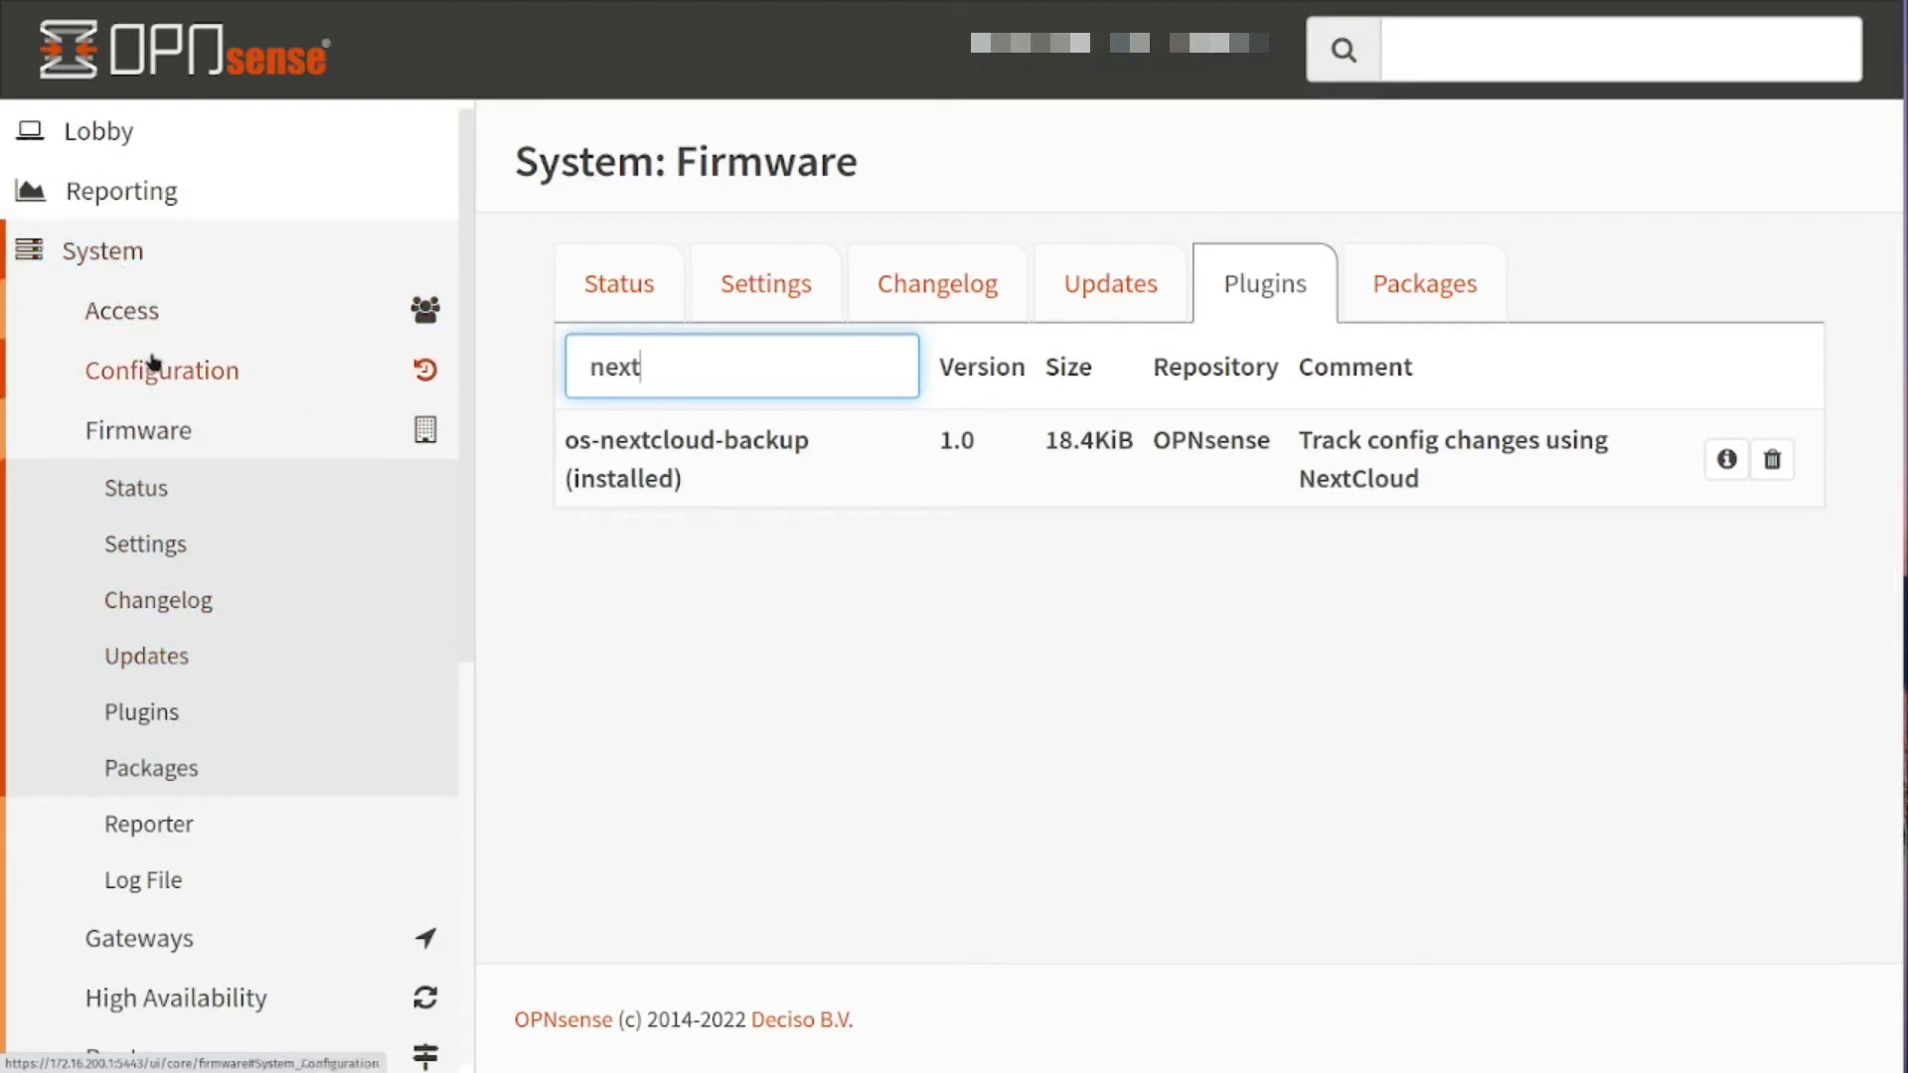
# Open System > Configuration > Backups and scroll past the Download, Restore and Google Drive sections
pyautogui.click(161, 370)
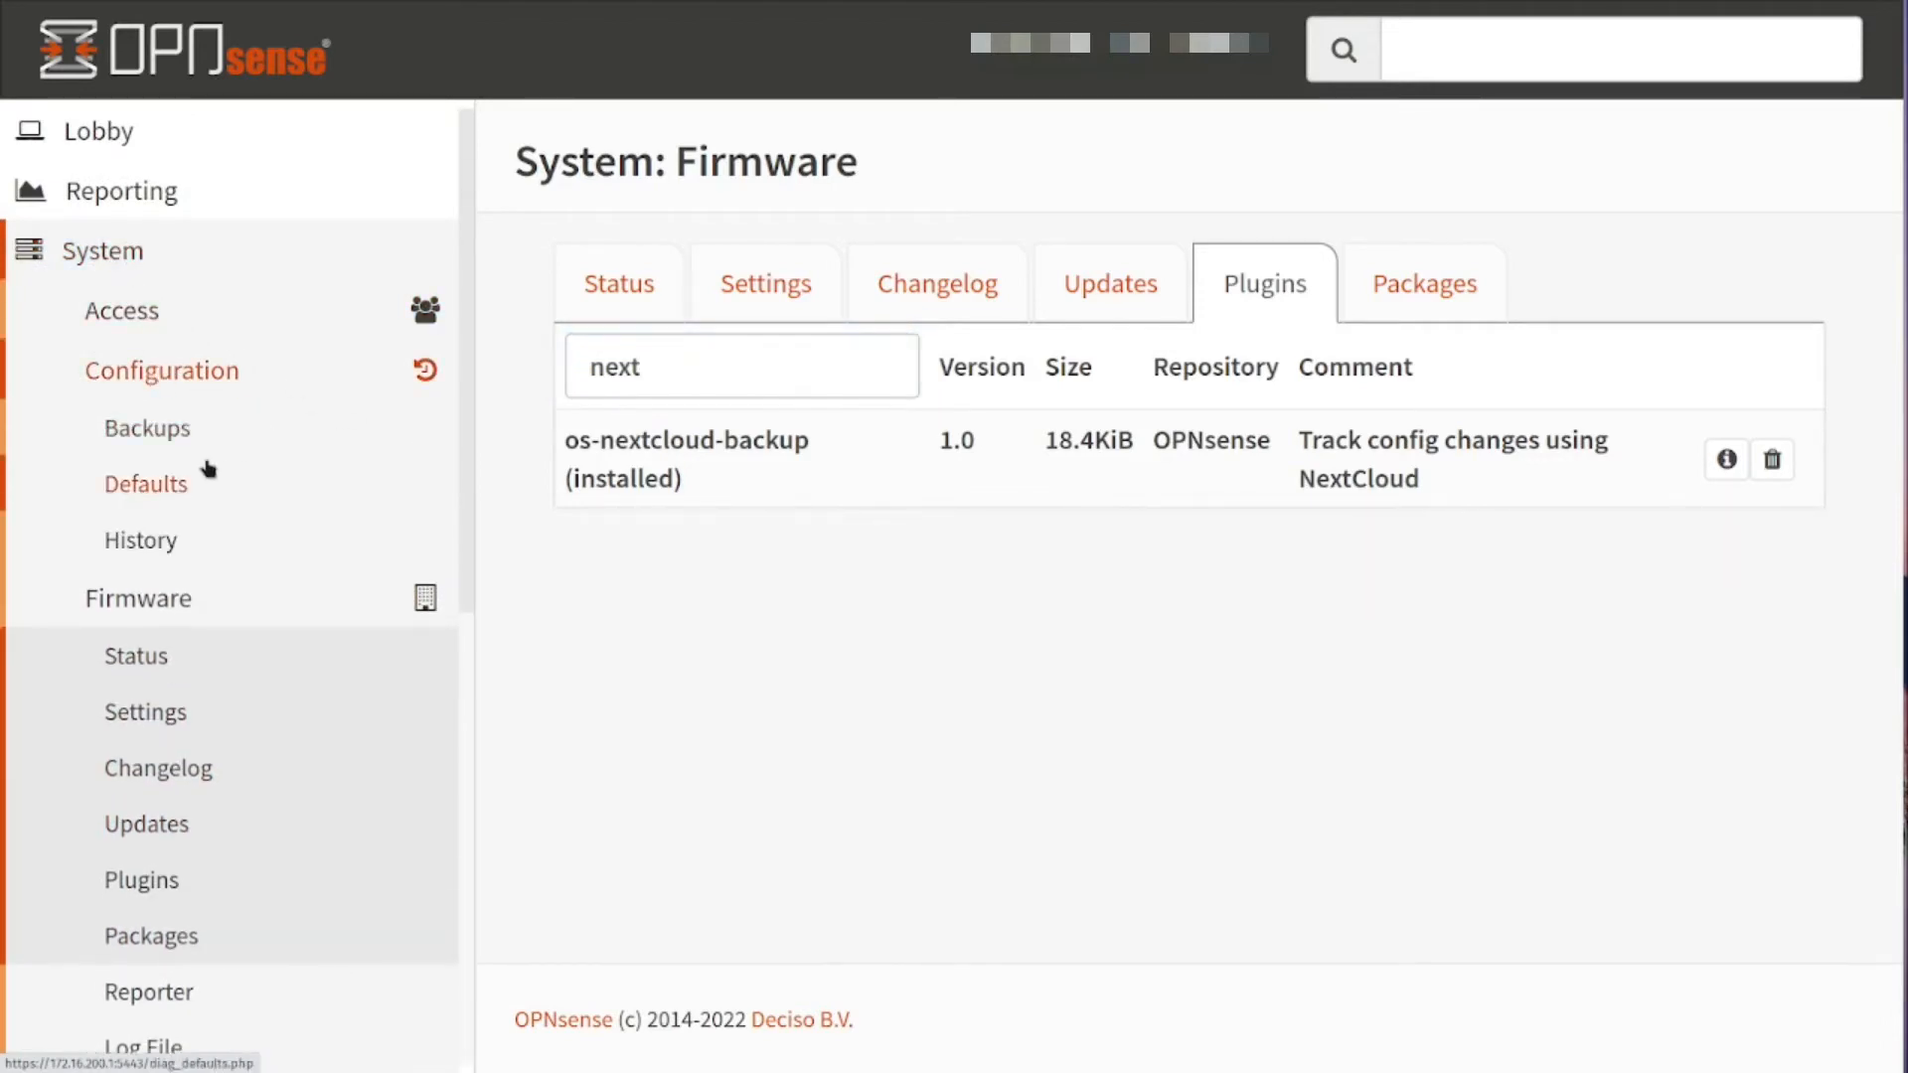
pyautogui.click(146, 427)
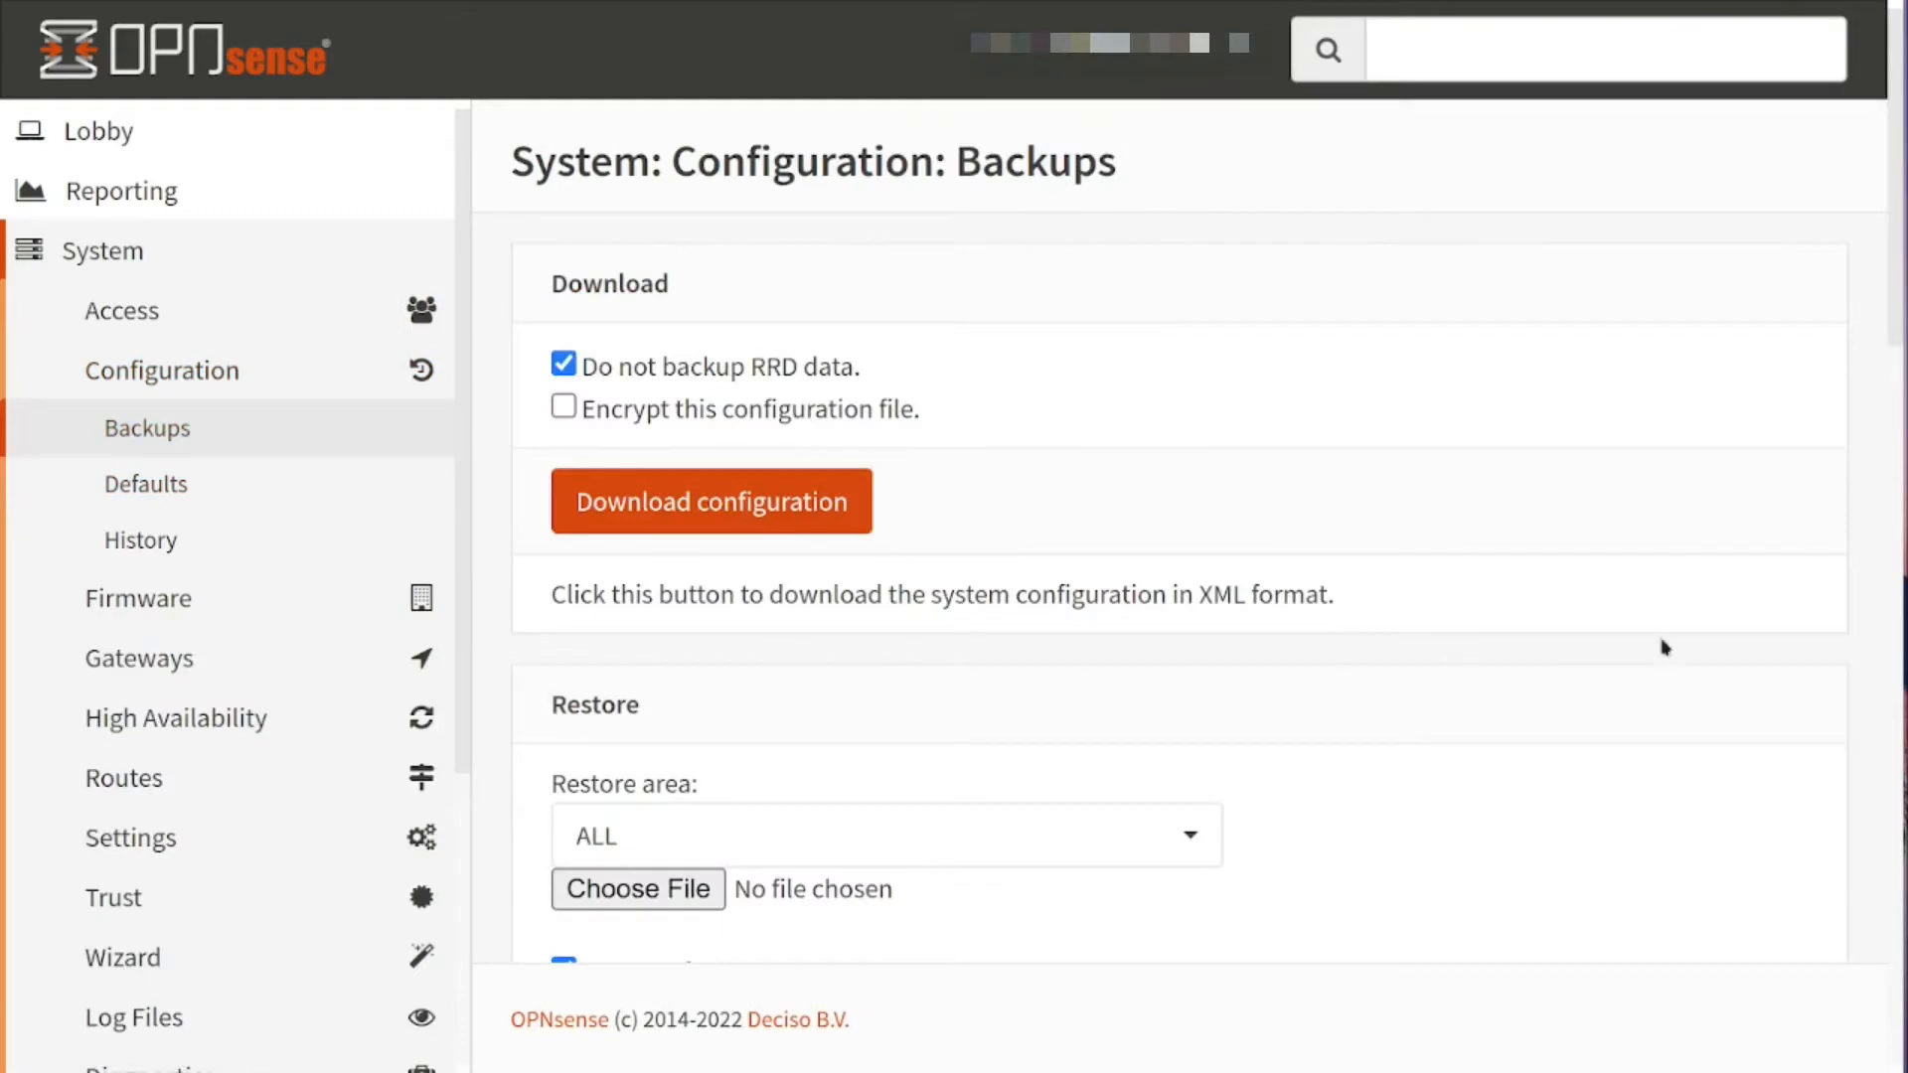
pyautogui.moveTo(554, 283); pyautogui.dragTo(1334, 595)
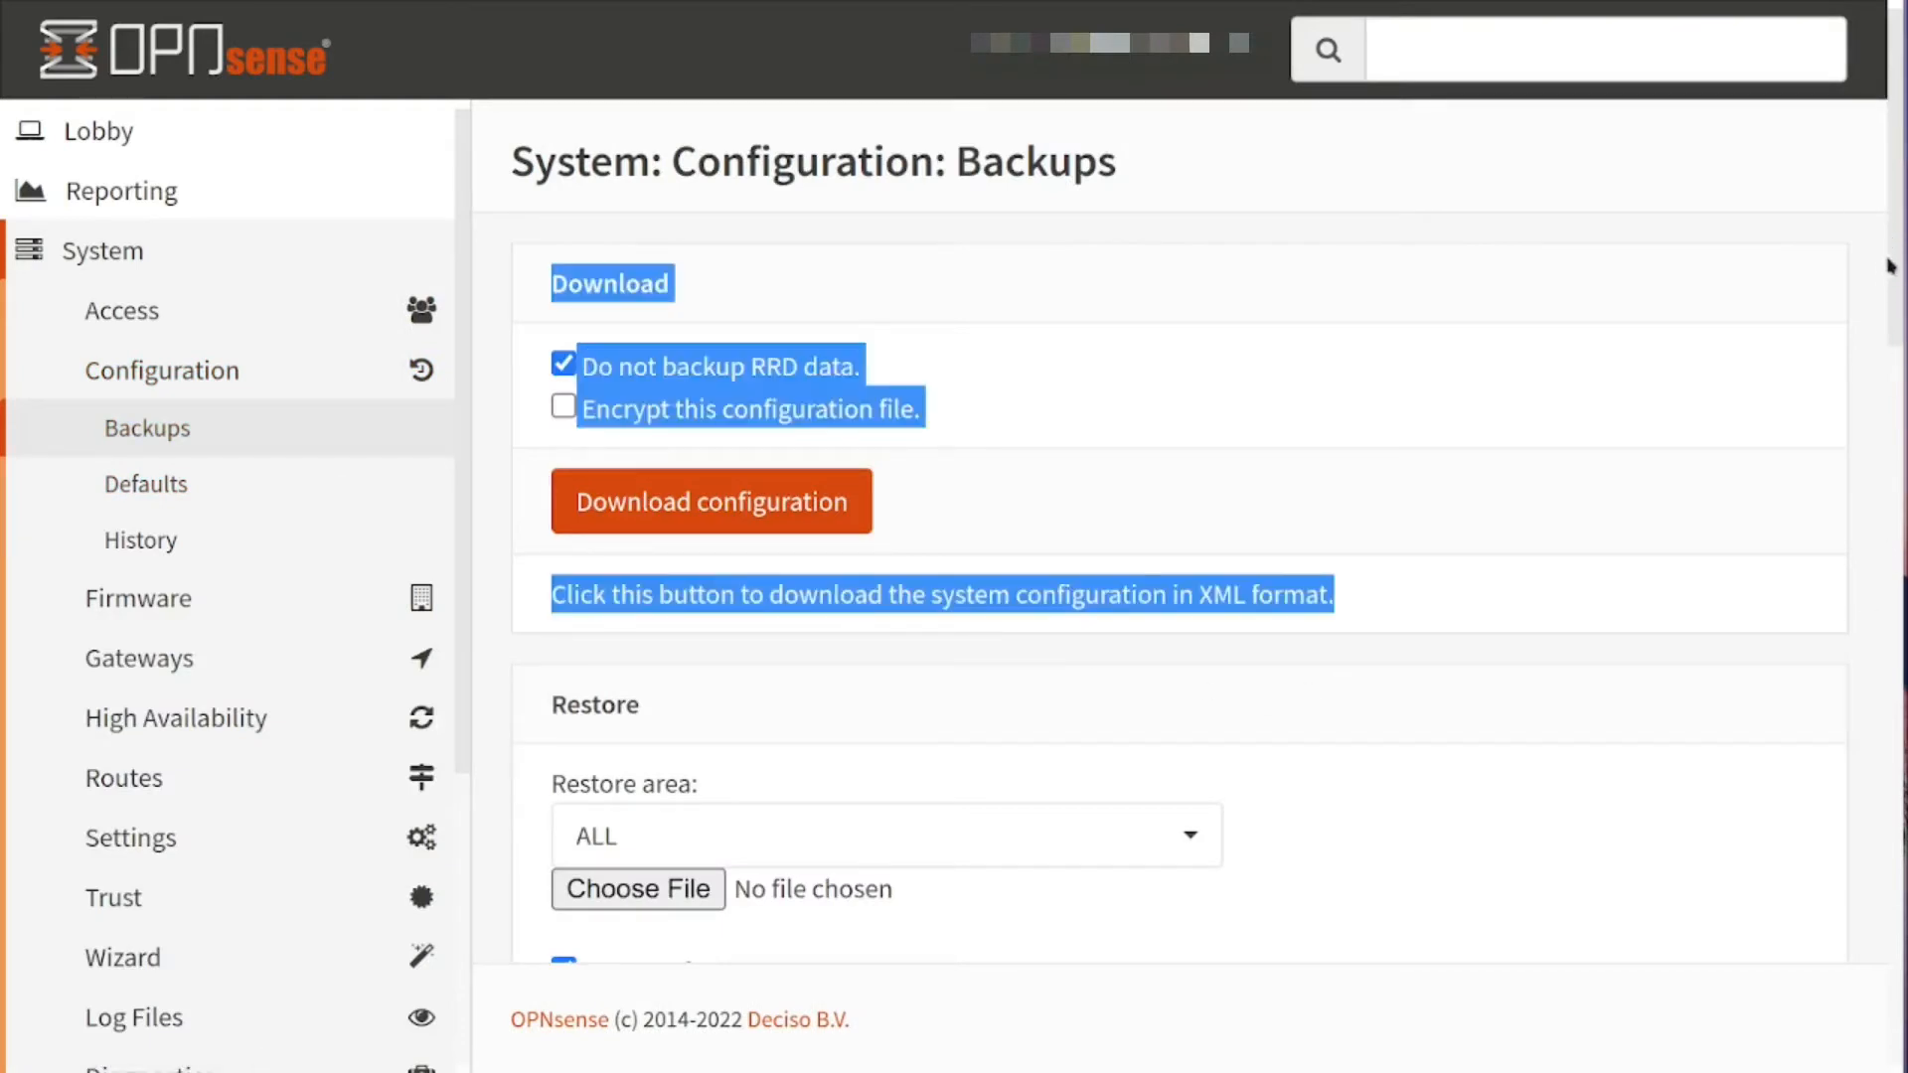
pyautogui.scroll(-3)
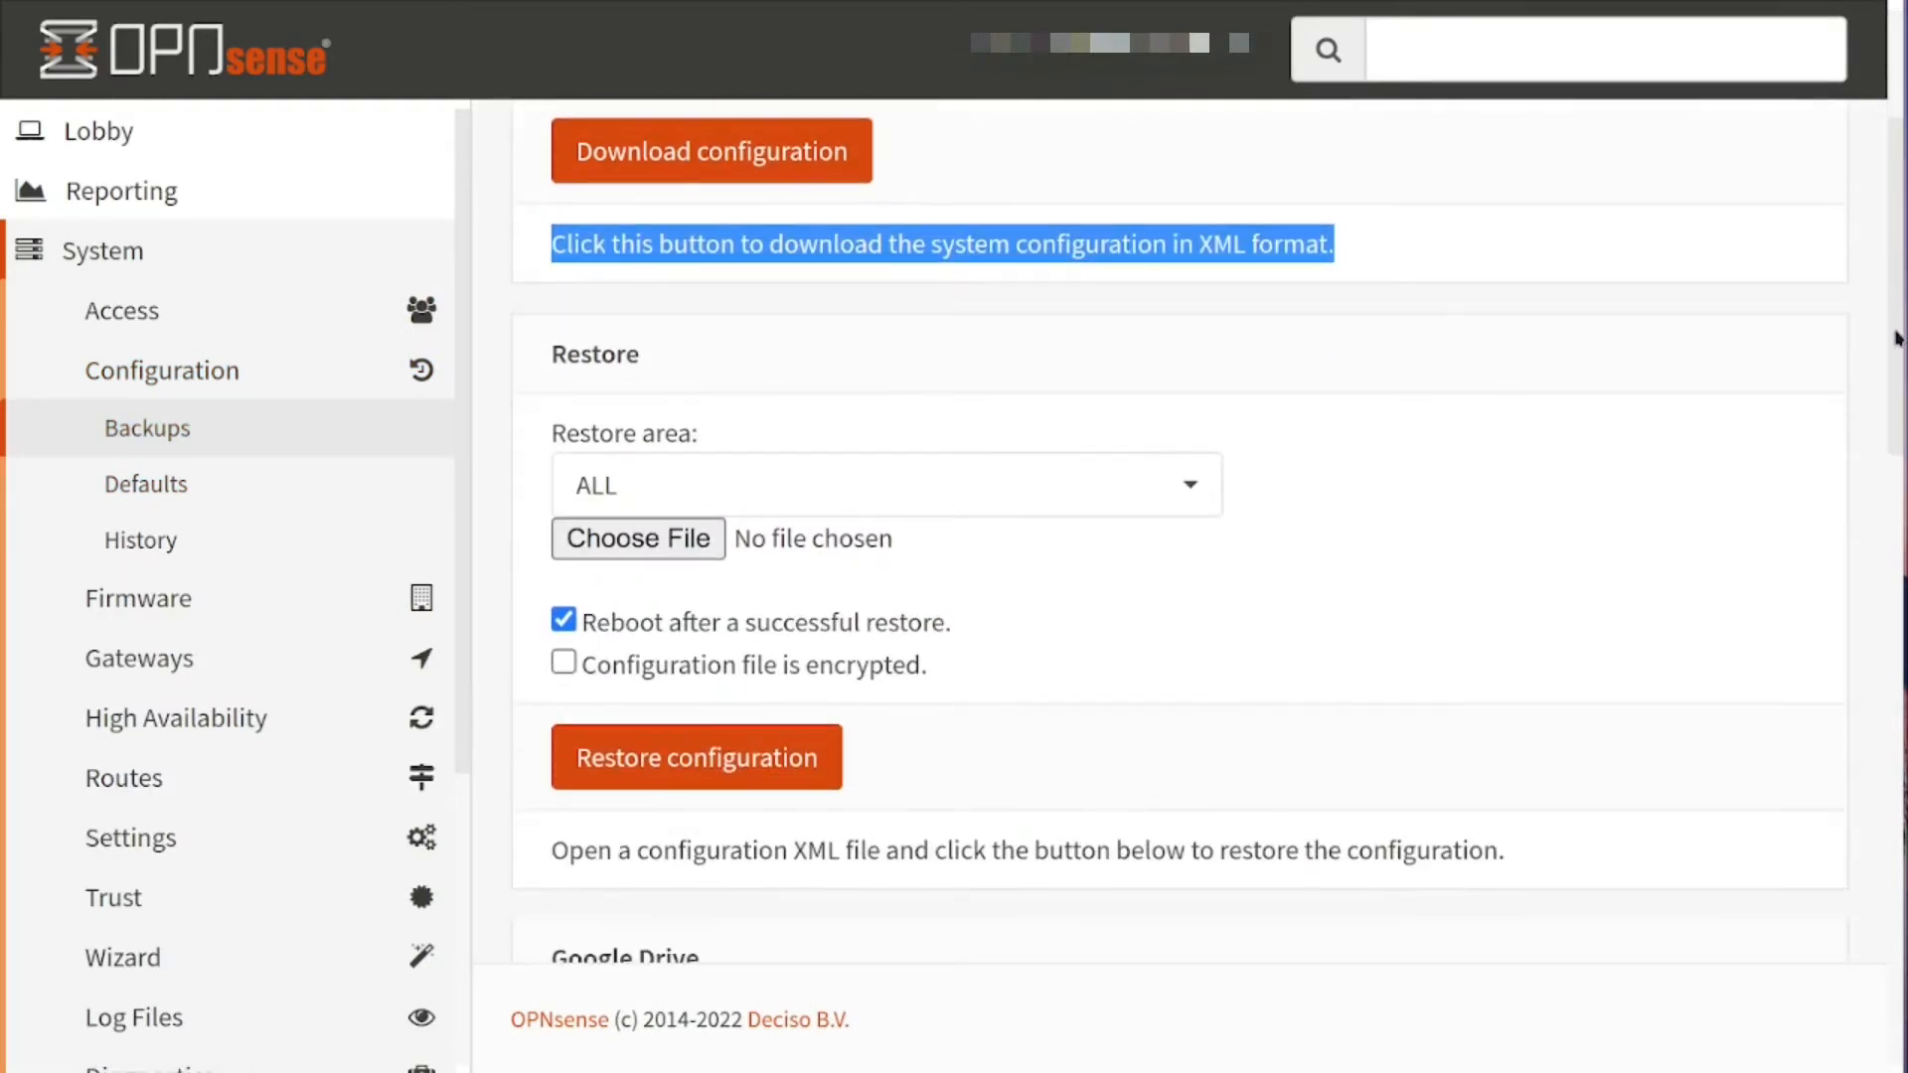
pyautogui.scroll(-3)
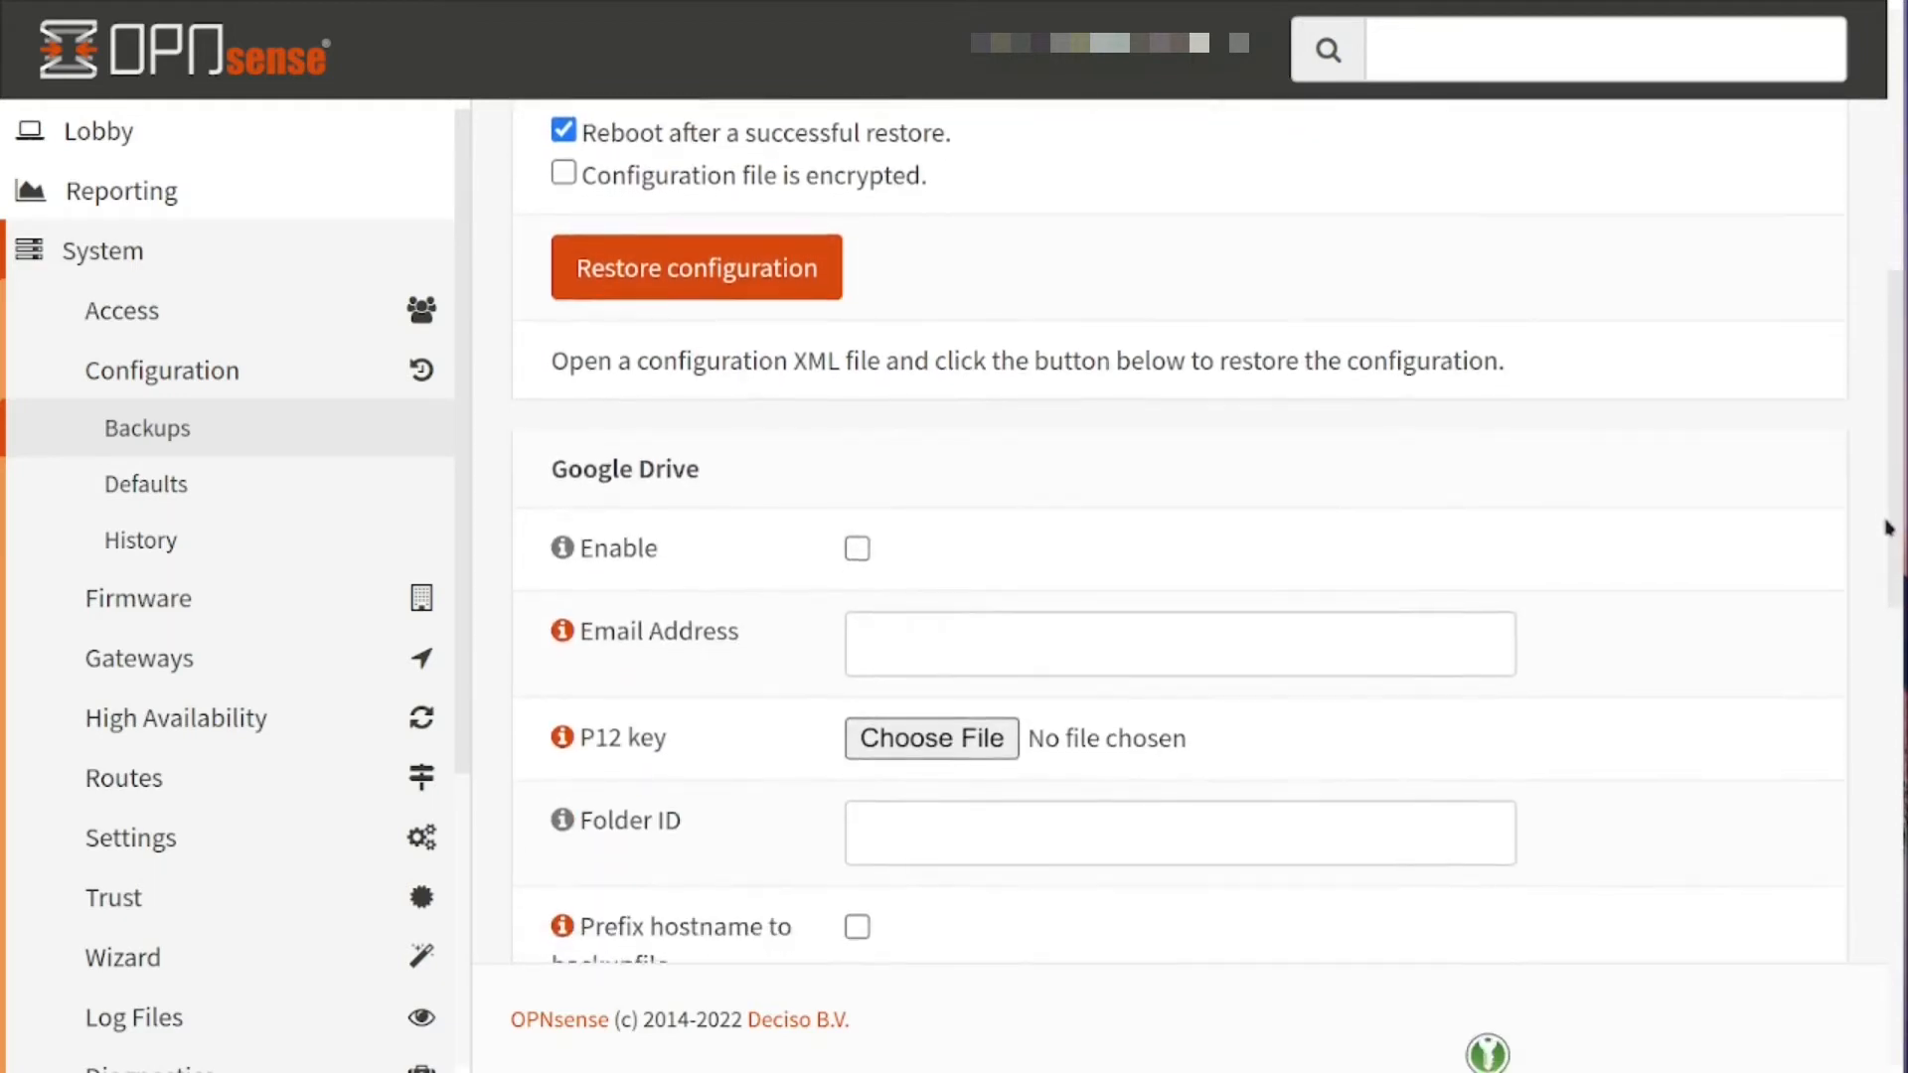
pyautogui.scroll(-3)
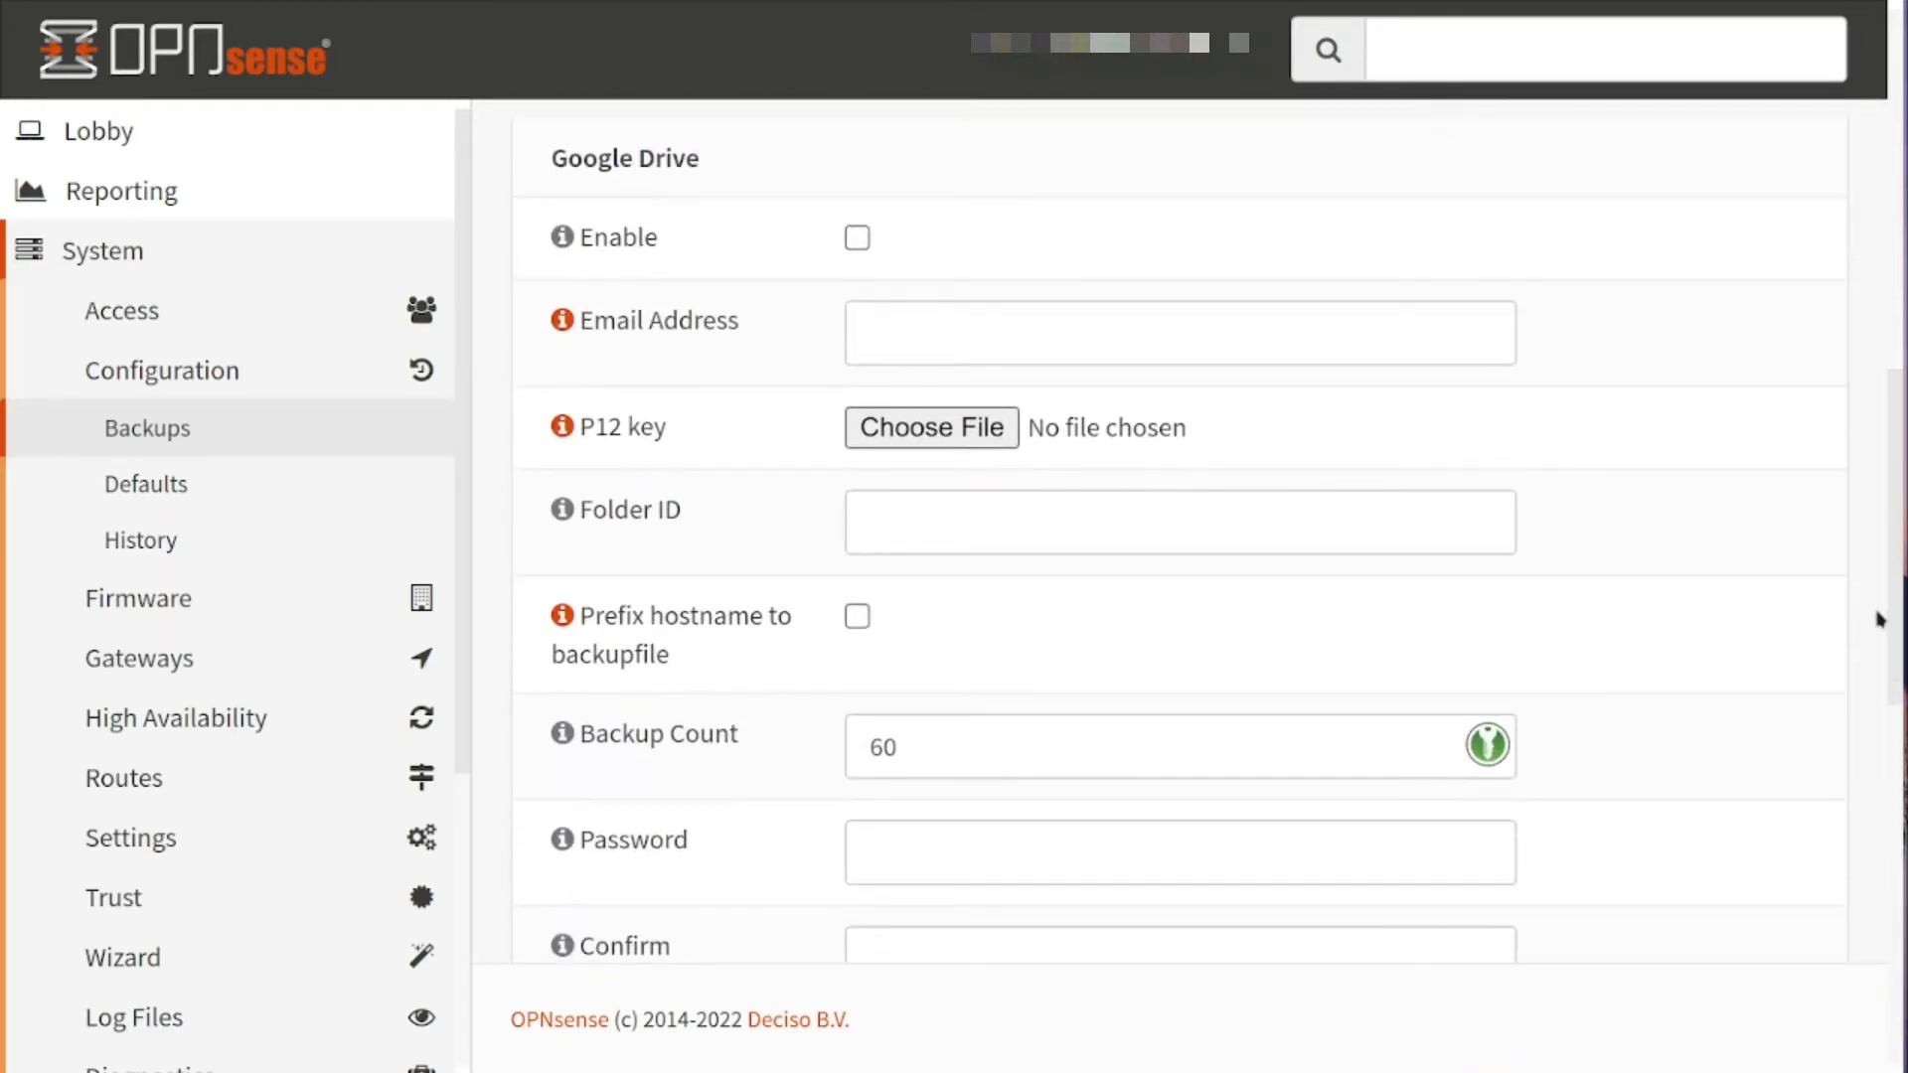
pyautogui.scroll(-3)
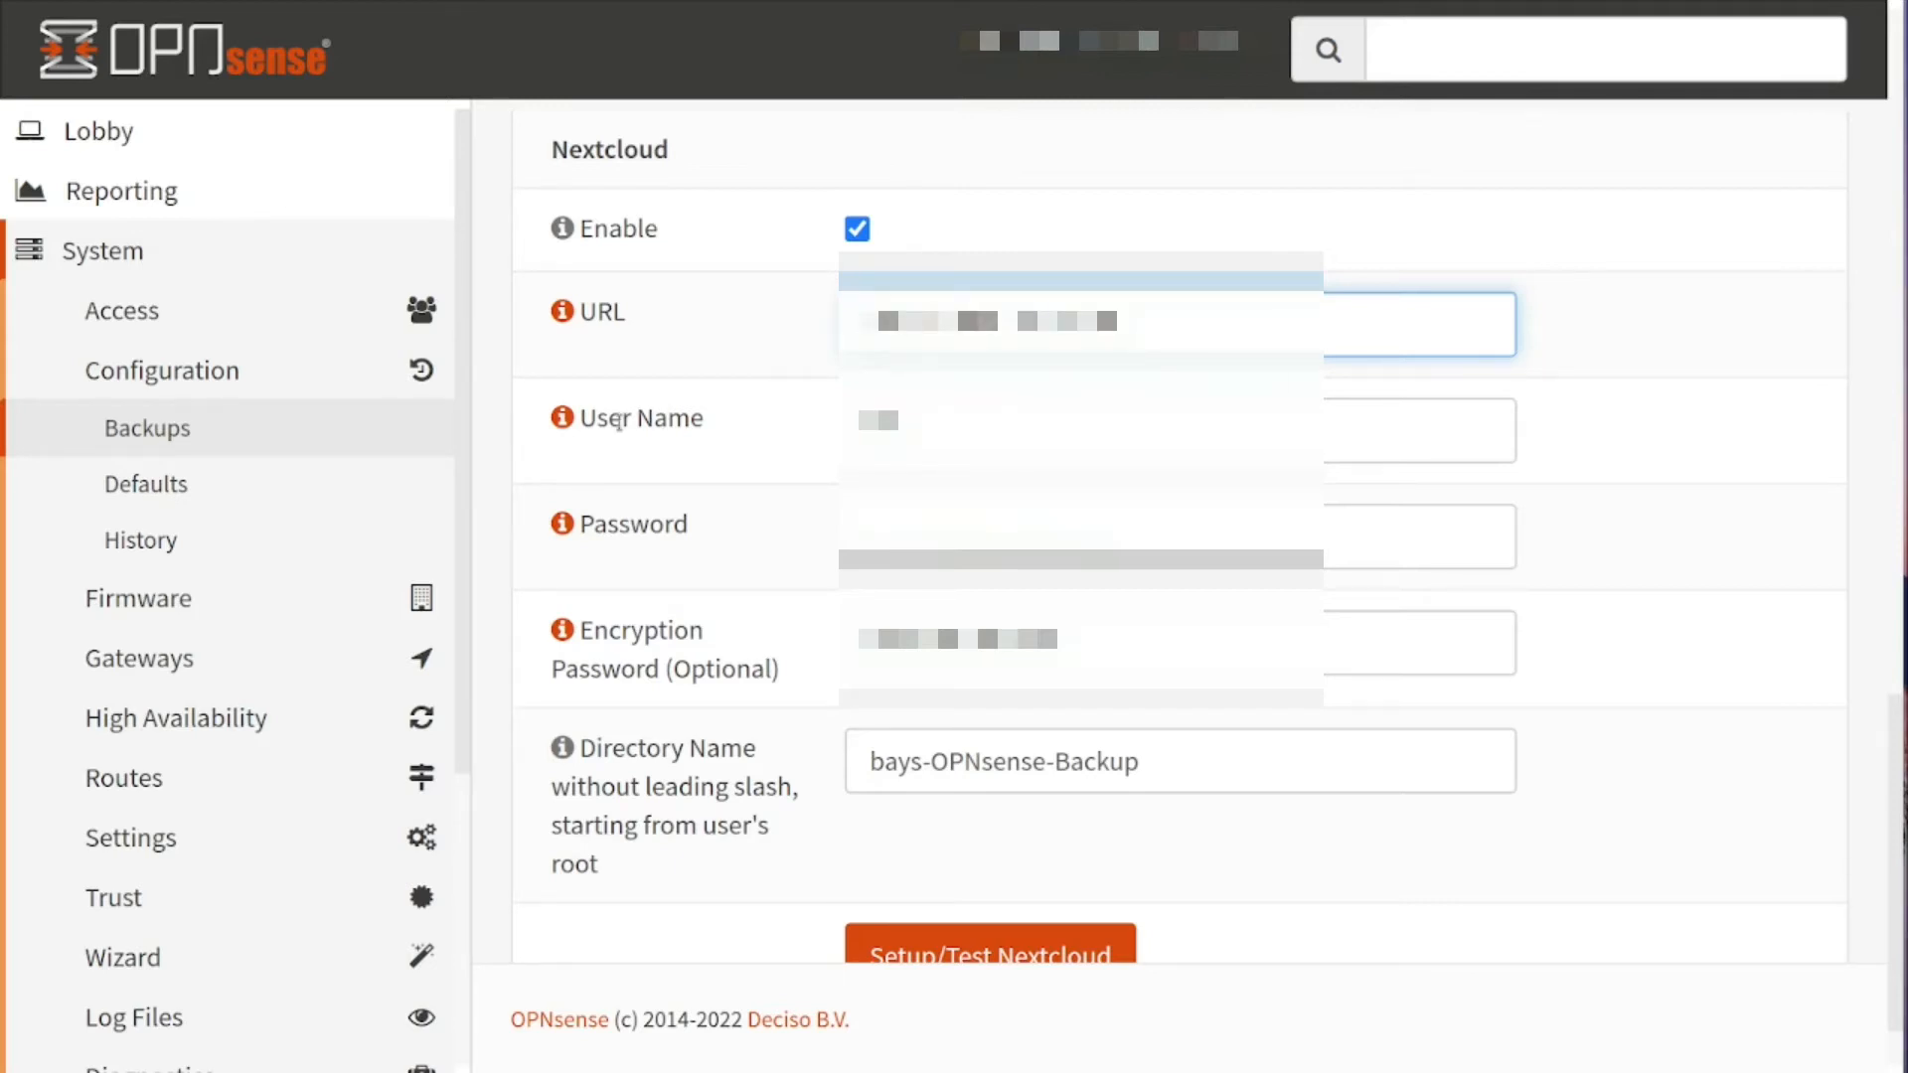
pyautogui.moveTo(690, 512)
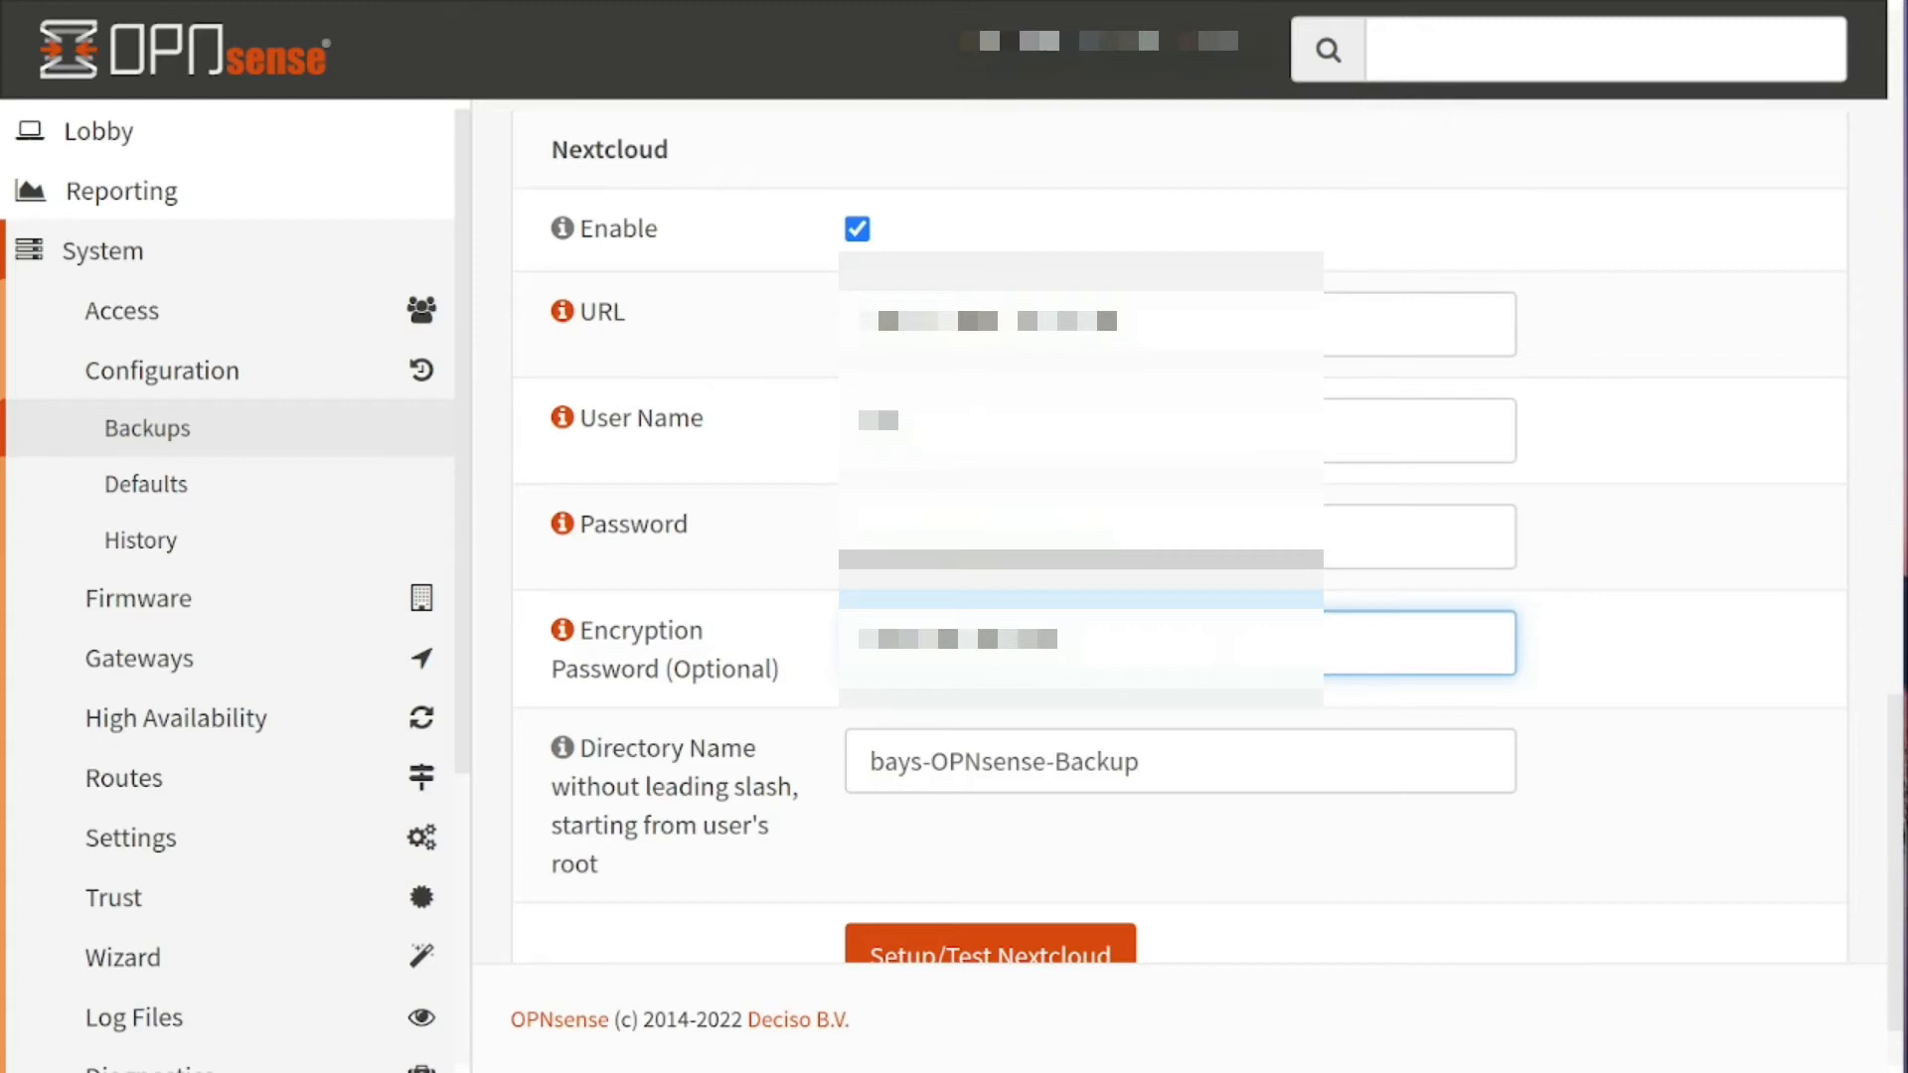
pyautogui.moveTo(692, 814)
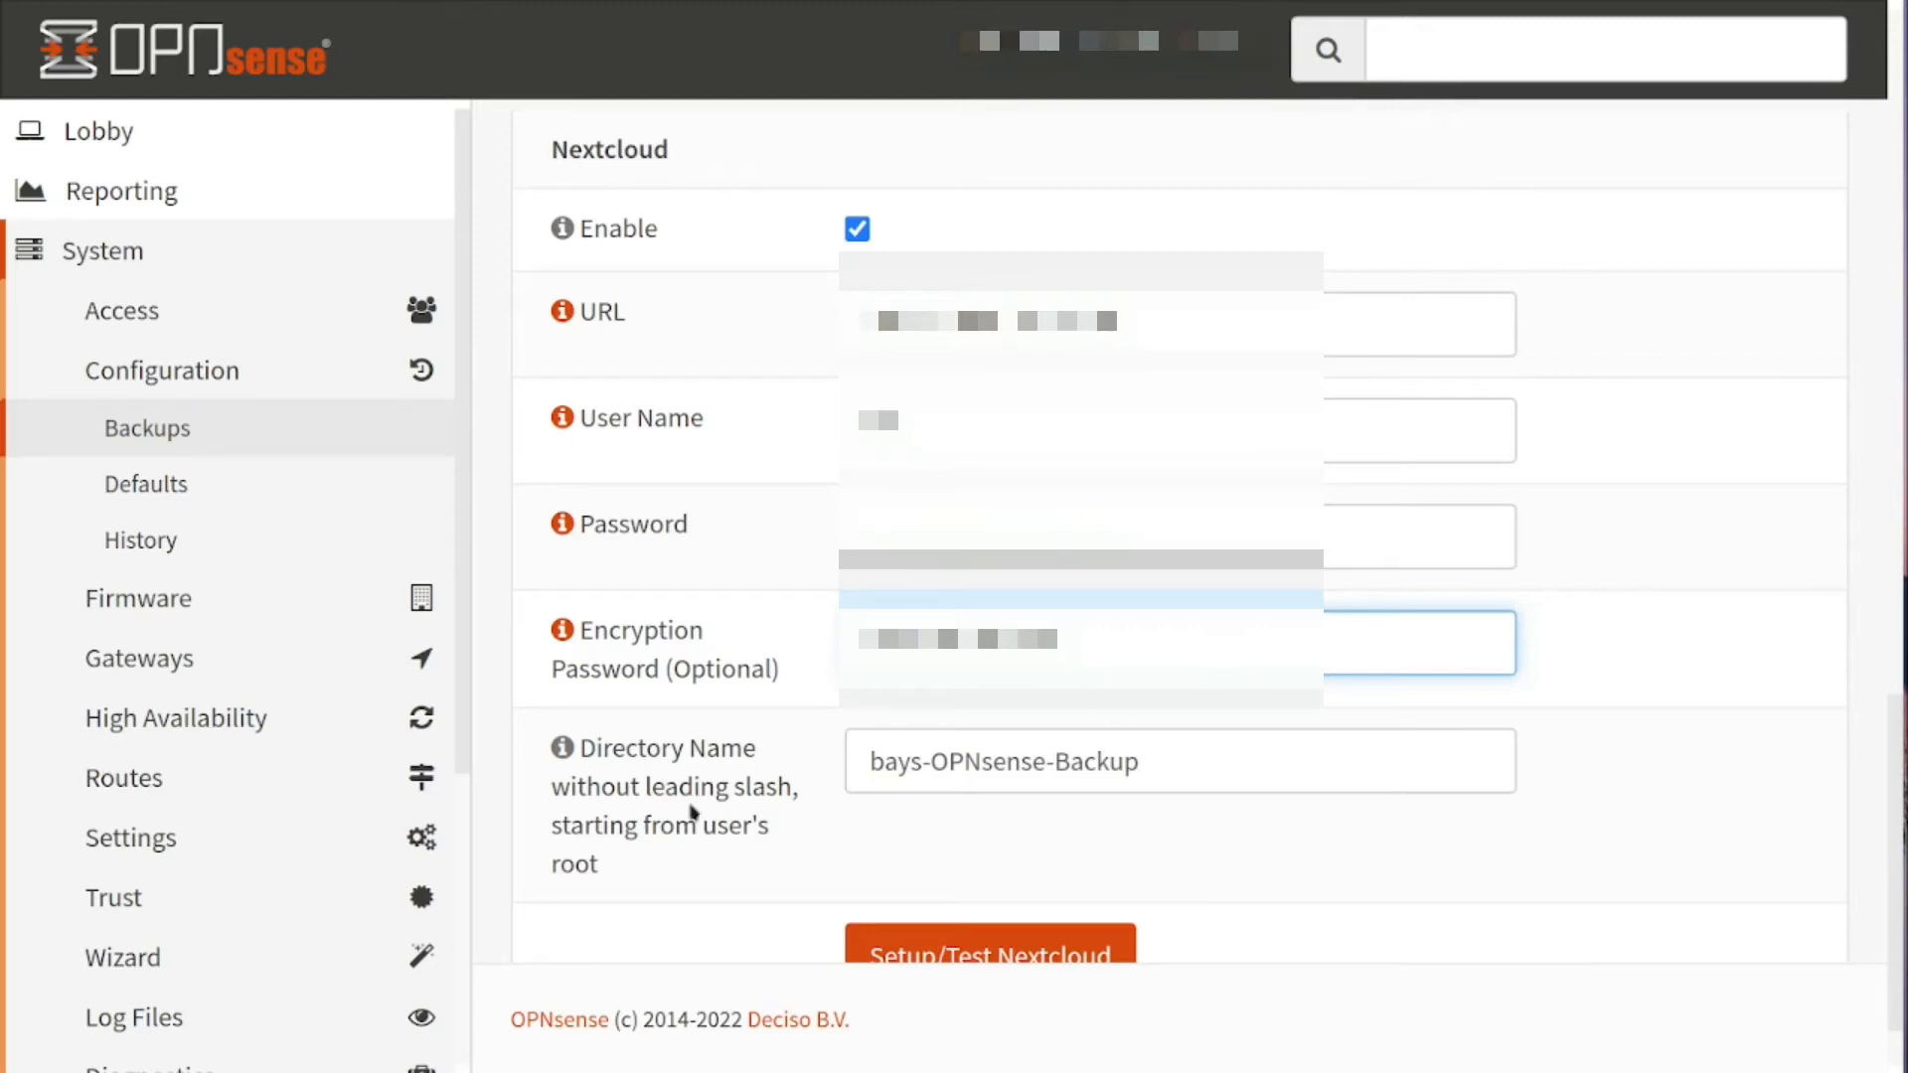
pyautogui.click(1176, 761)
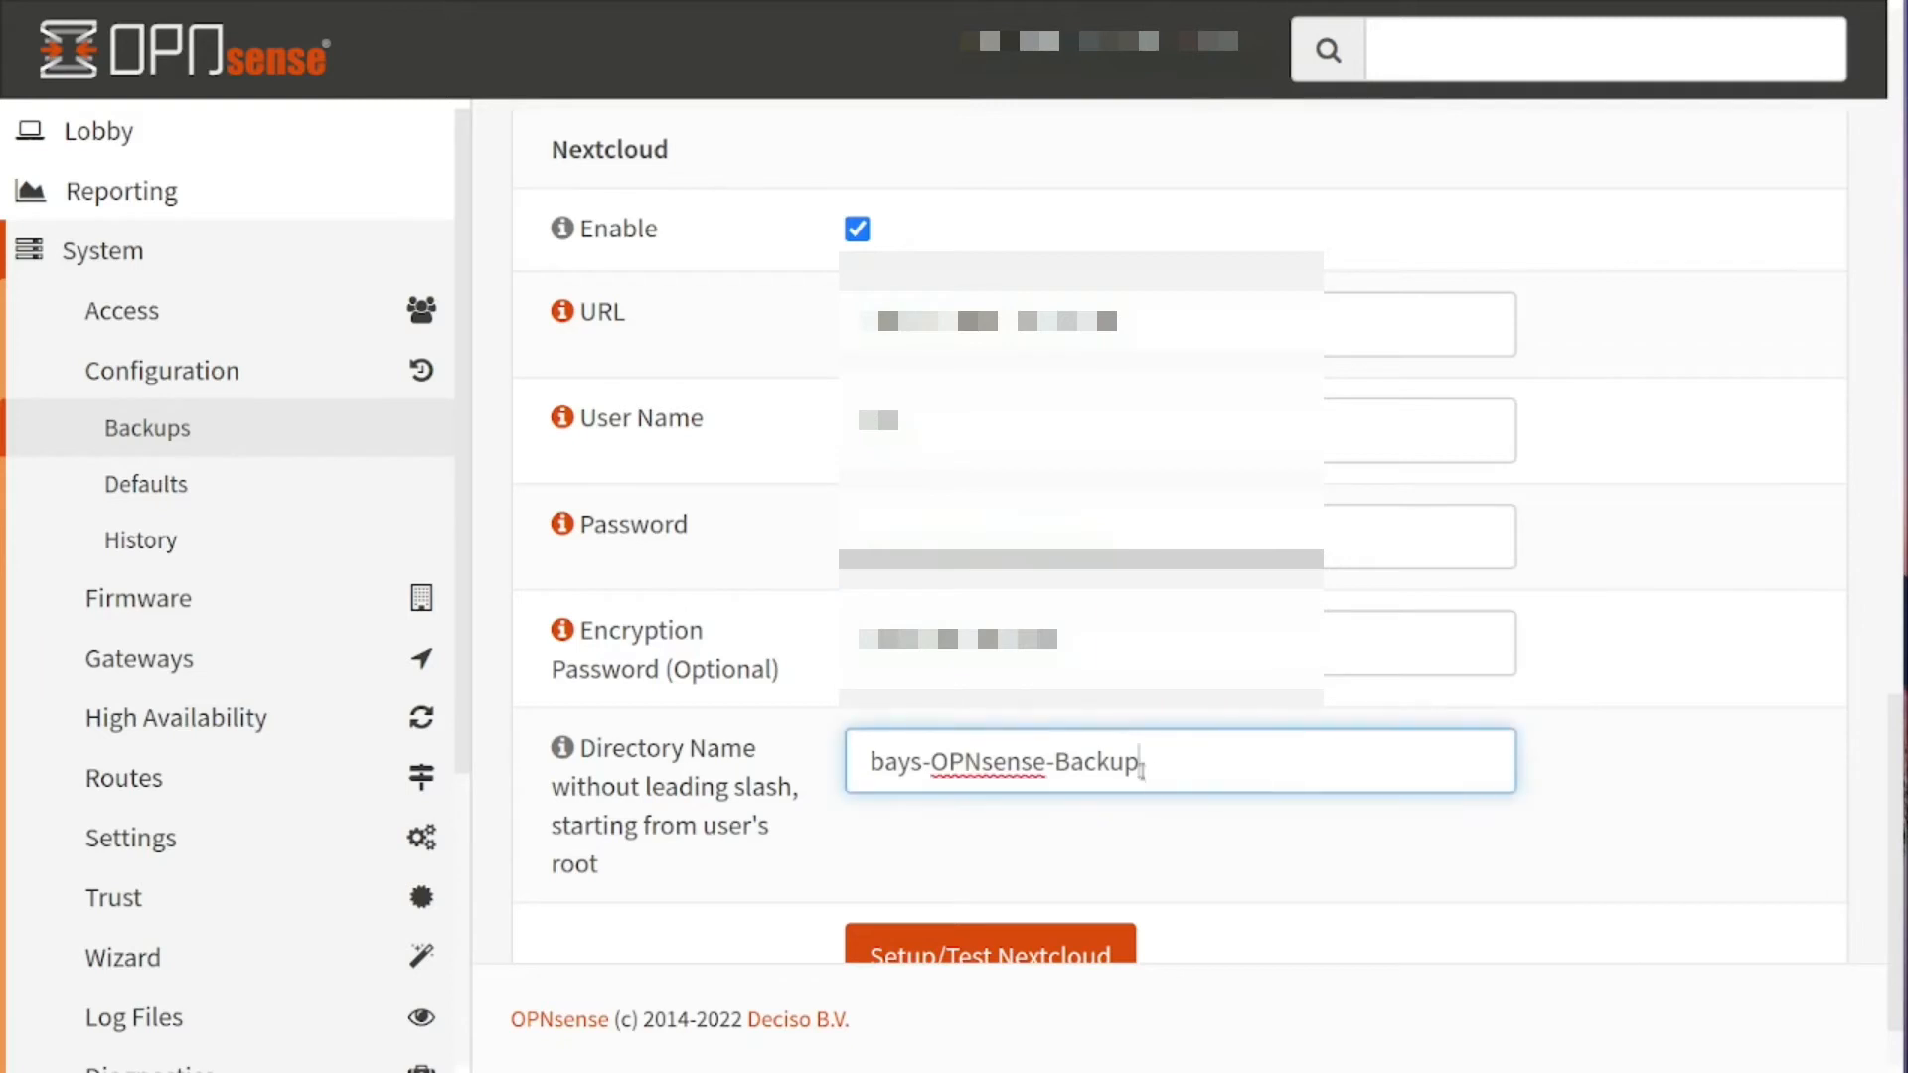
pyautogui.tripleClick(1004, 762)
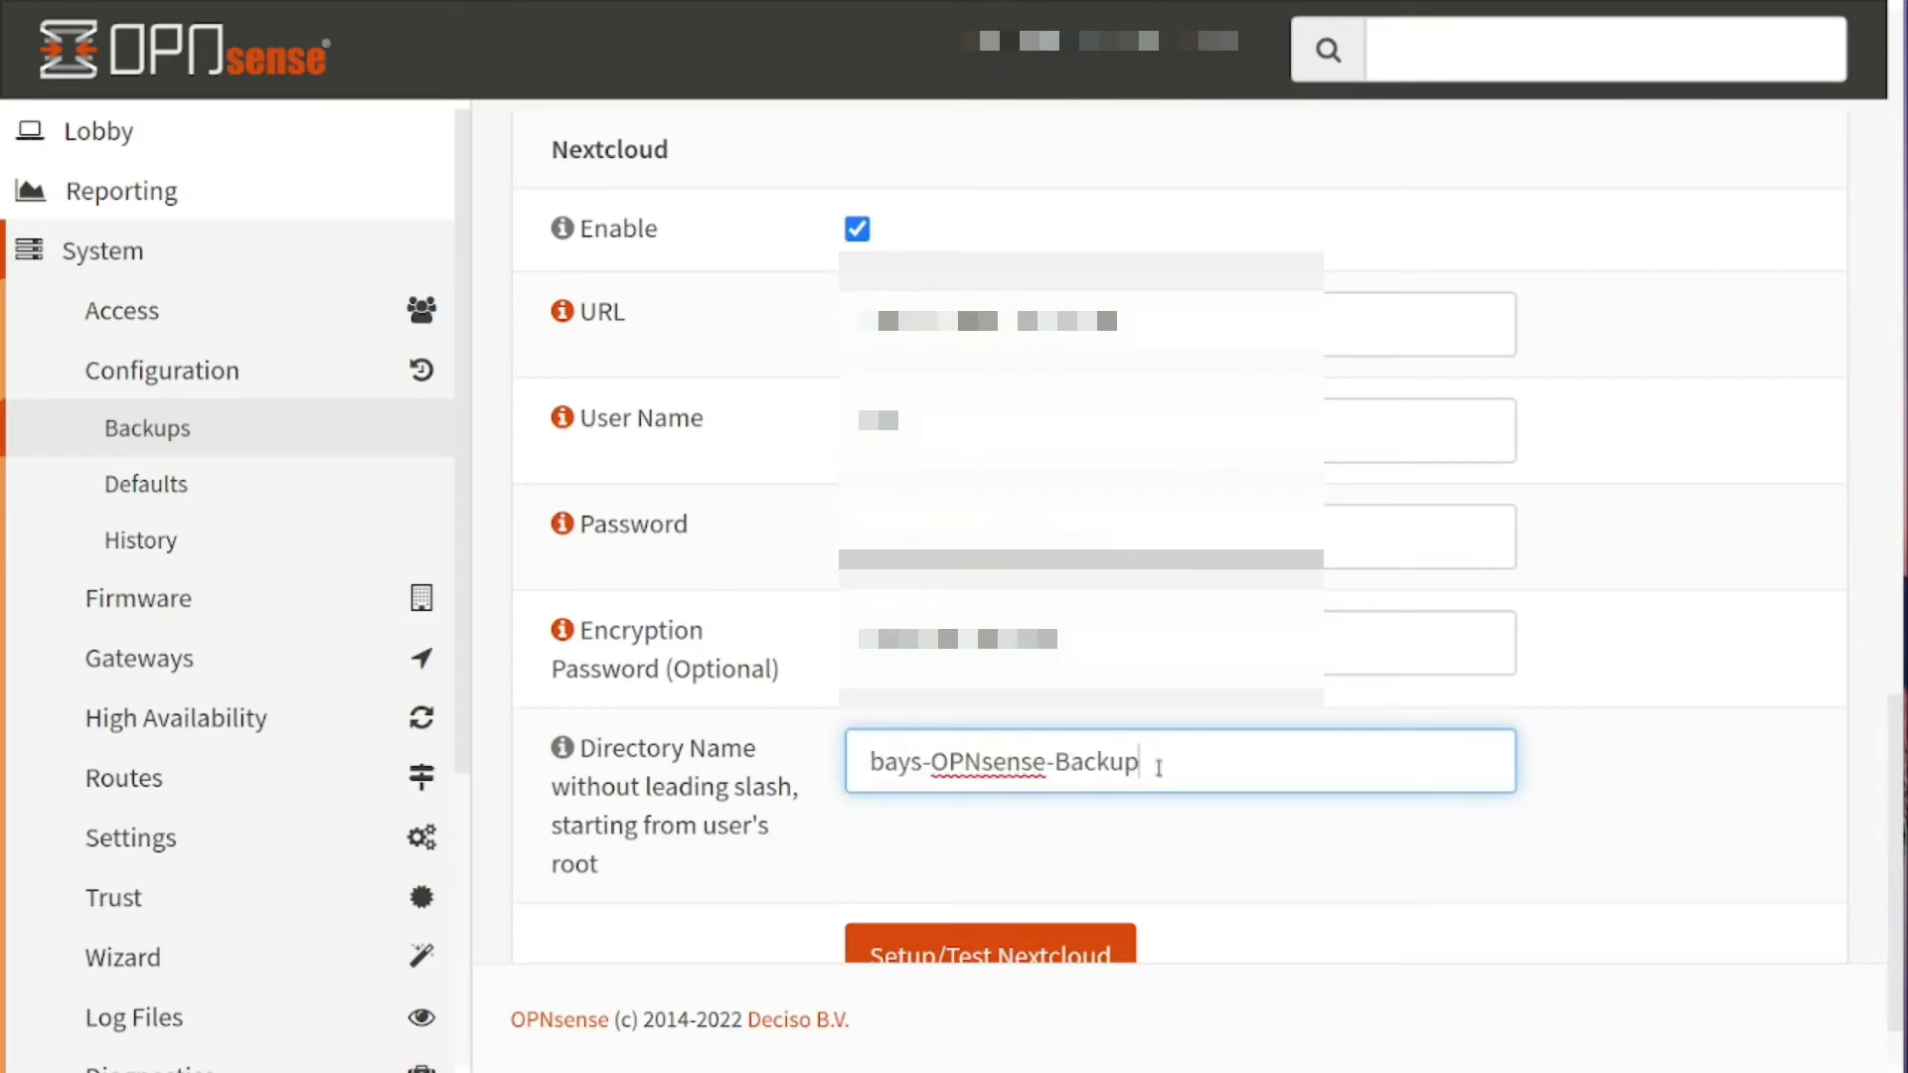
pyautogui.tripleClick(1004, 762)
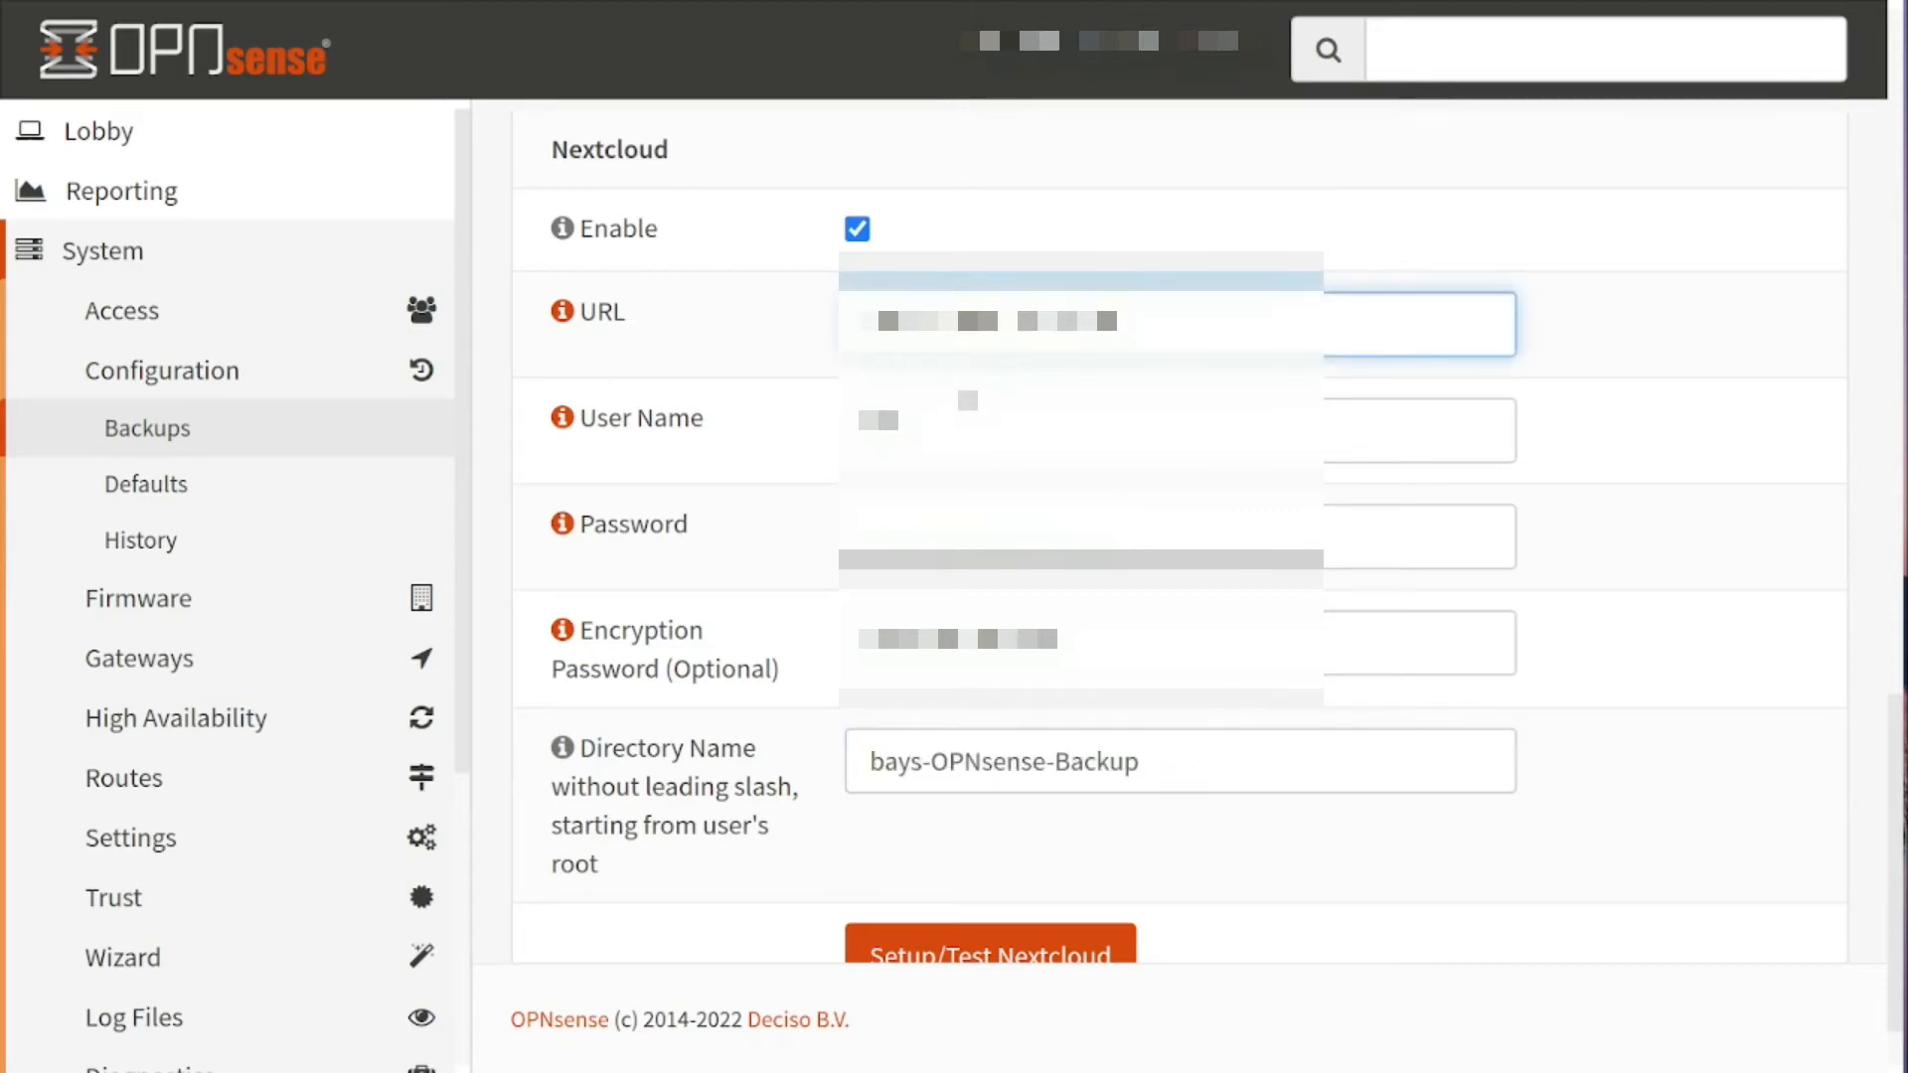
pyautogui.click(1422, 429)
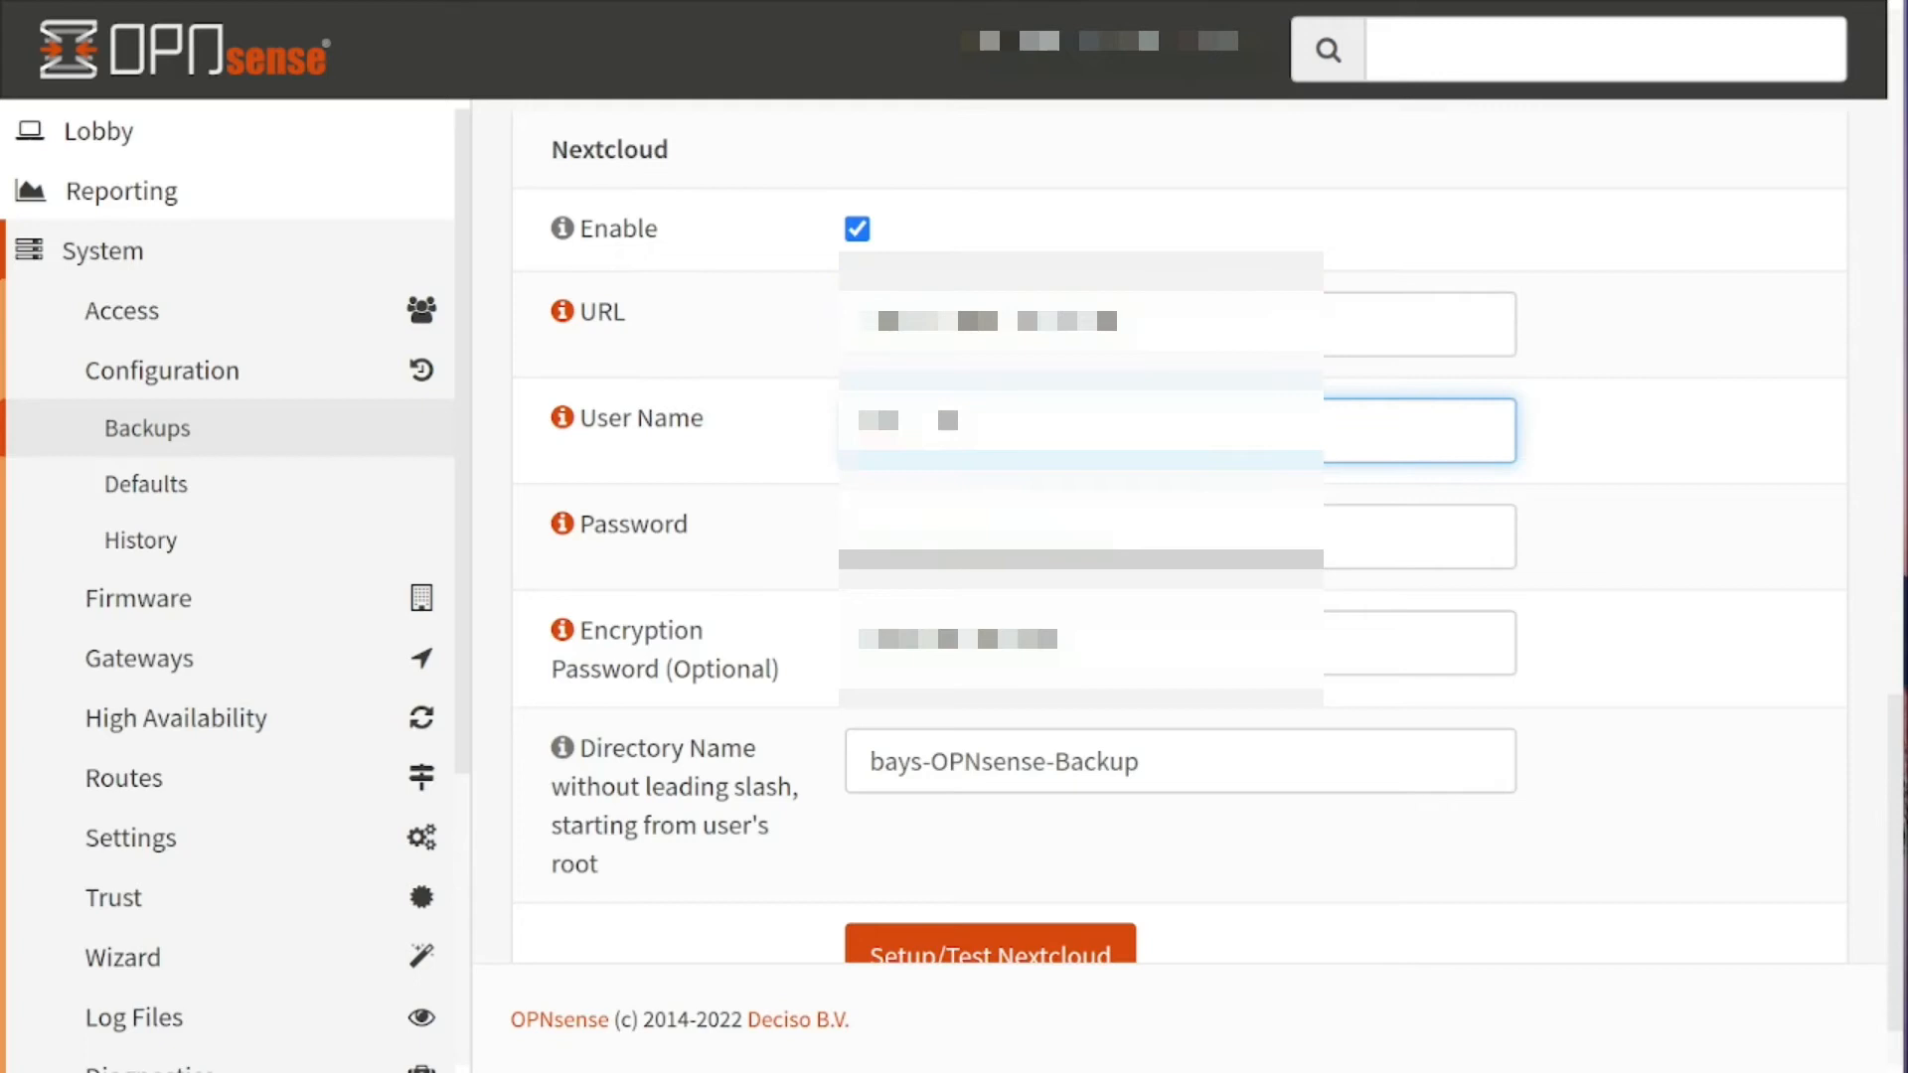
pyautogui.click(1213, 761)
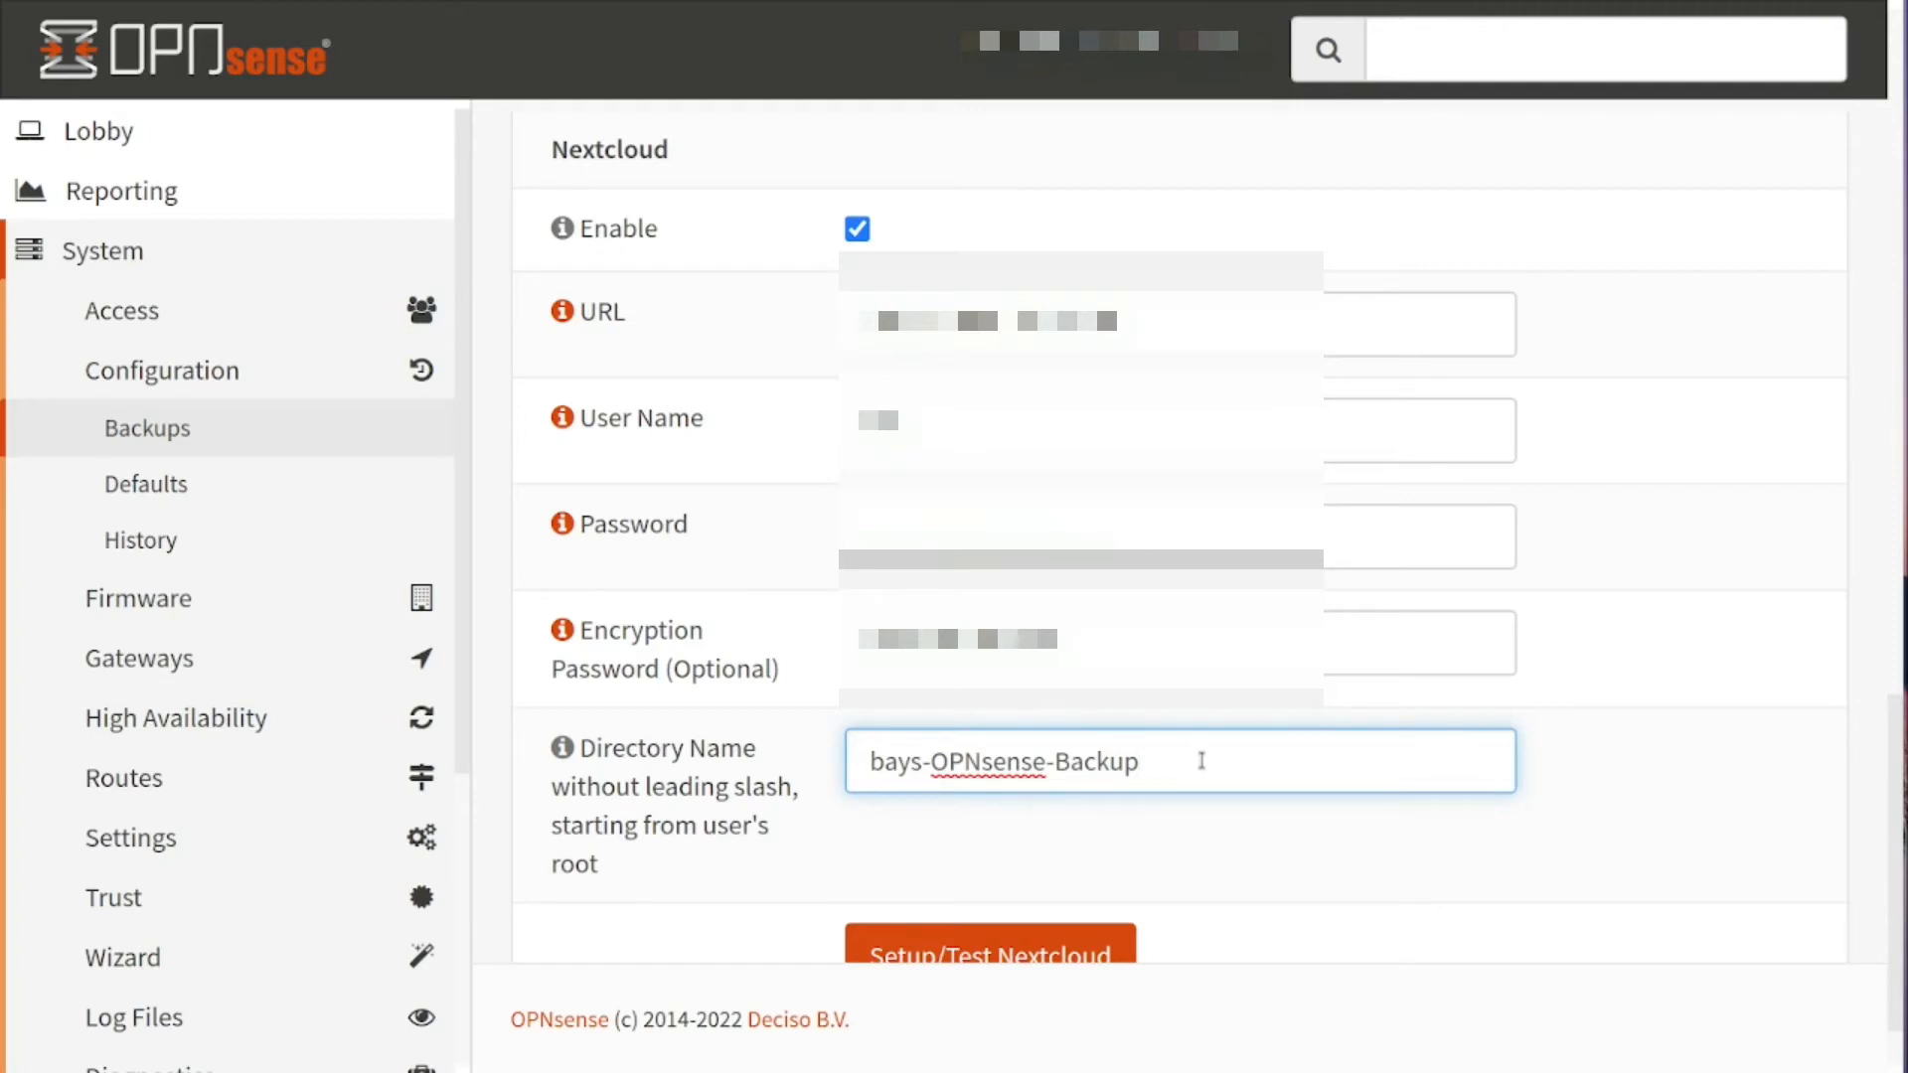
pyautogui.write('/')
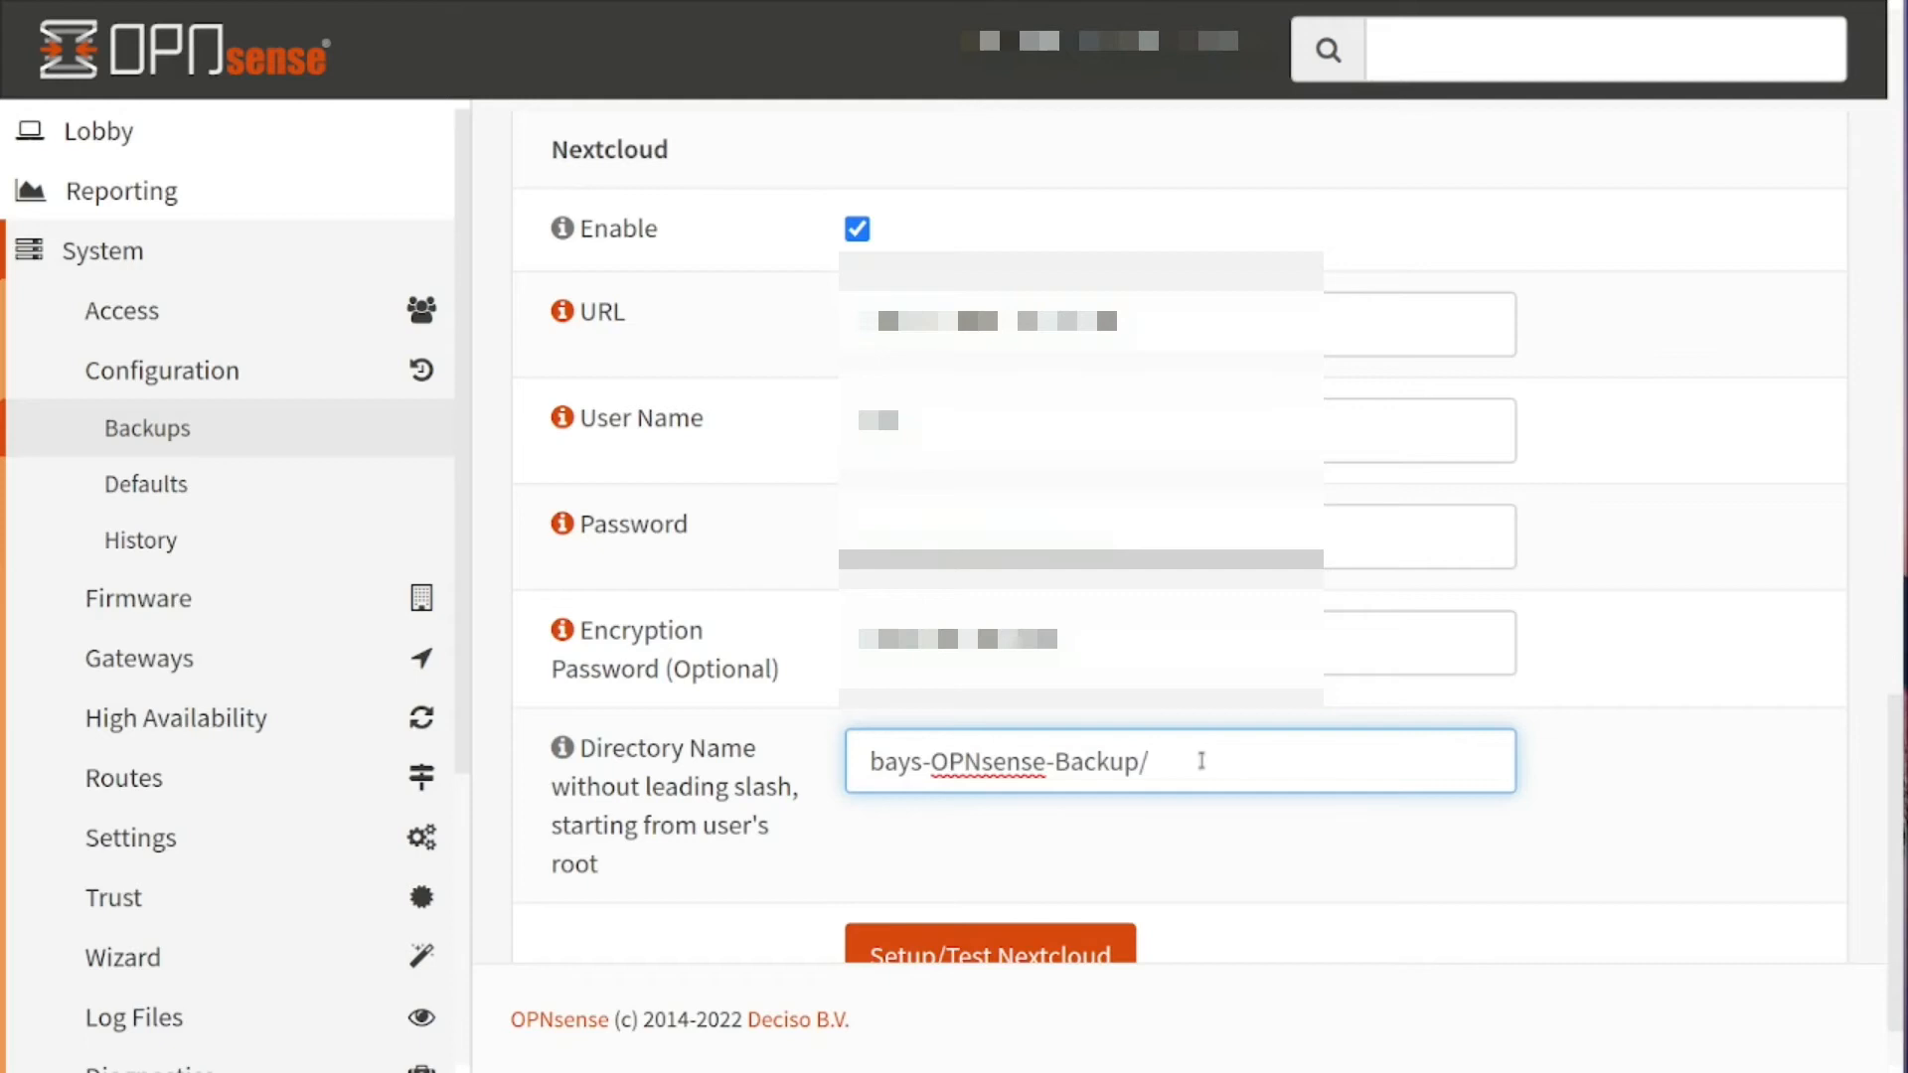
pyautogui.write('fw-a')
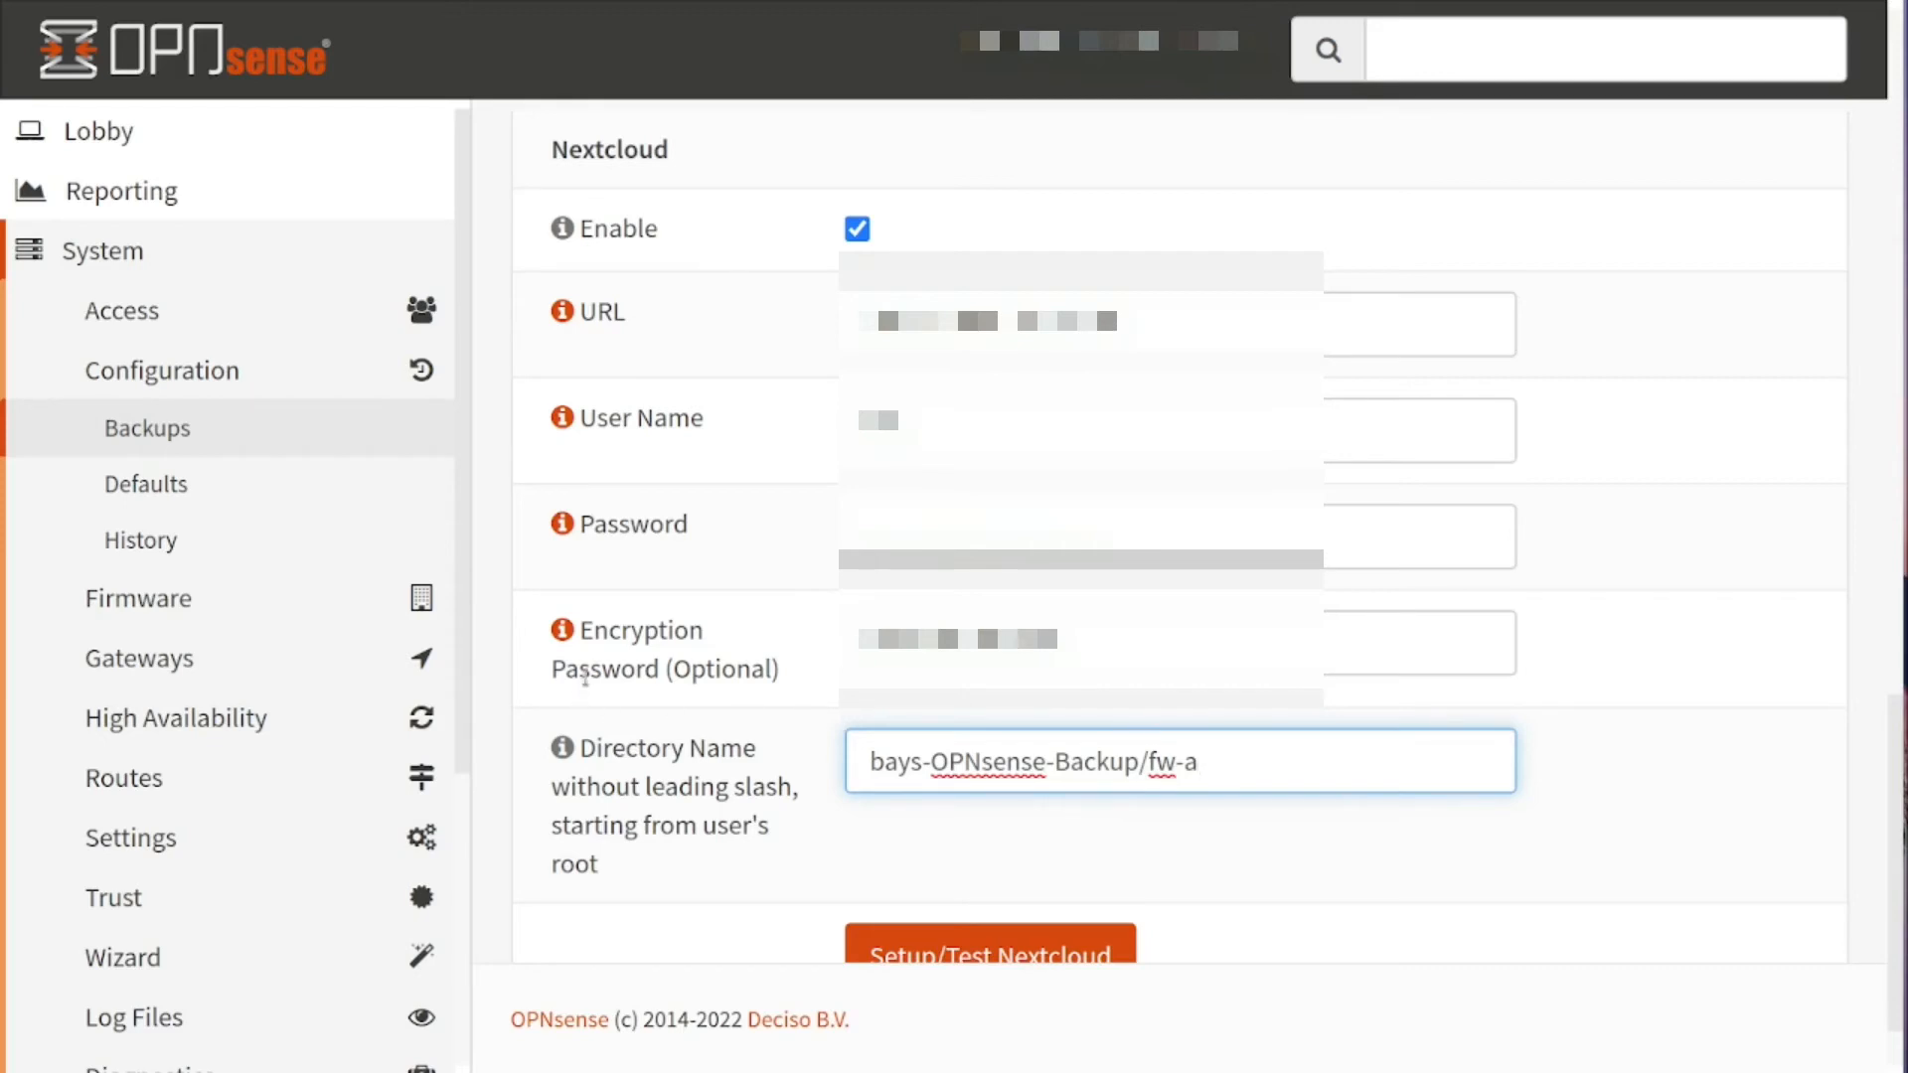
pyautogui.press('Backspace')
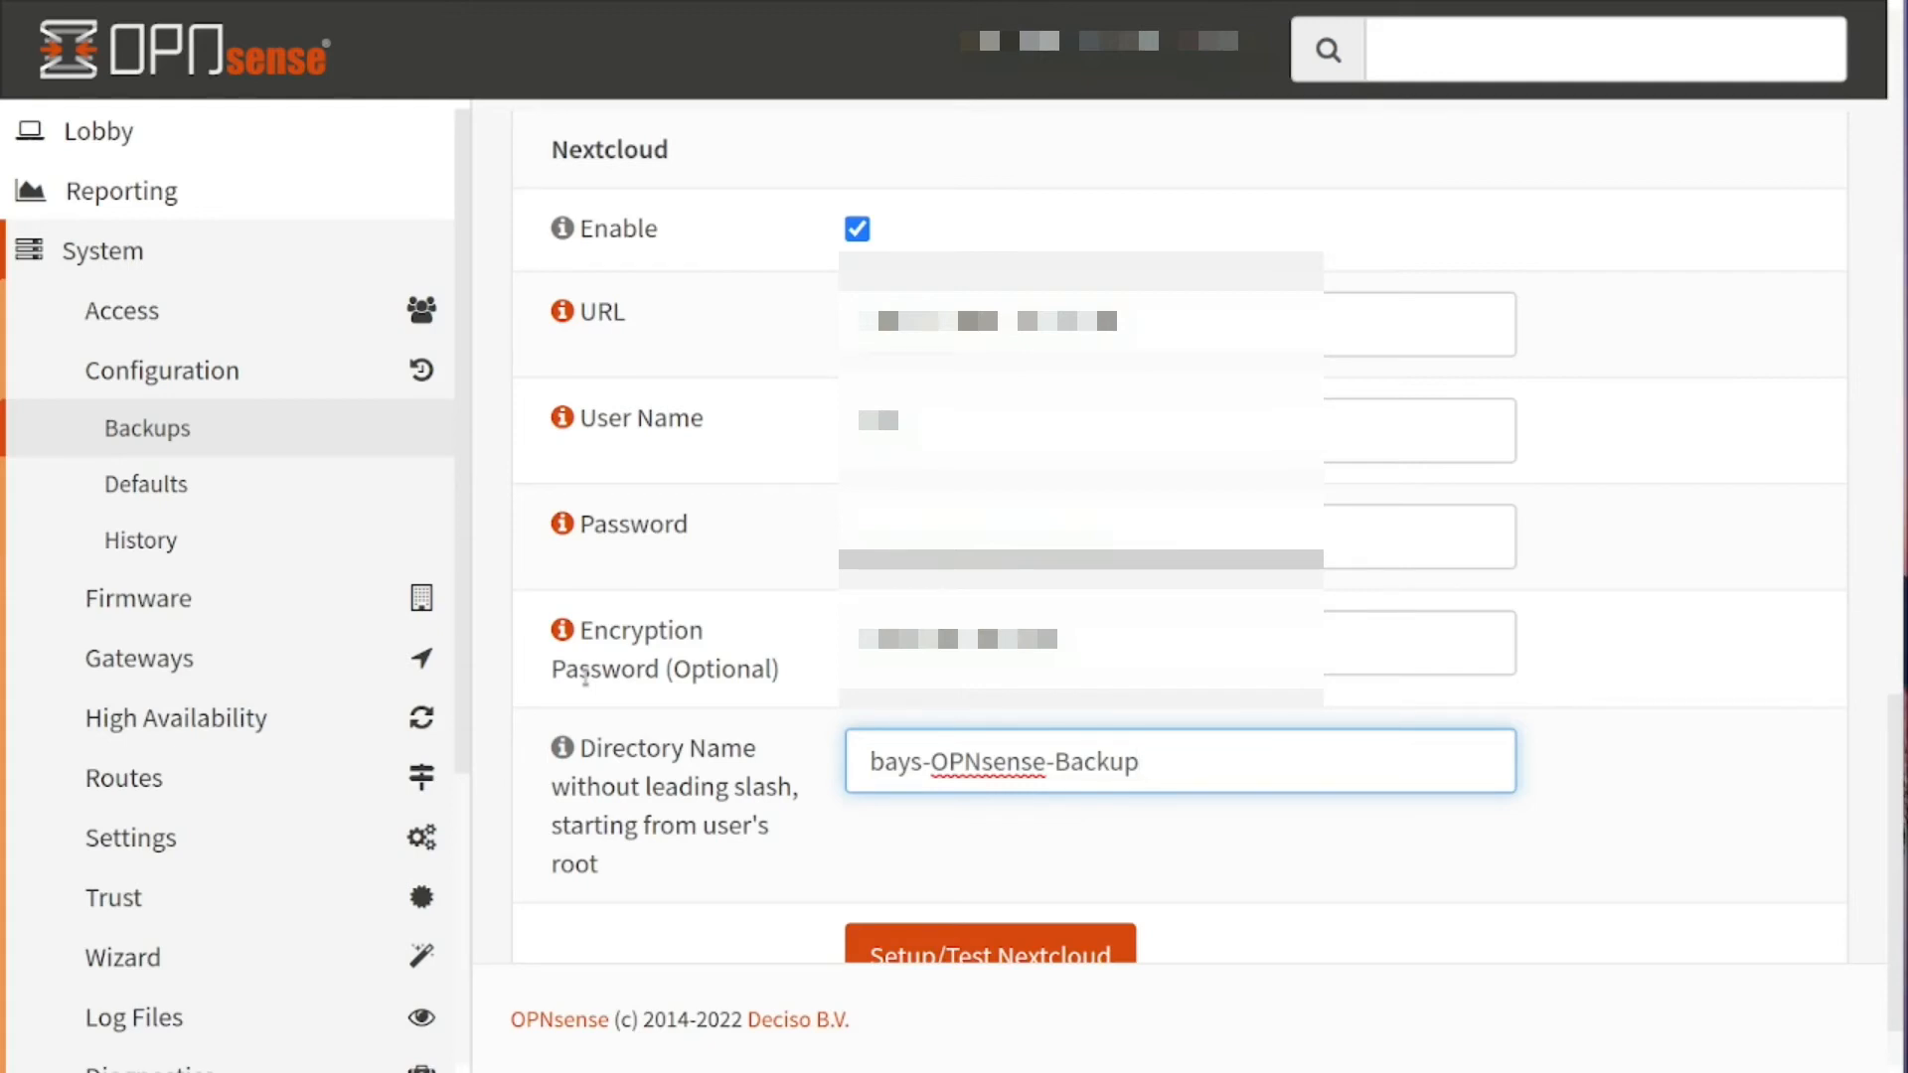
pyautogui.scroll(-3)
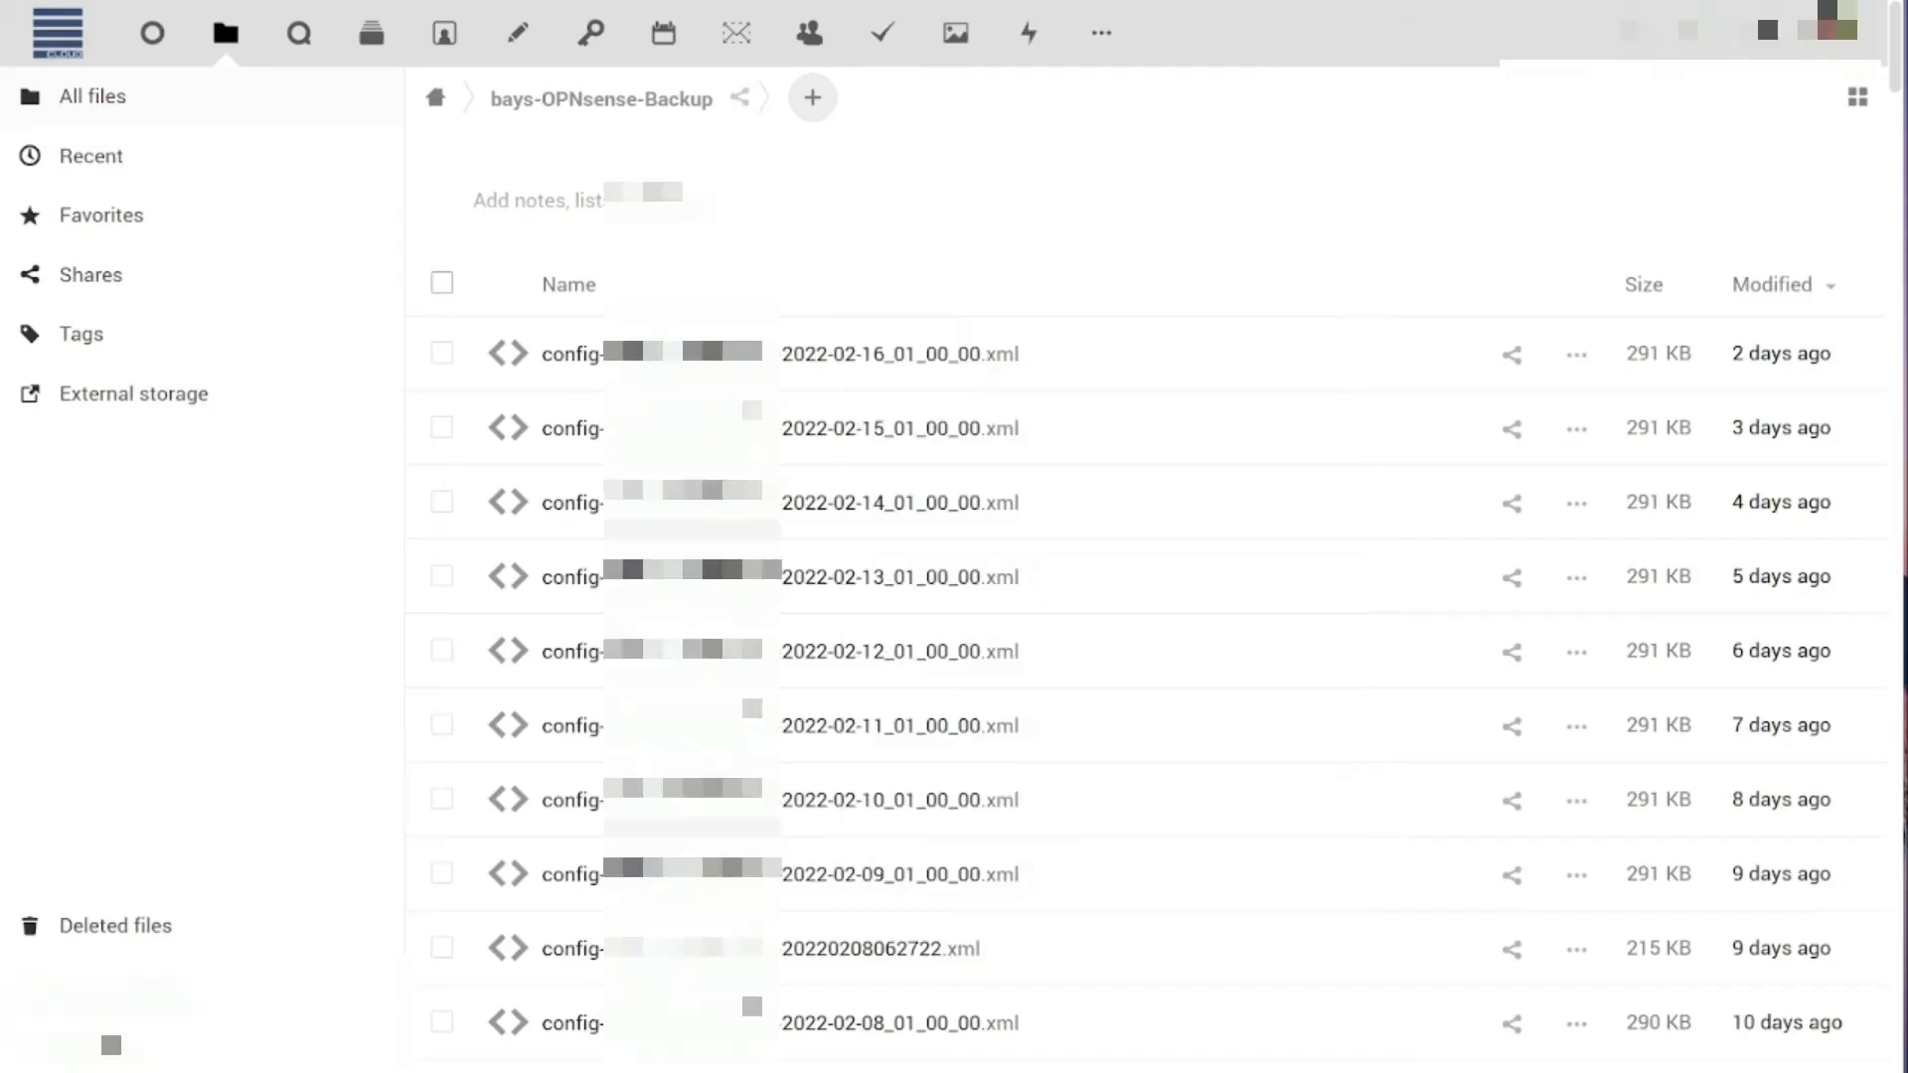
pyautogui.moveTo(817, 417)
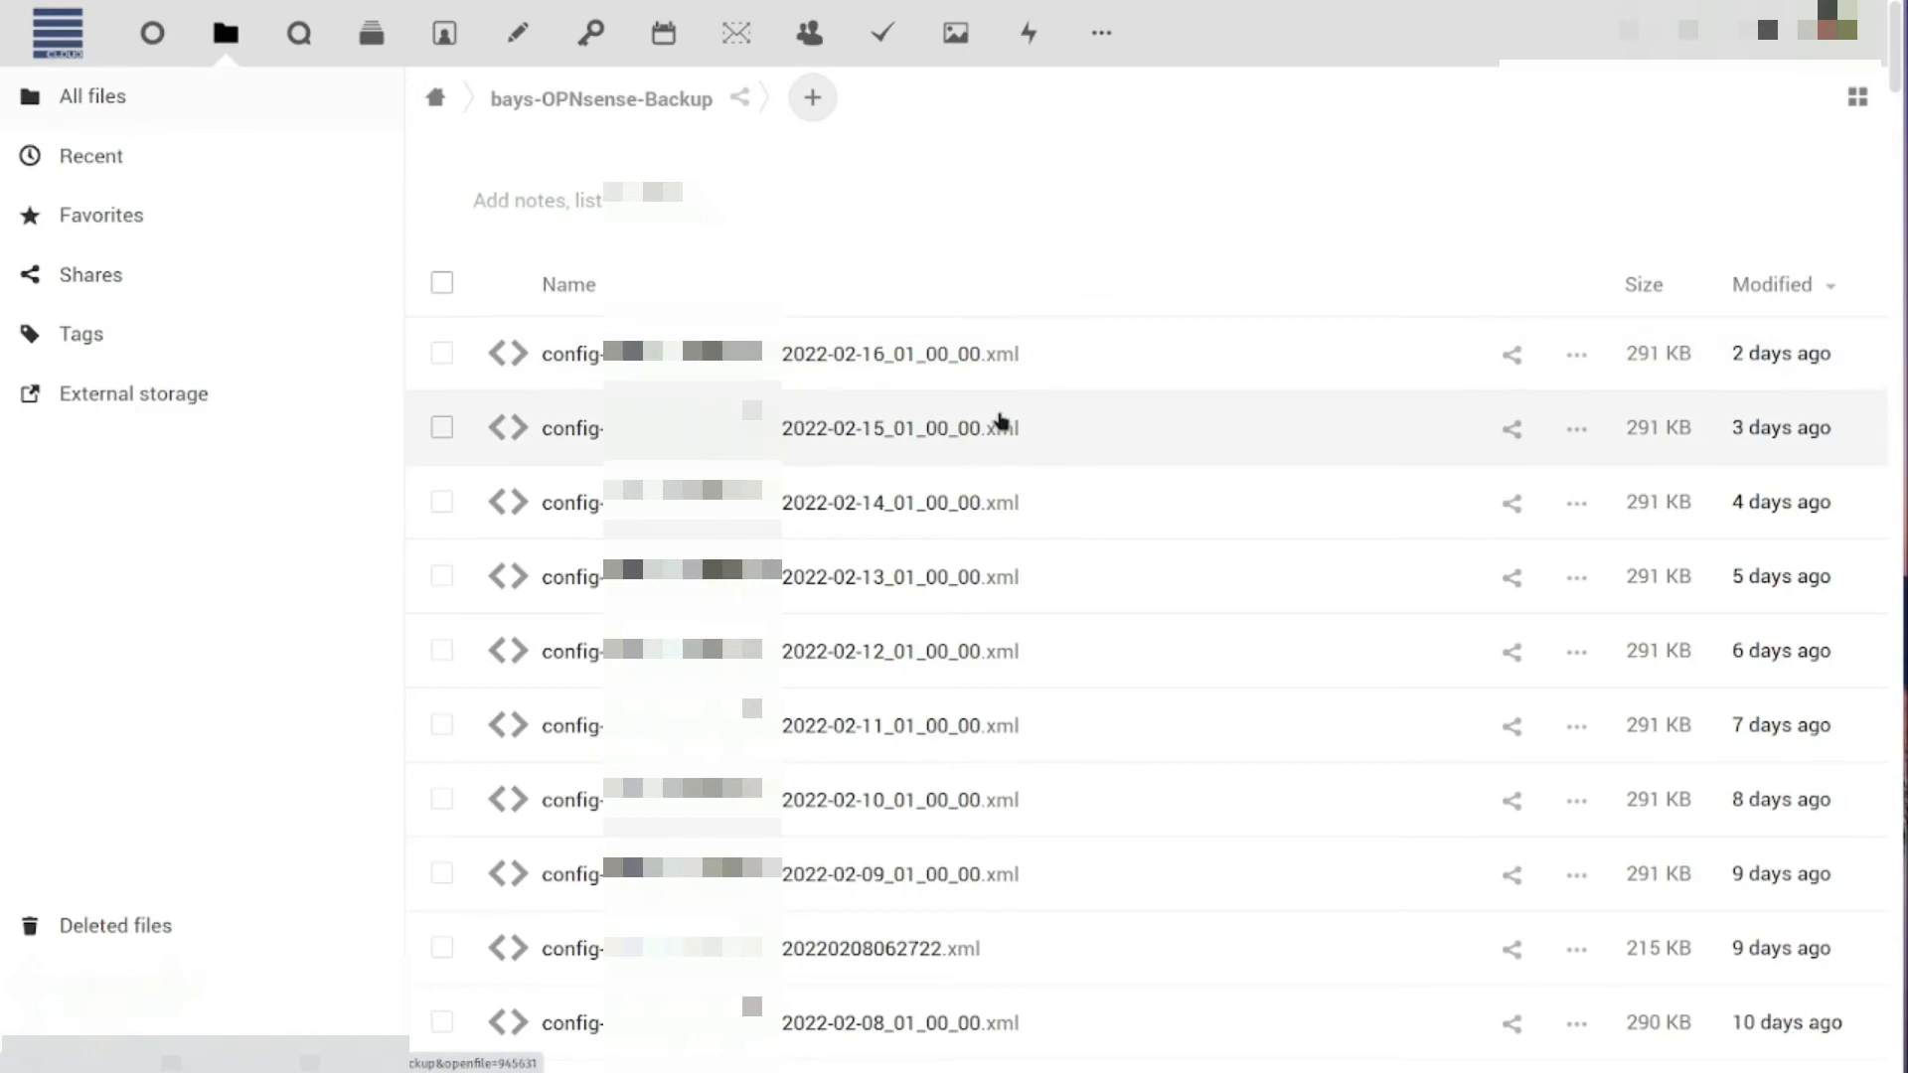
# Scroll through the dated config-*.xml backups in the bays-OPNsense-Backup folder
pyautogui.scroll(-3)
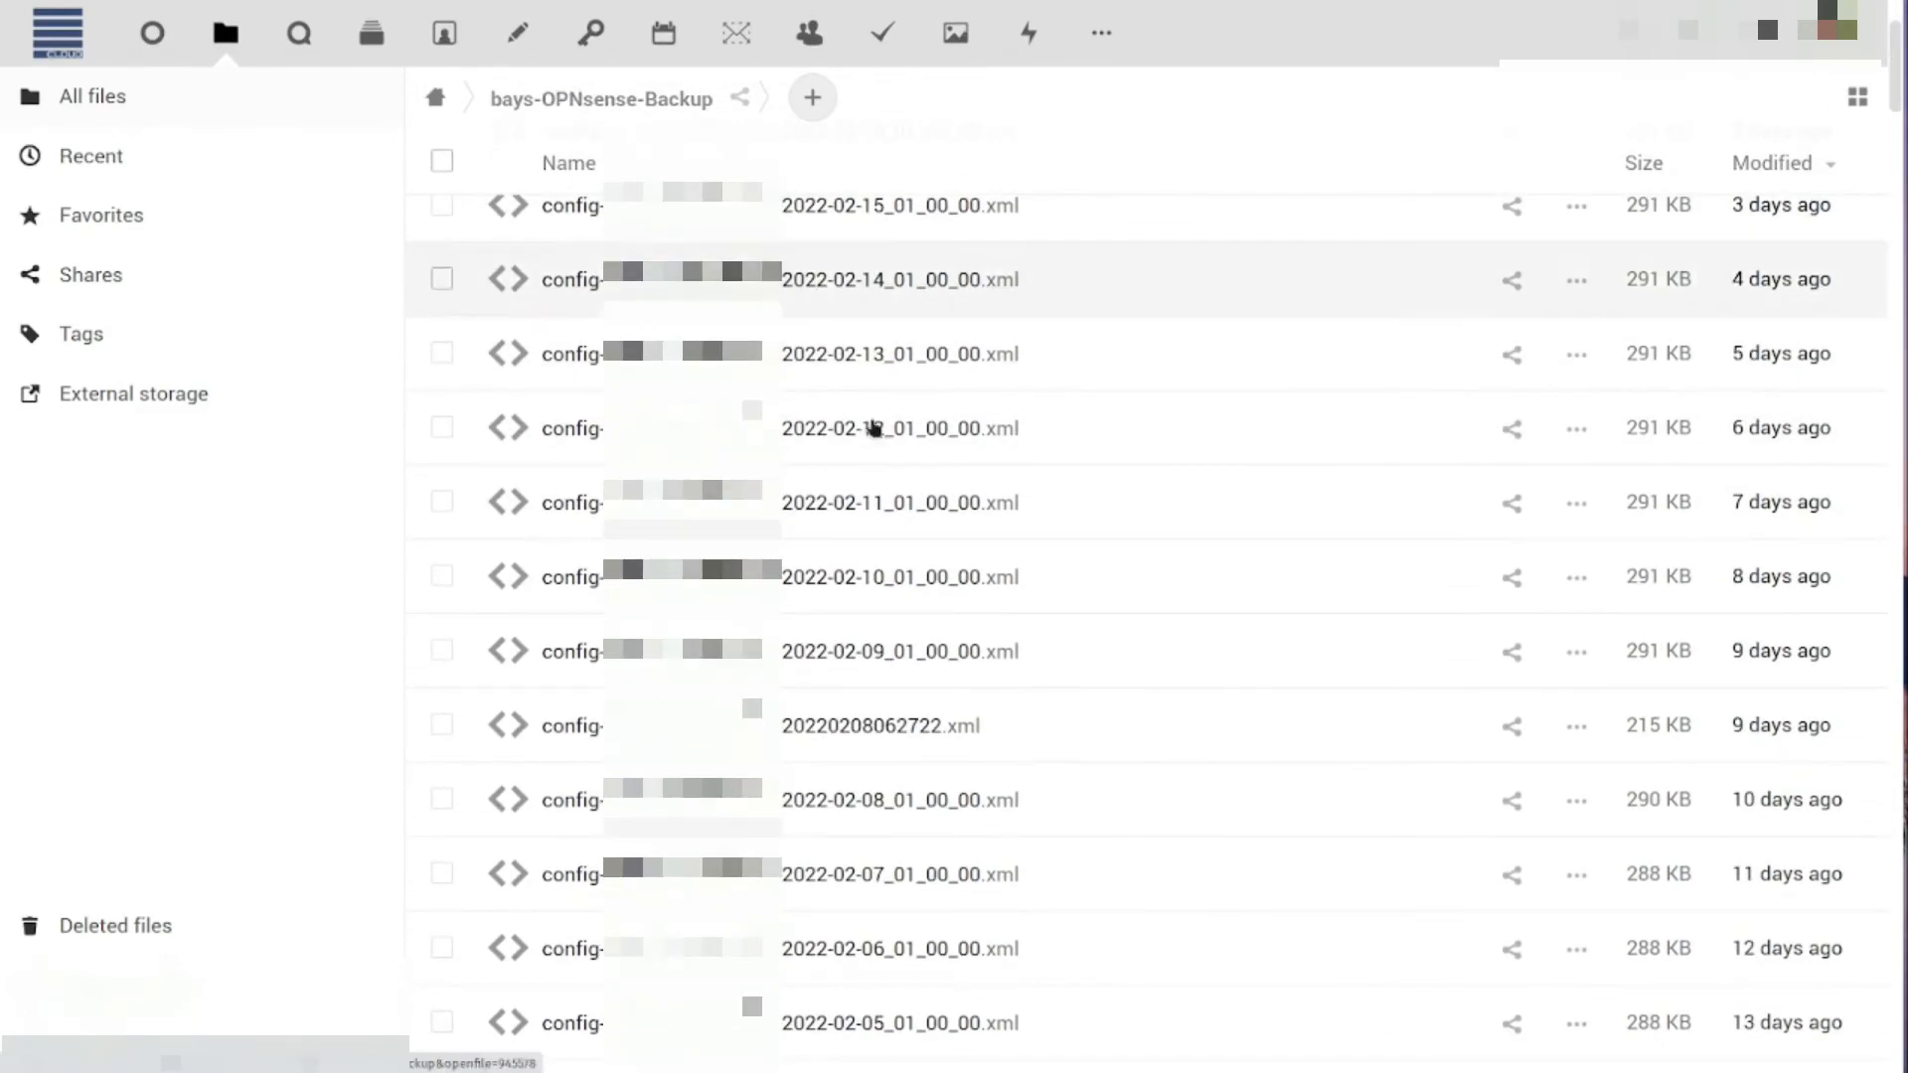
pyautogui.scroll(-3)
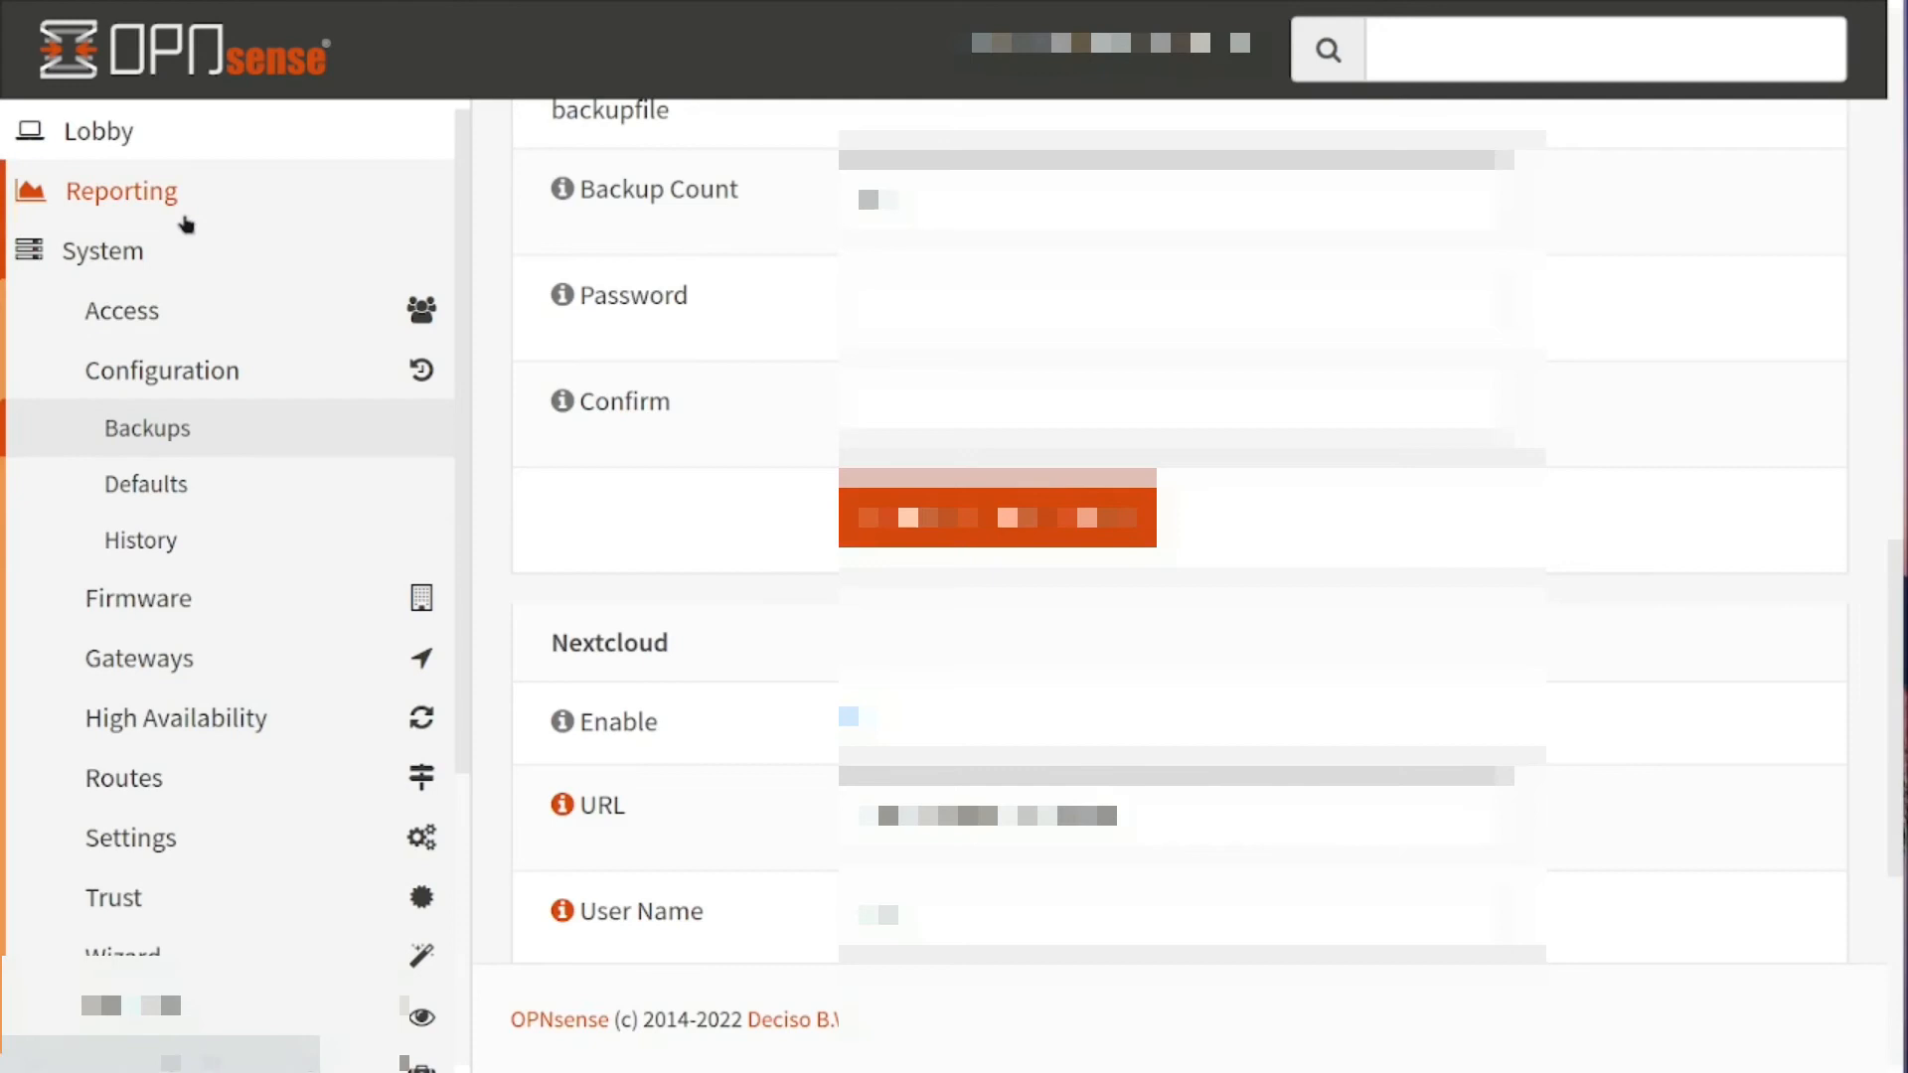
pyautogui.moveTo(202, 787)
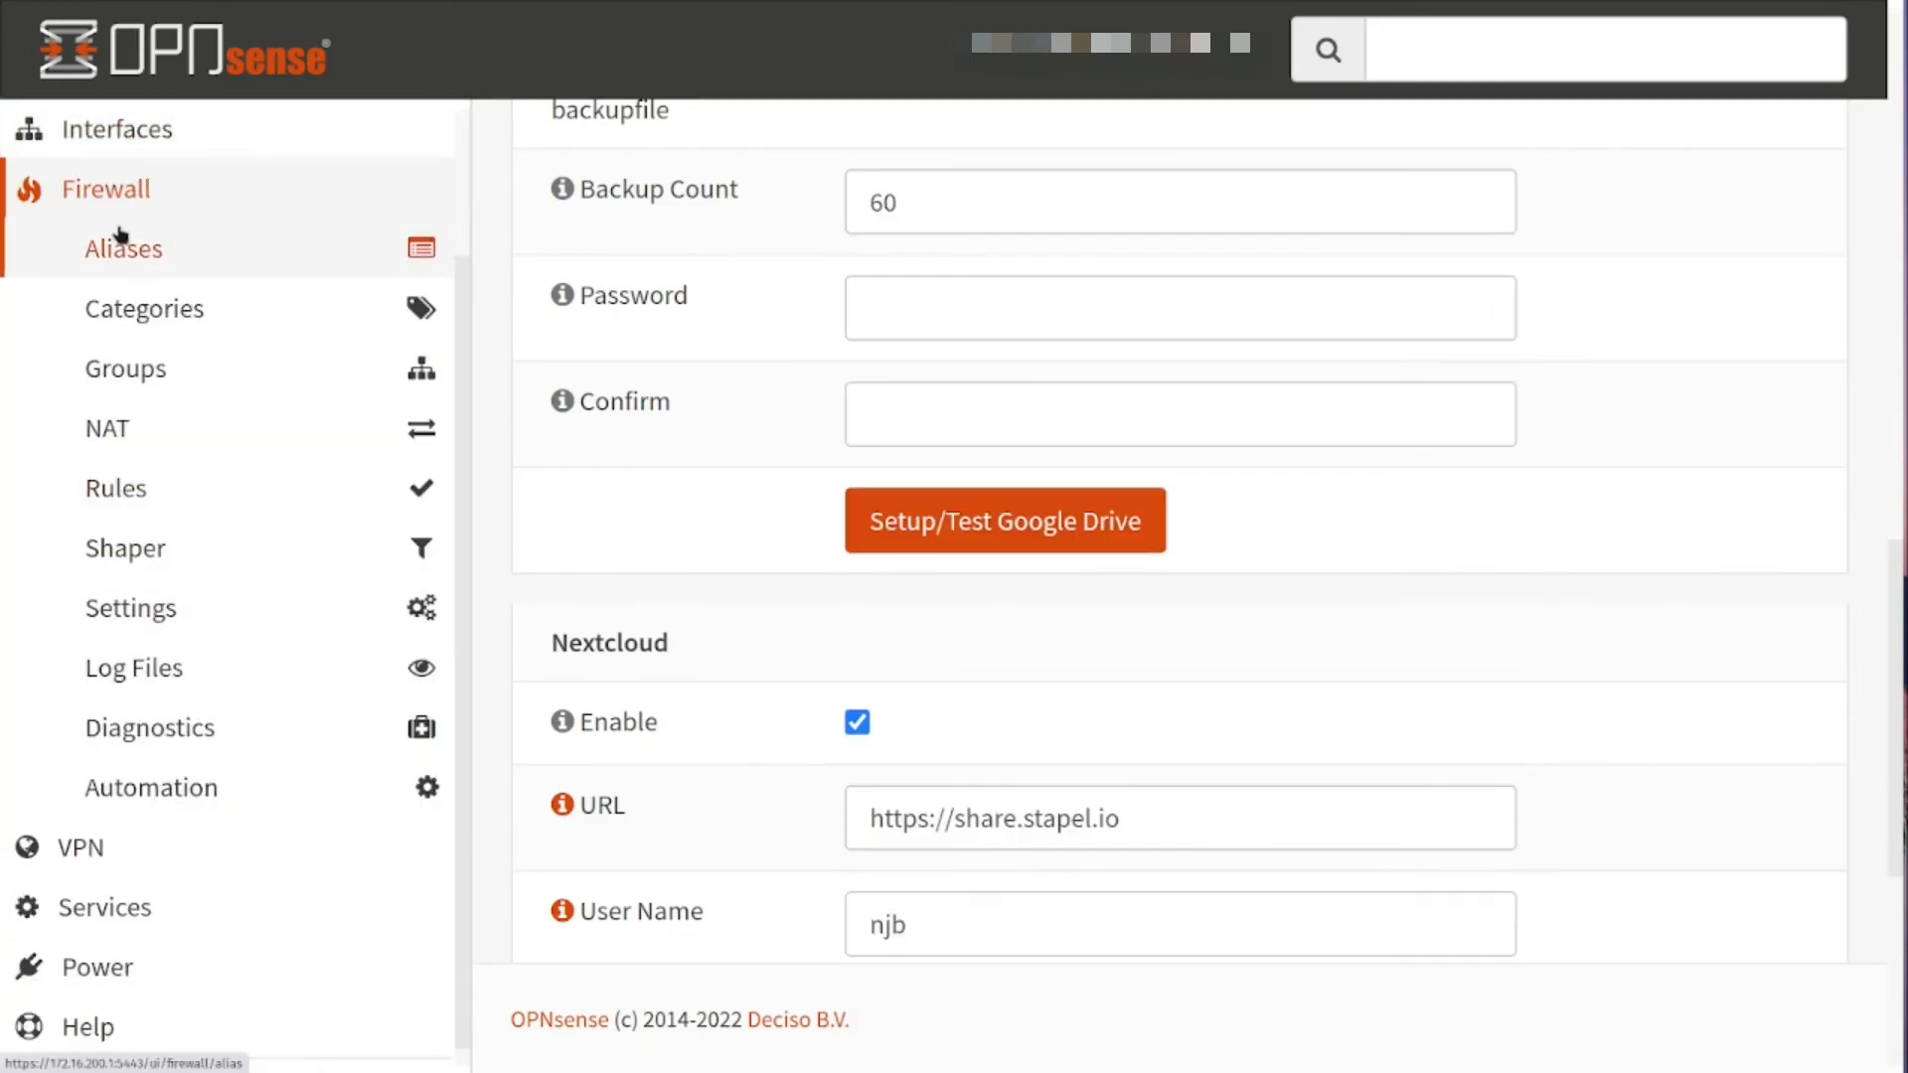
# Start a new firewall alias and enter the name Minio_Services
pyautogui.click(123, 248)
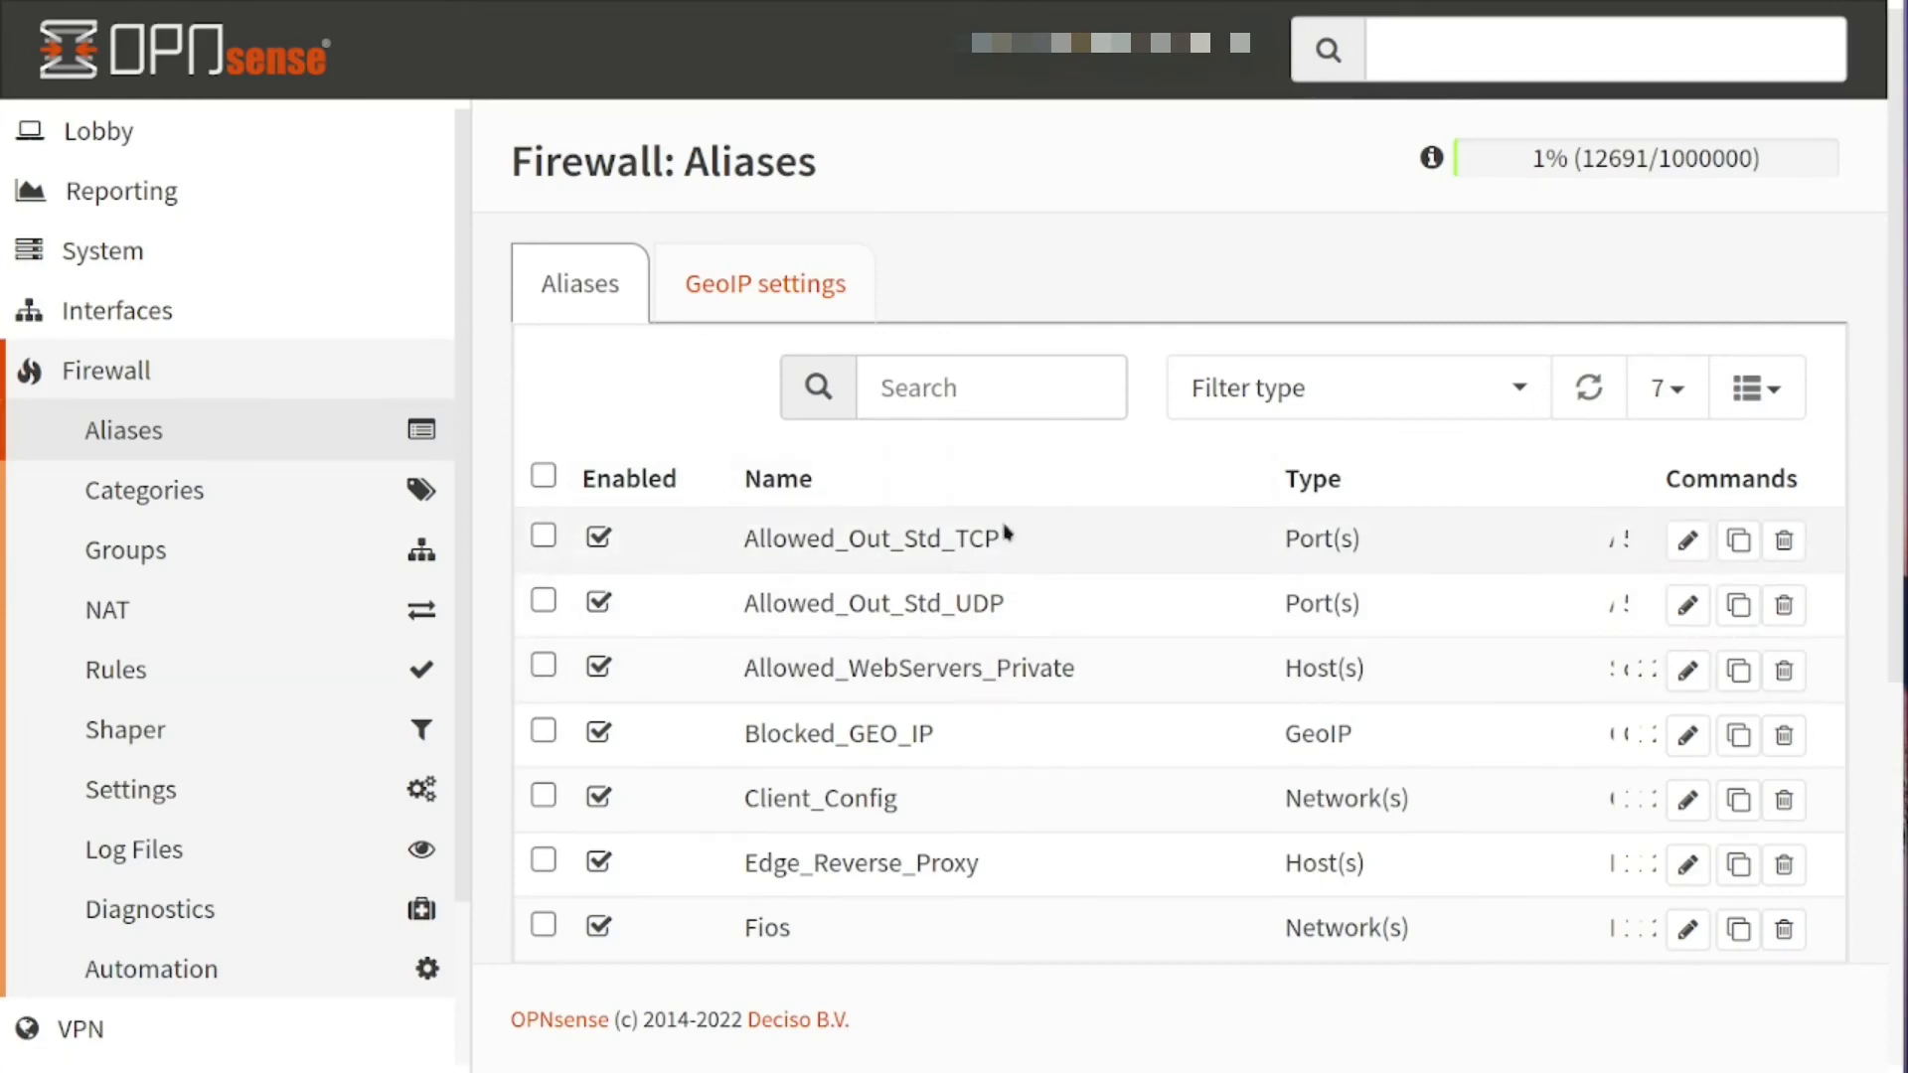
pyautogui.scroll(-3)
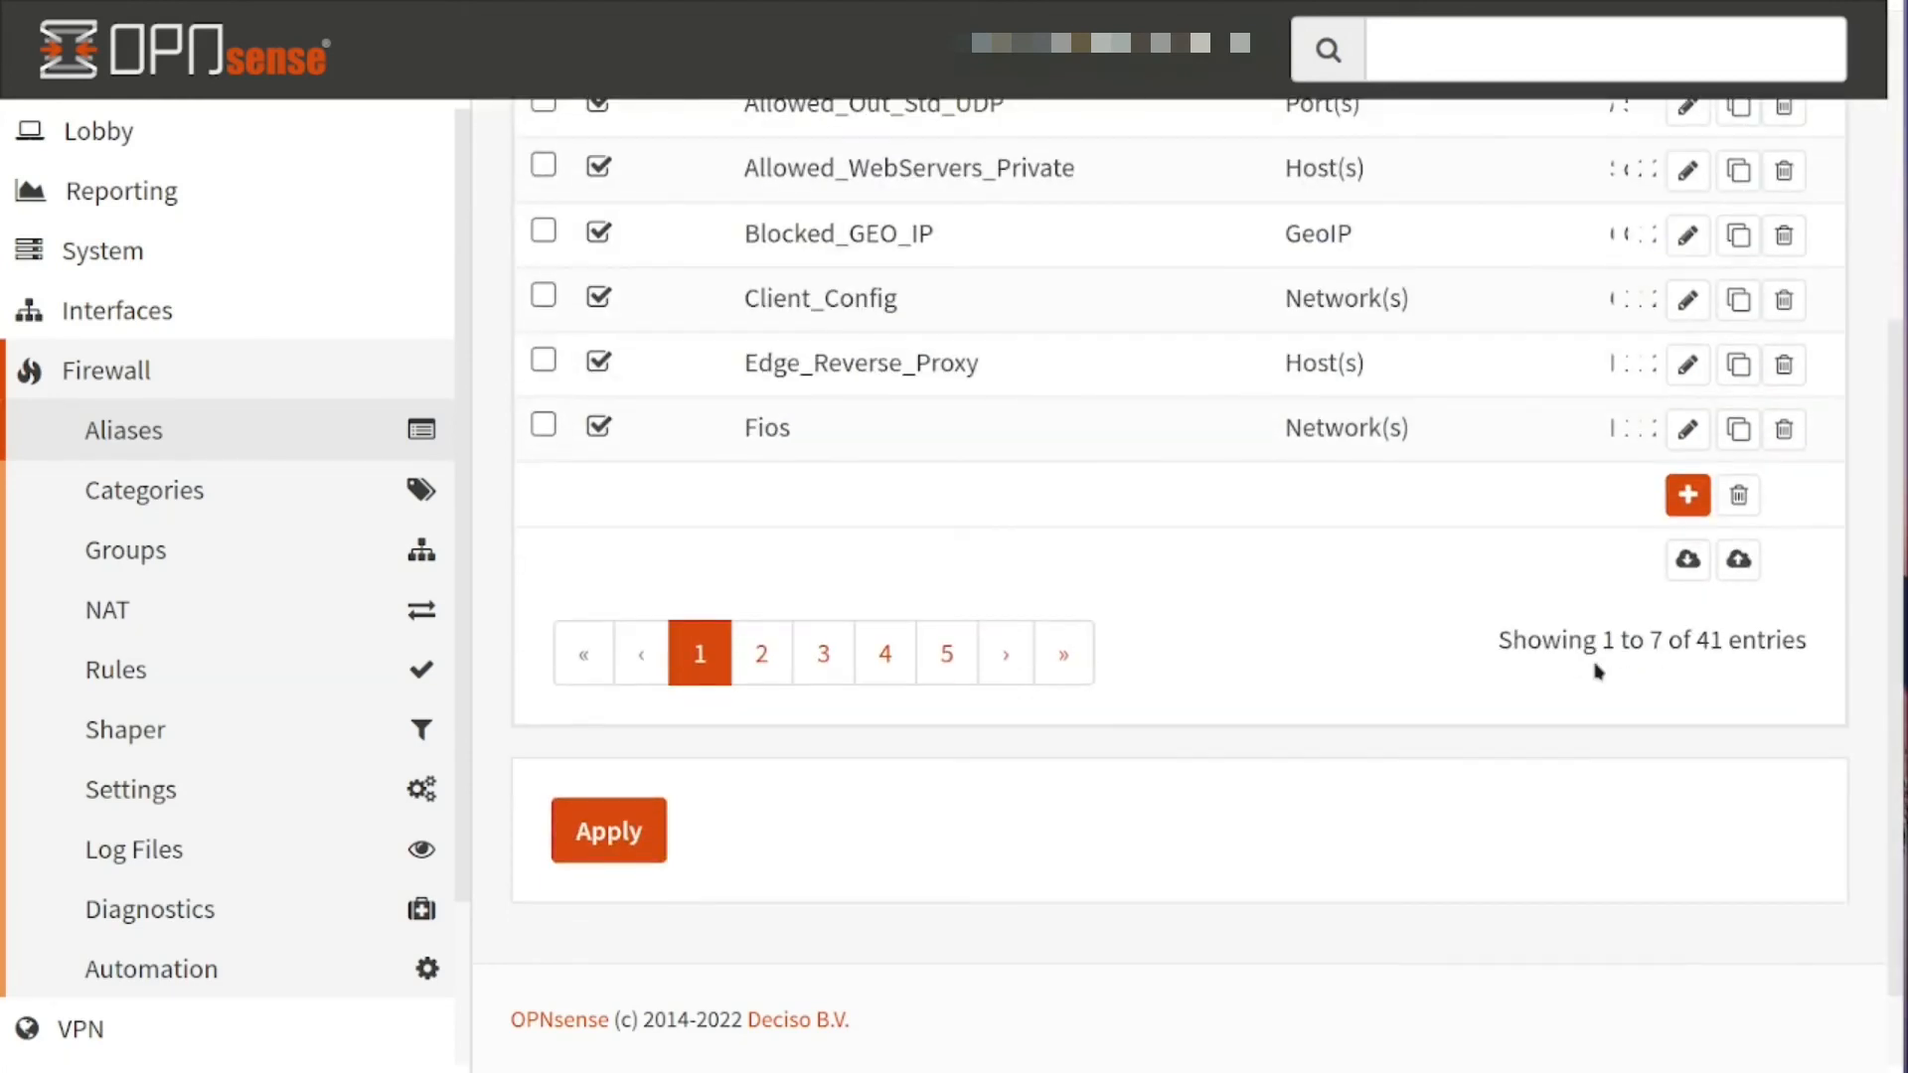
pyautogui.click(1687, 495)
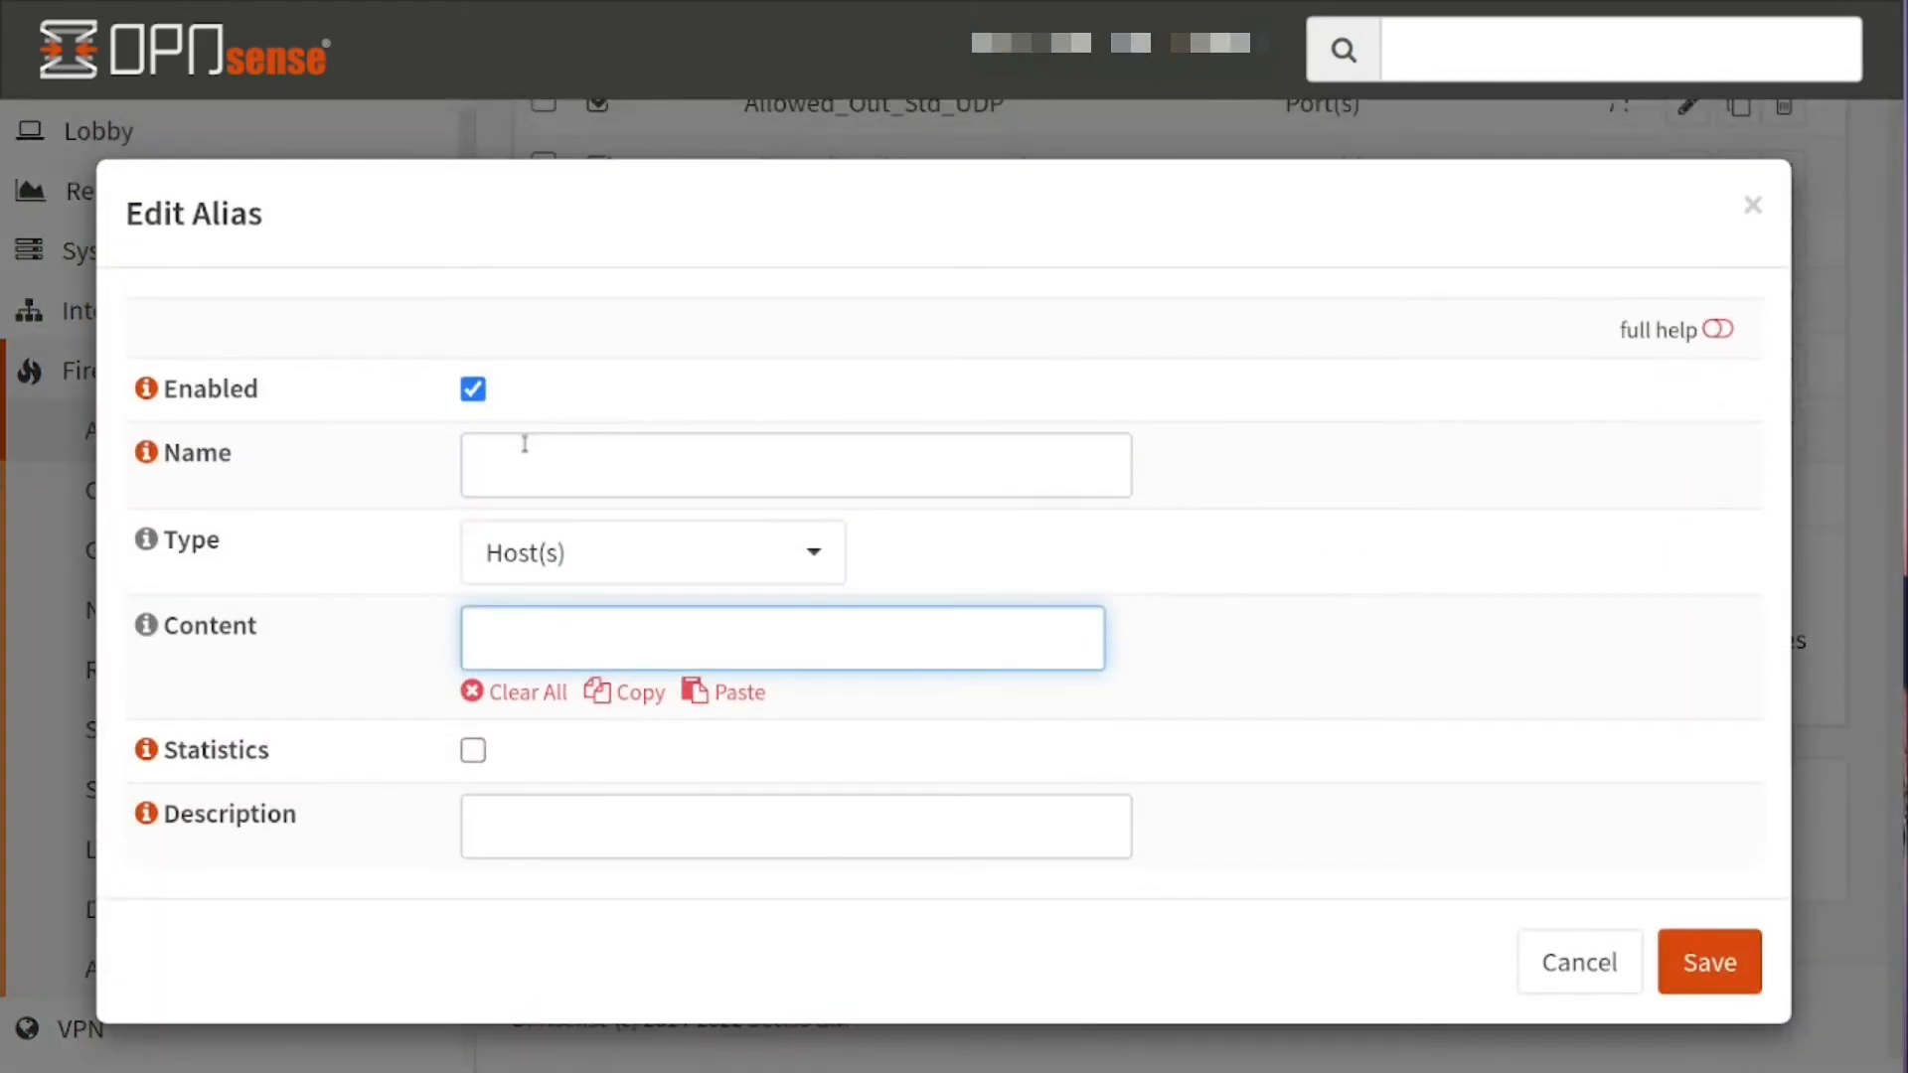
pyautogui.click(793, 465)
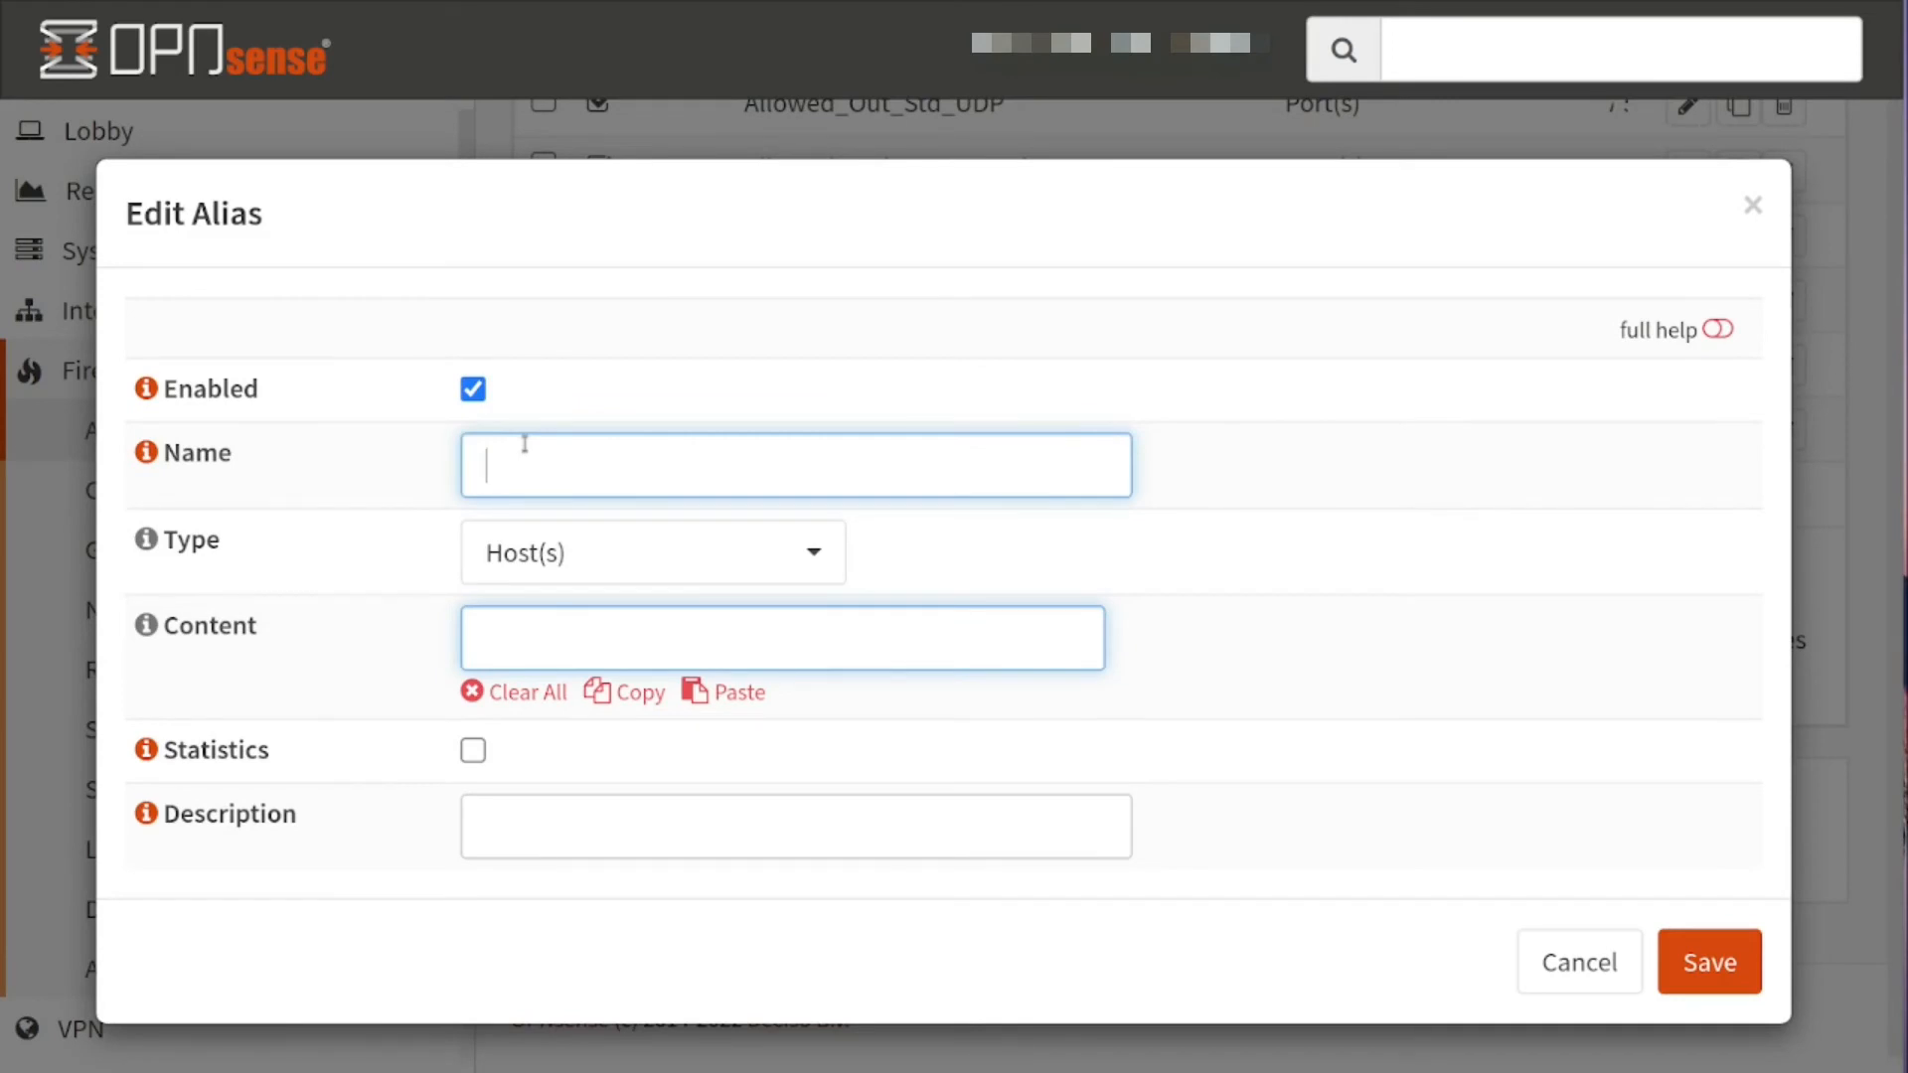
pyautogui.write('90')
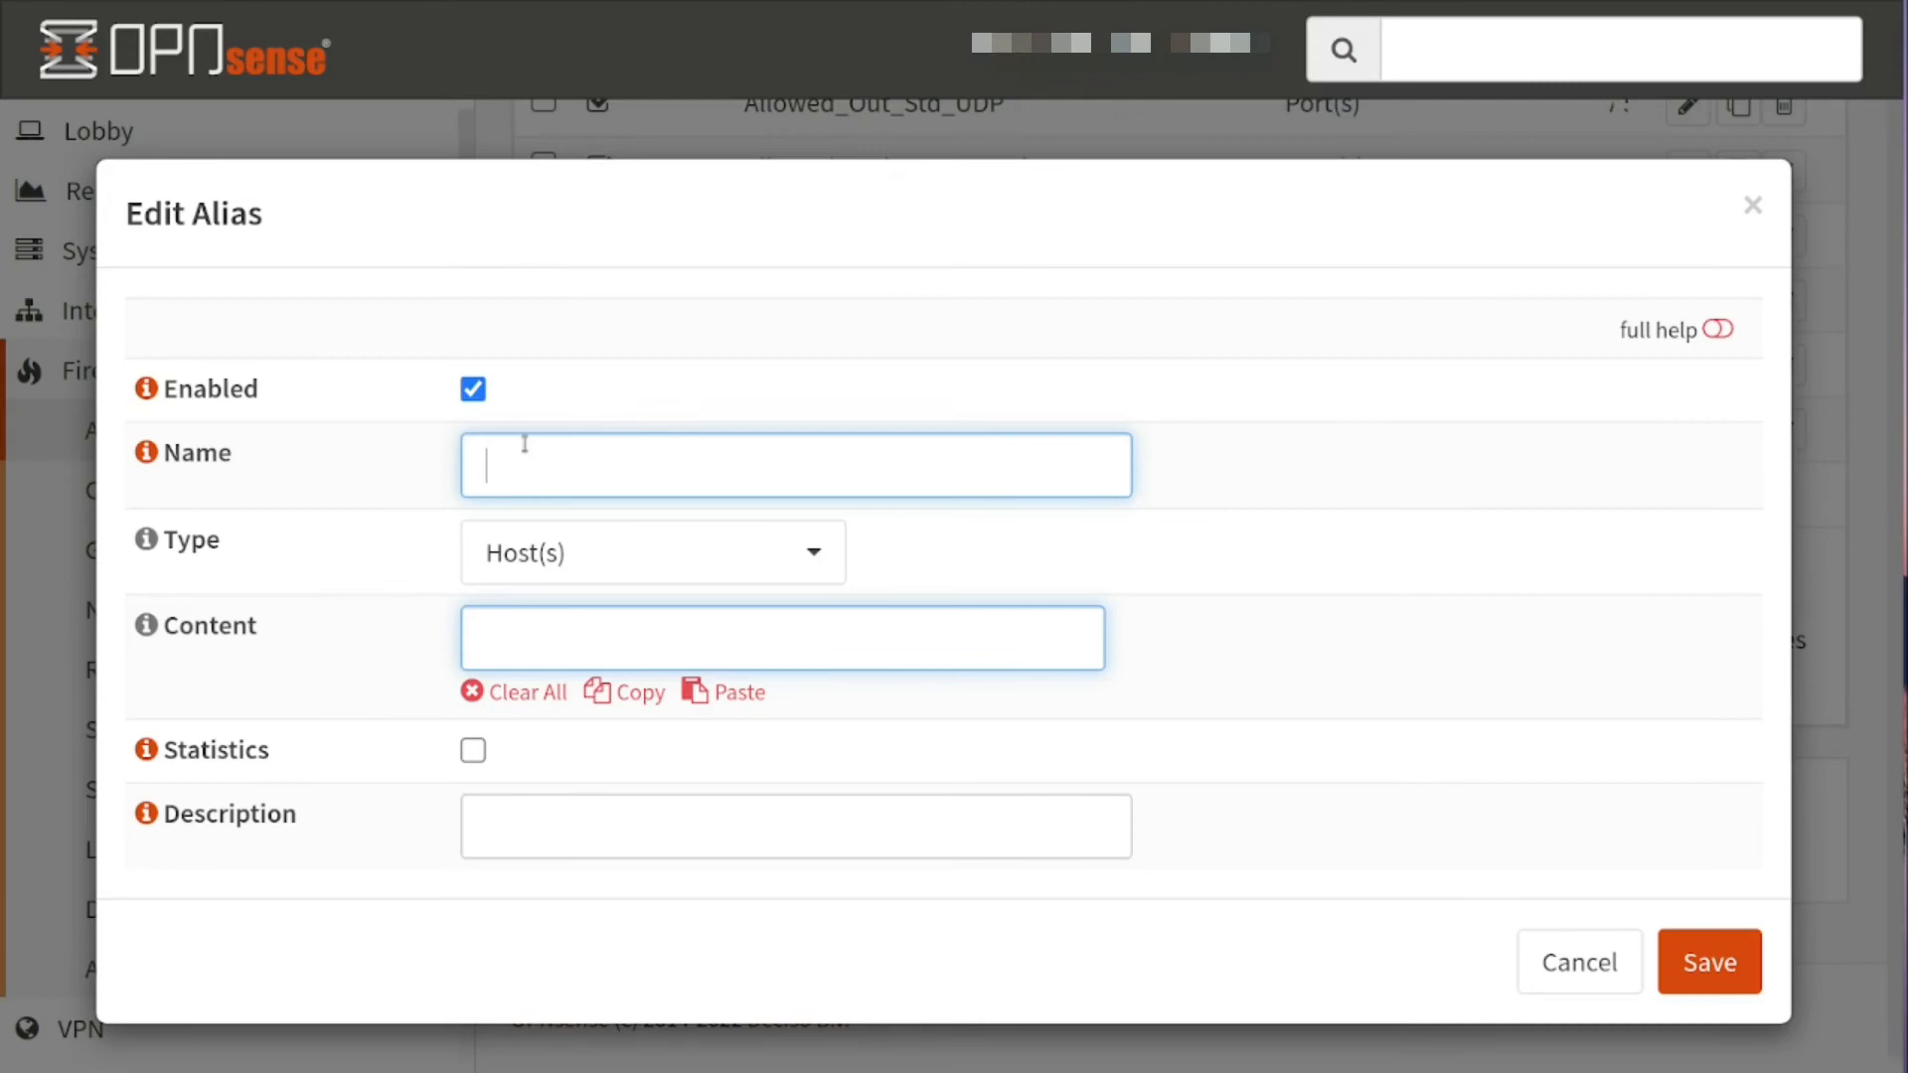
pyautogui.write('Minio_Service')
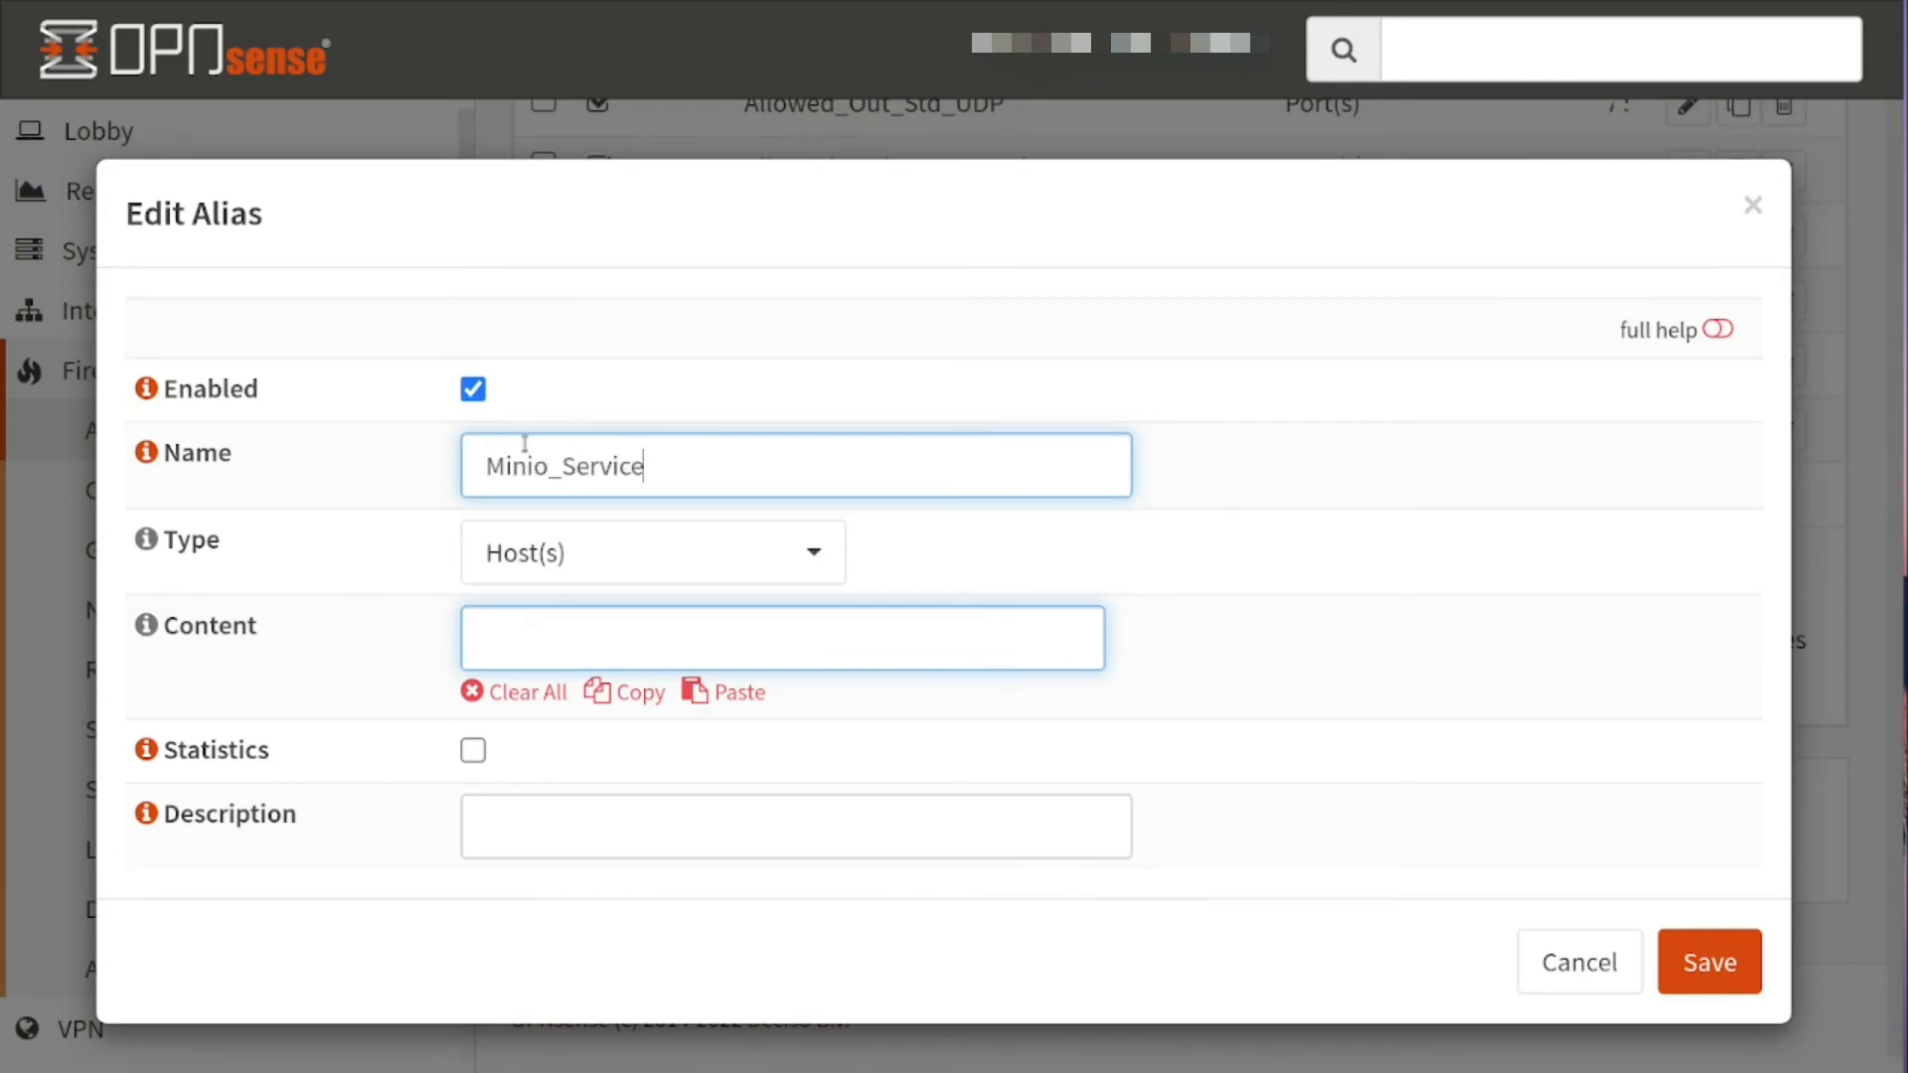
# Make it a Port(s) alias with ports 9000 and 9001, description Minio Services, and save
pyautogui.click(653, 553)
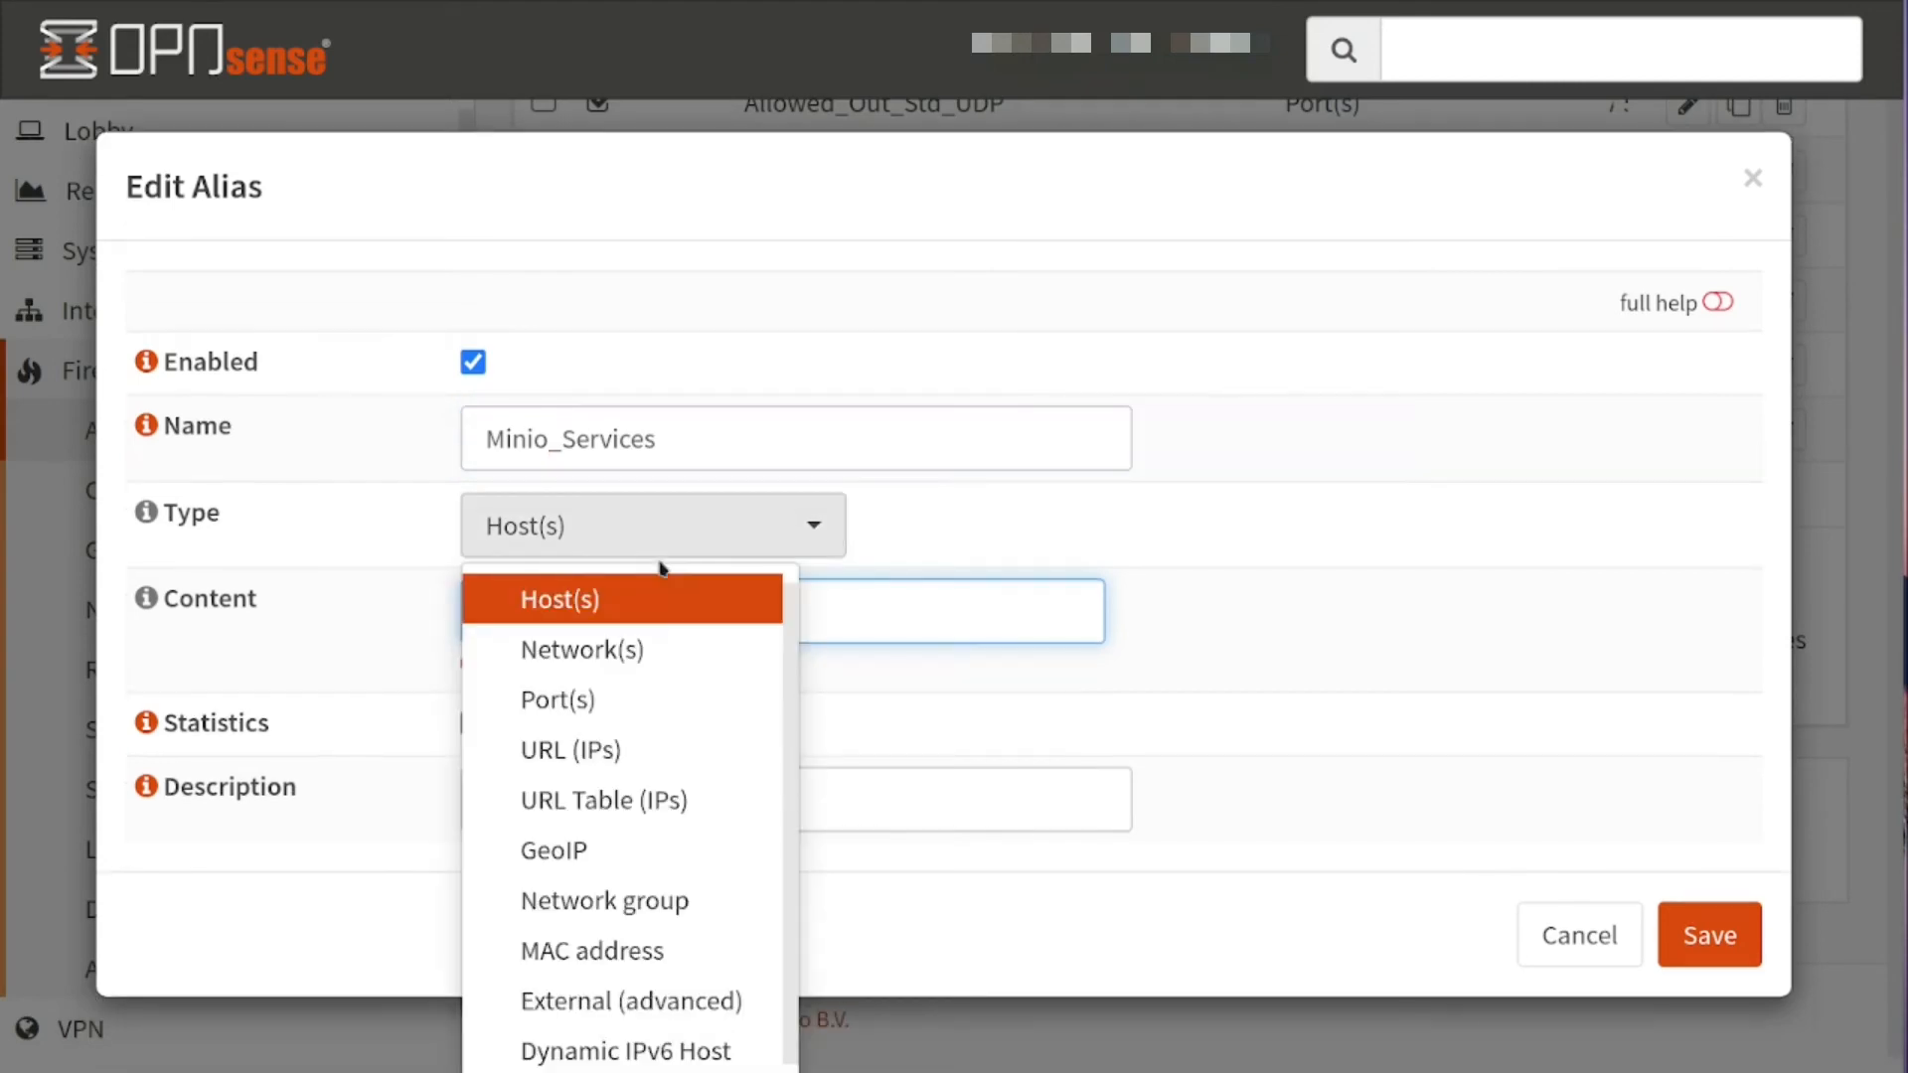
pyautogui.click(557, 700)
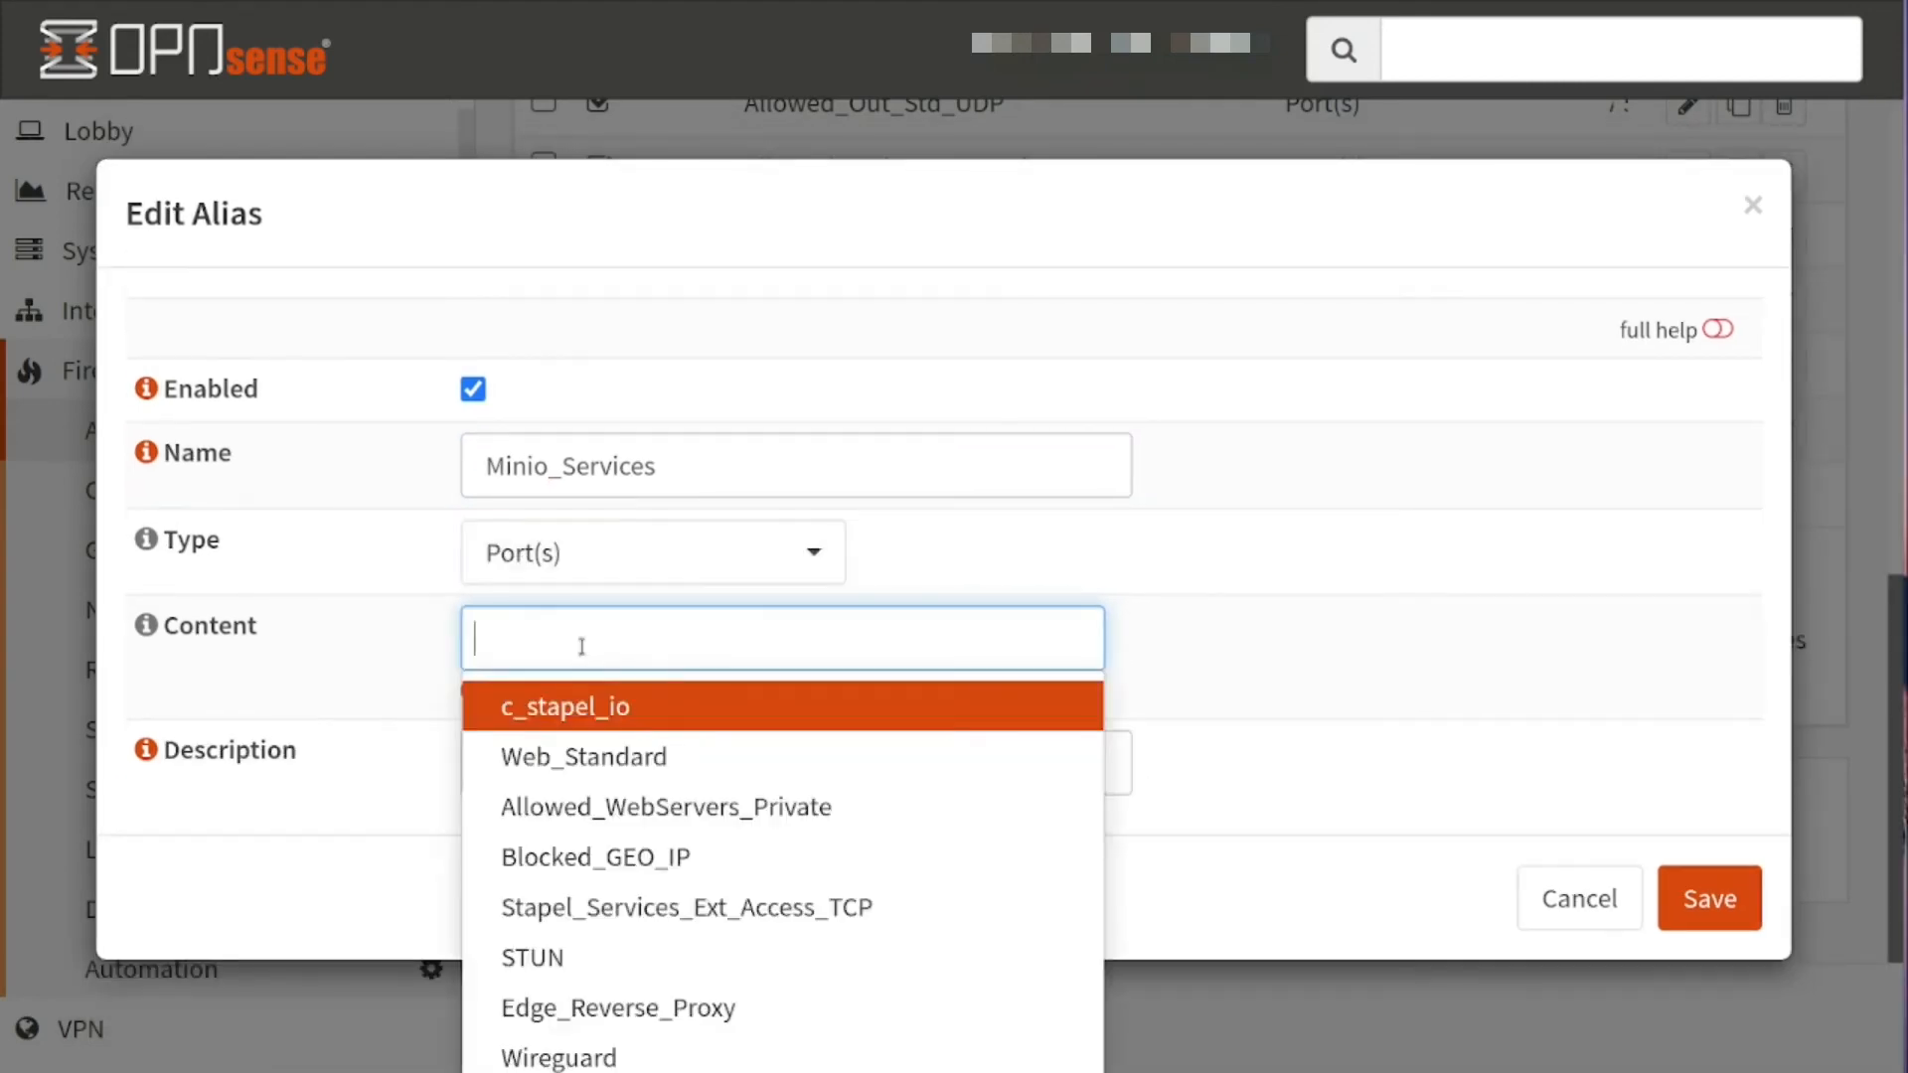
pyautogui.write('9')
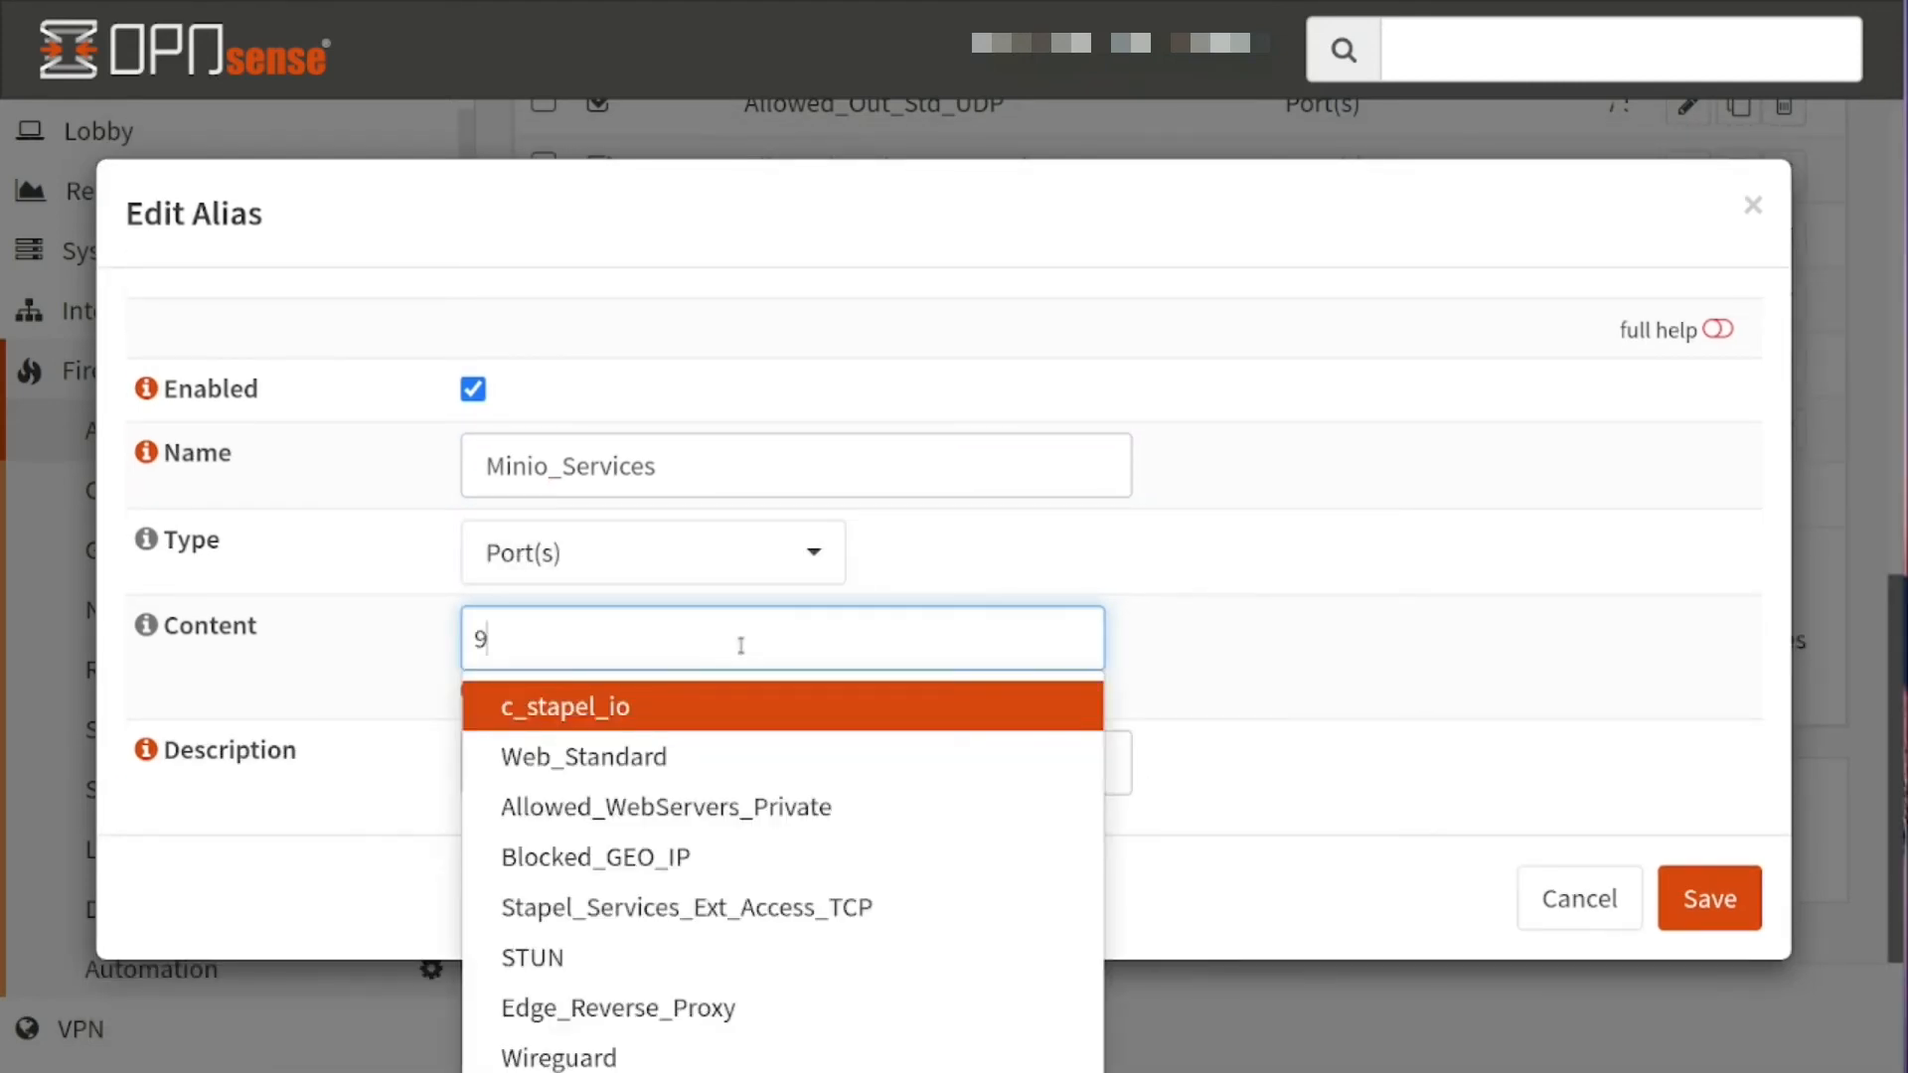
pyautogui.write('000')
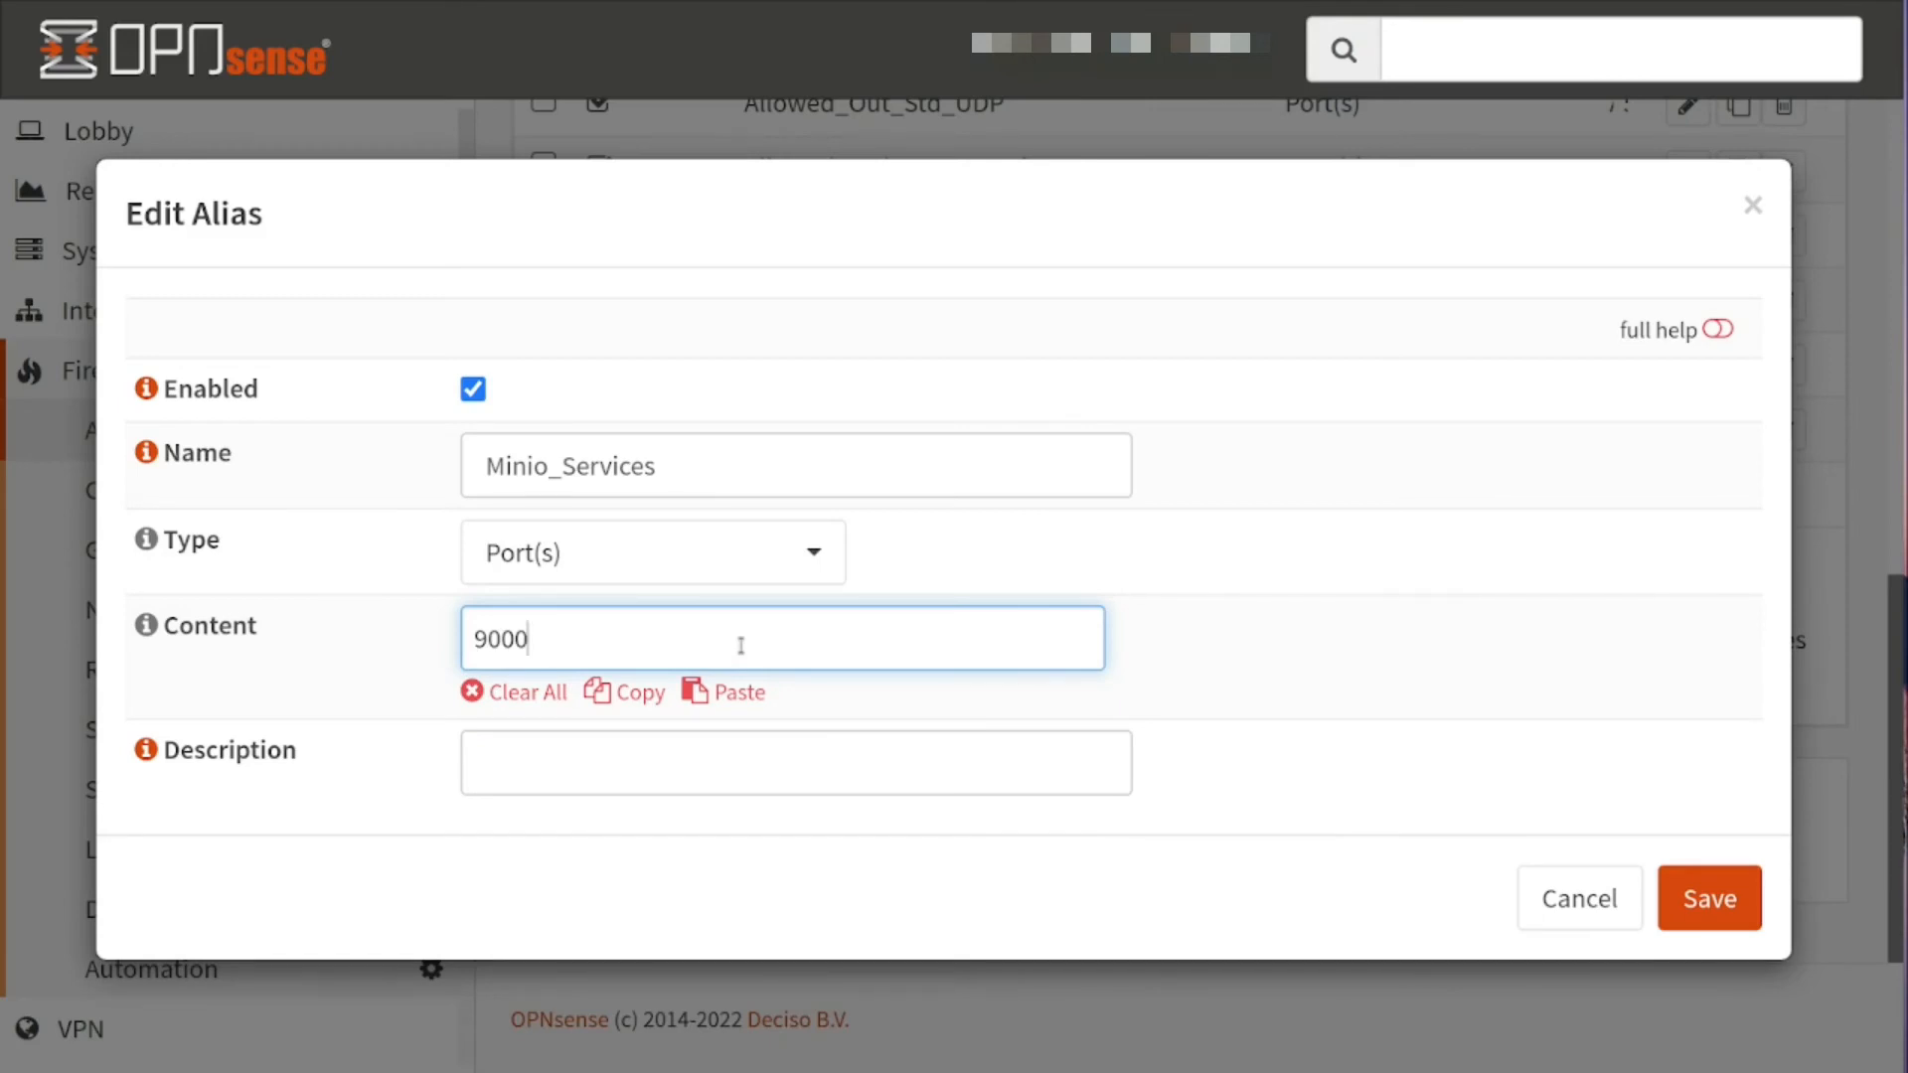
pyautogui.press('Enter')
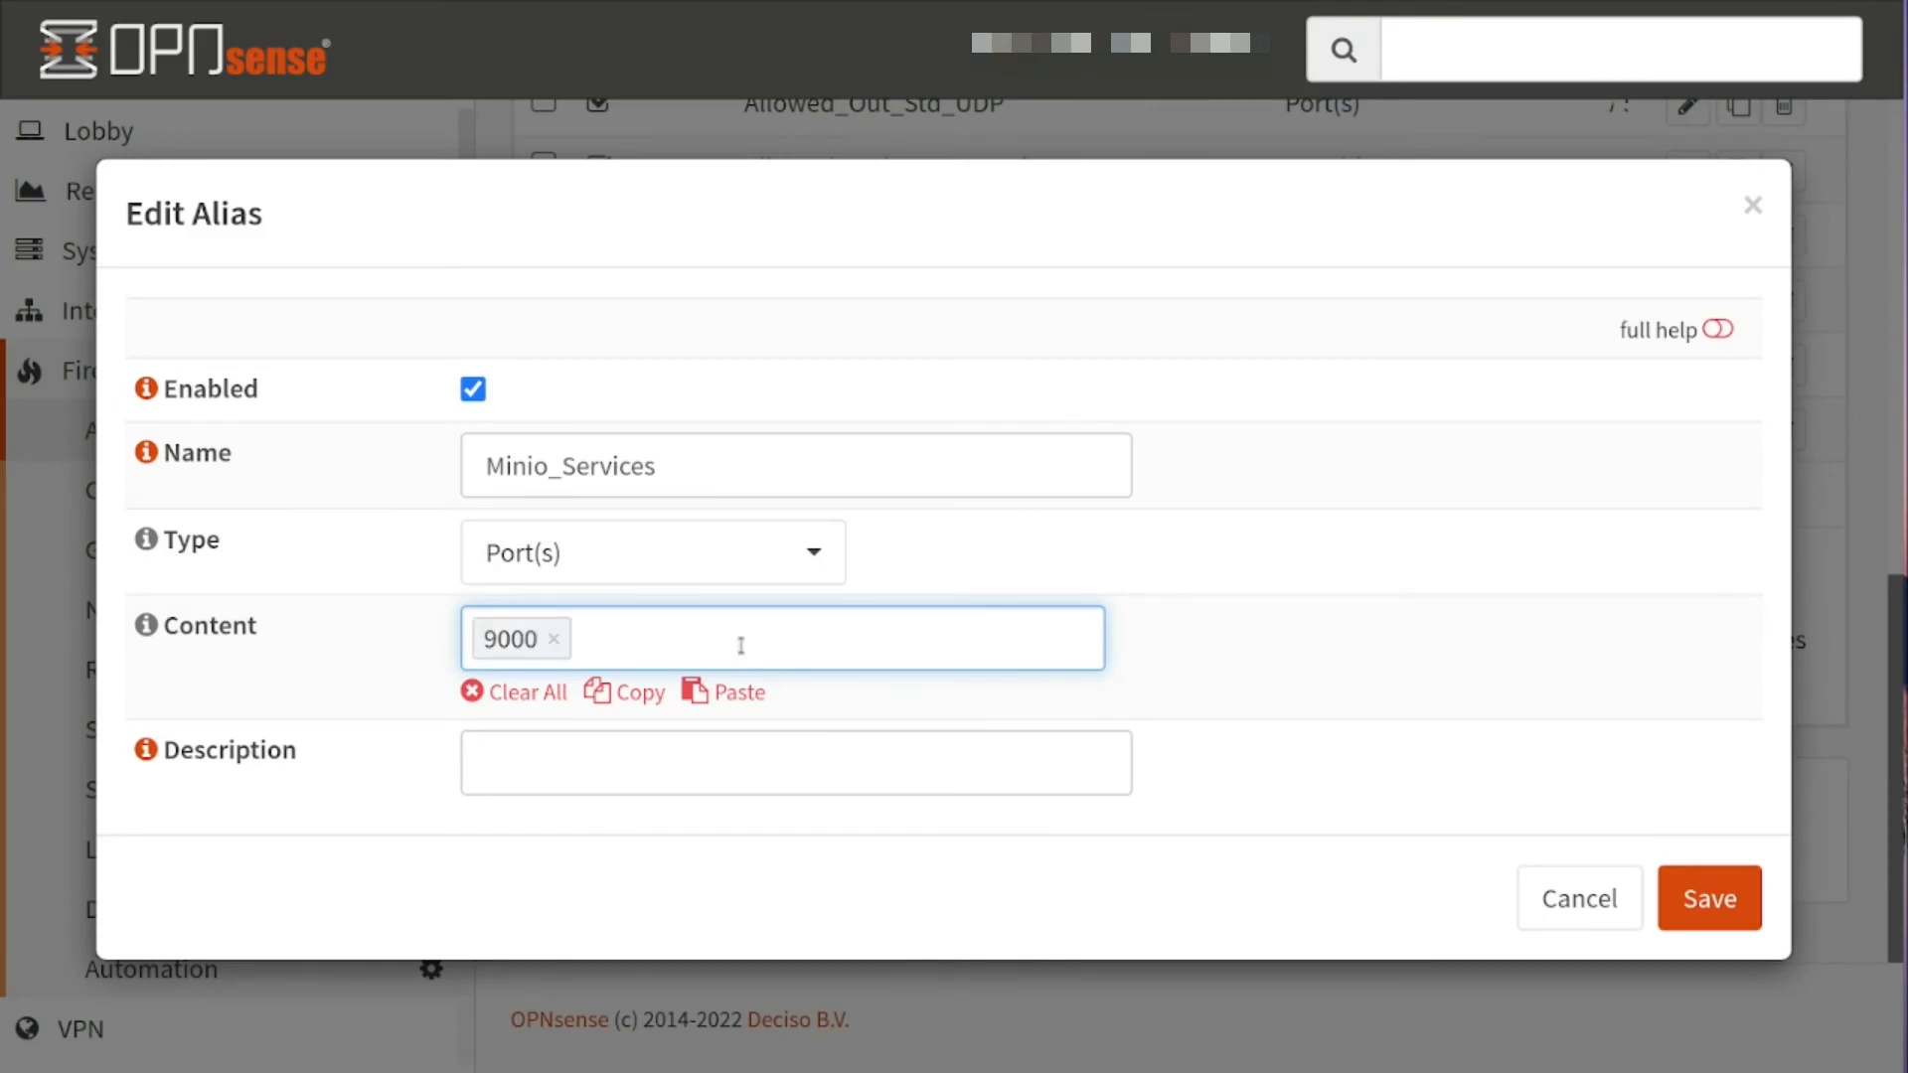
pyautogui.write('900')
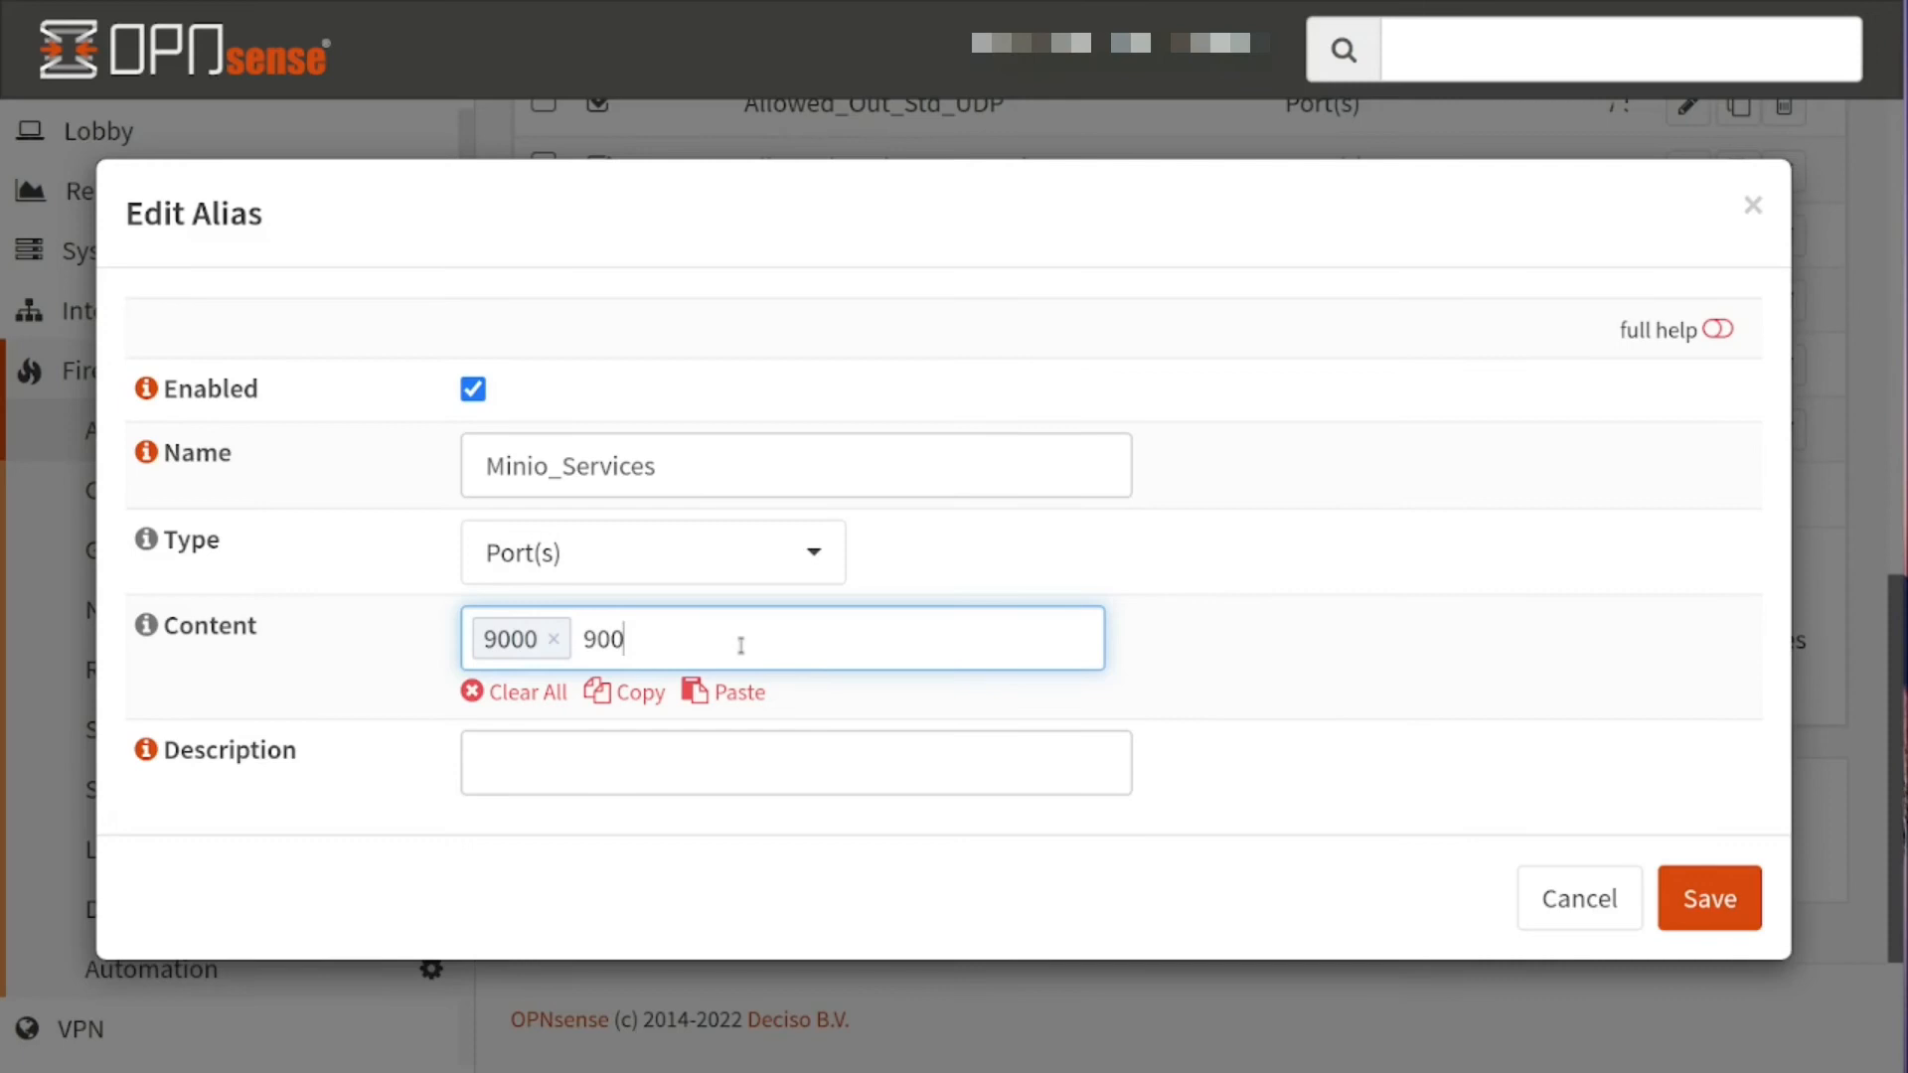
pyautogui.write('1')
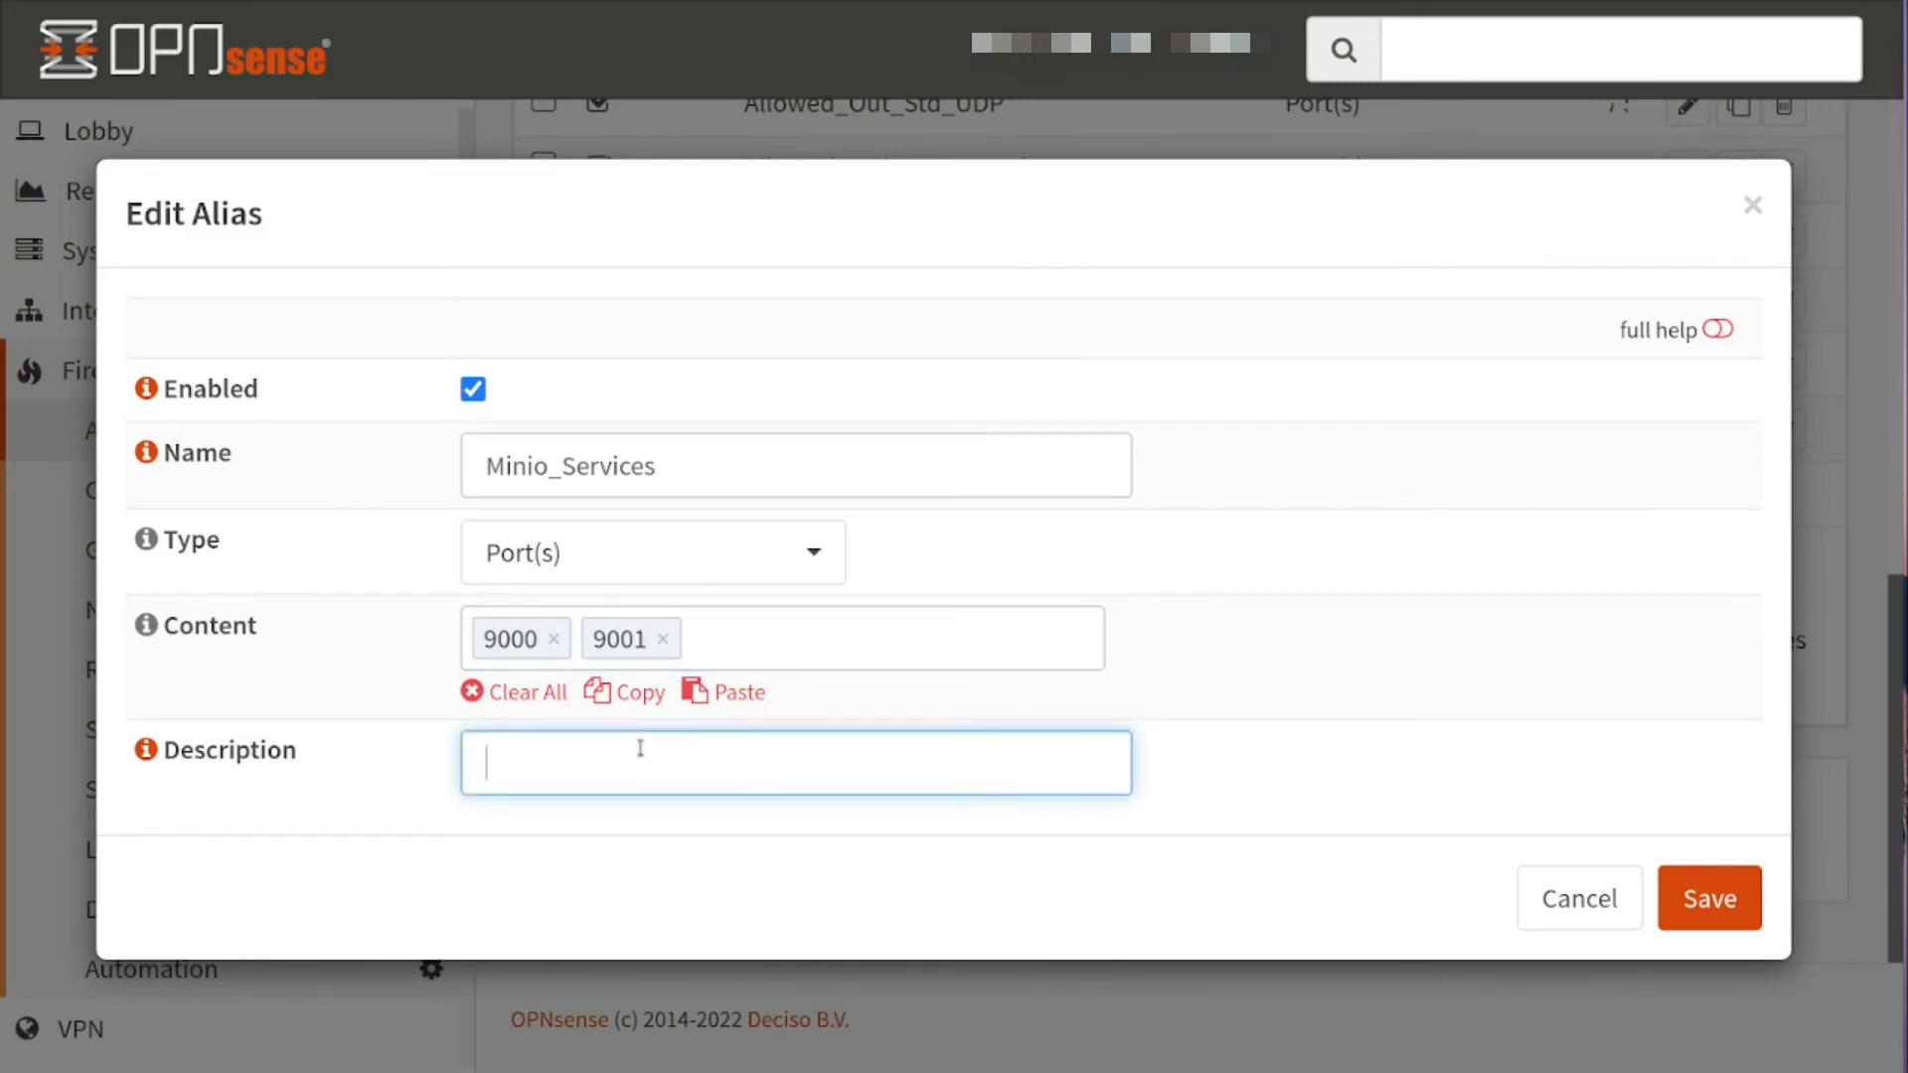
pyautogui.write('Minio Services')
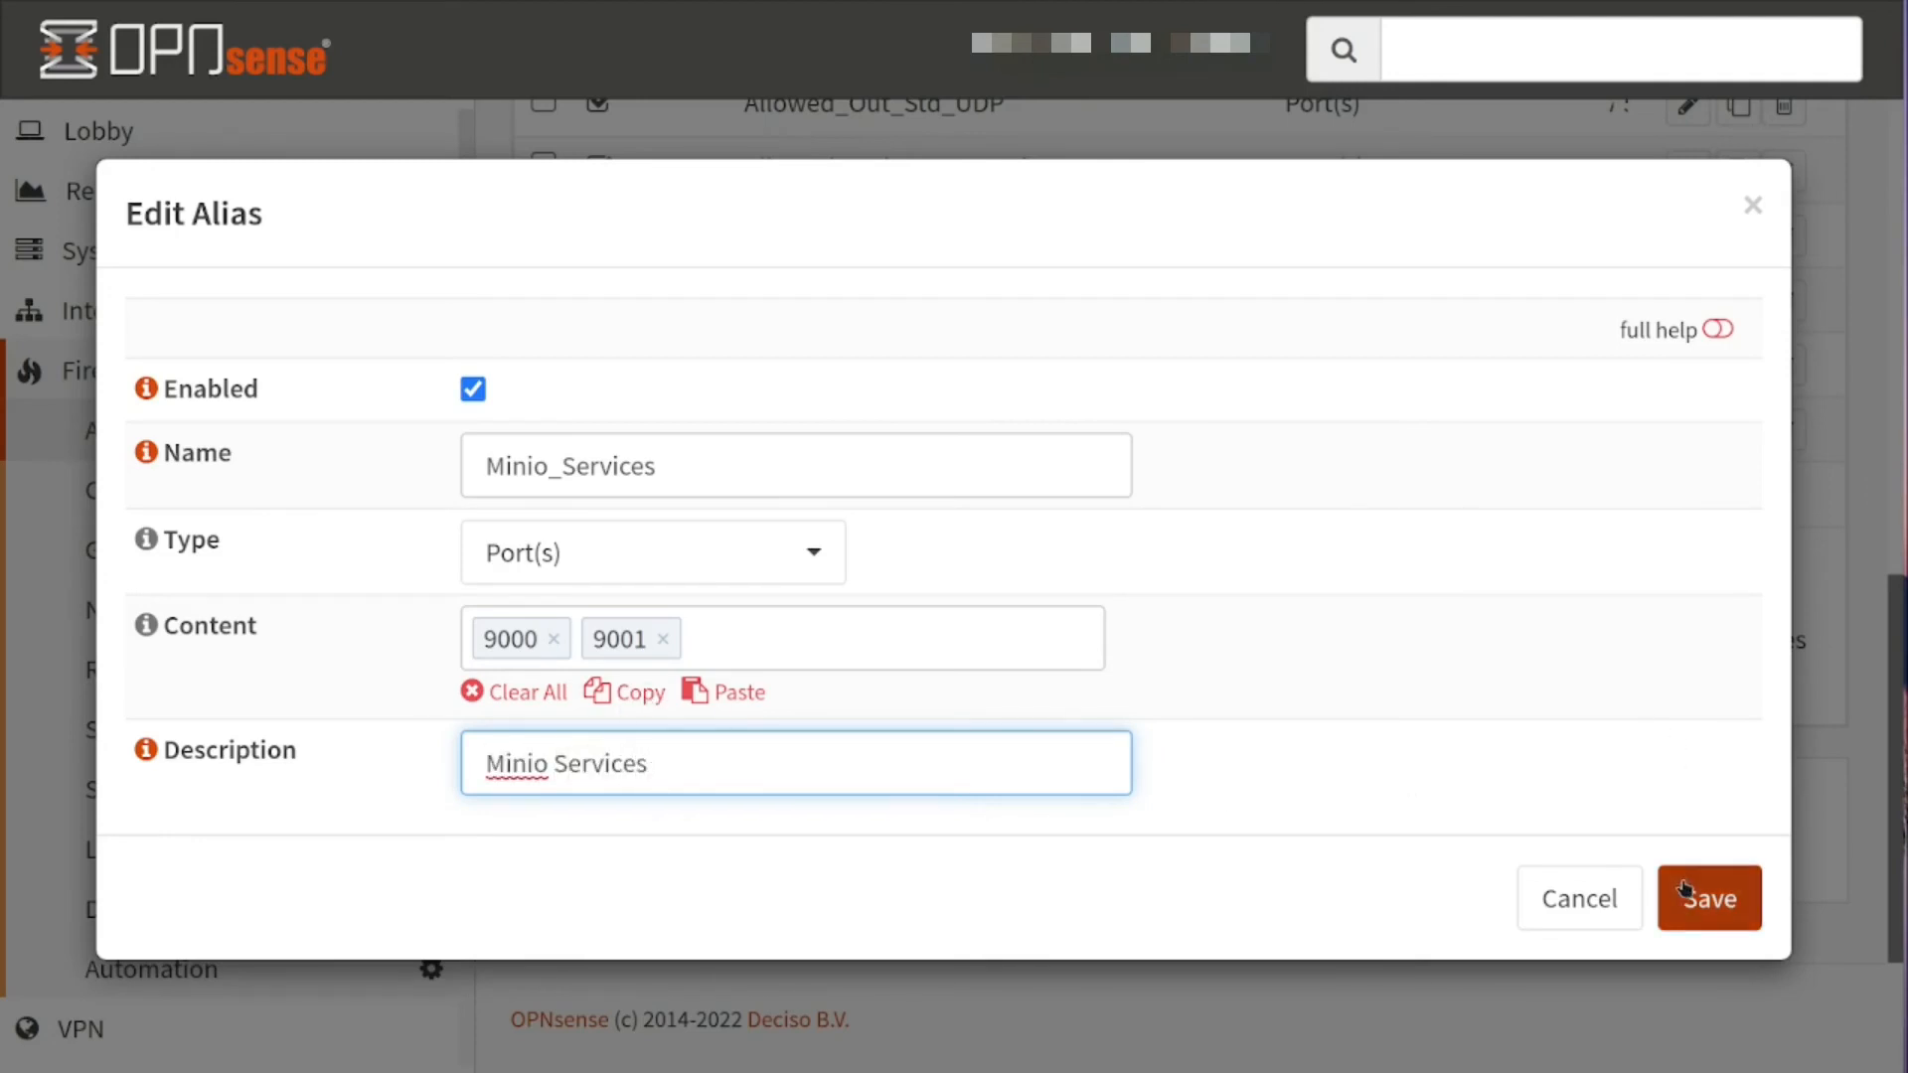
pyautogui.click(1709, 898)
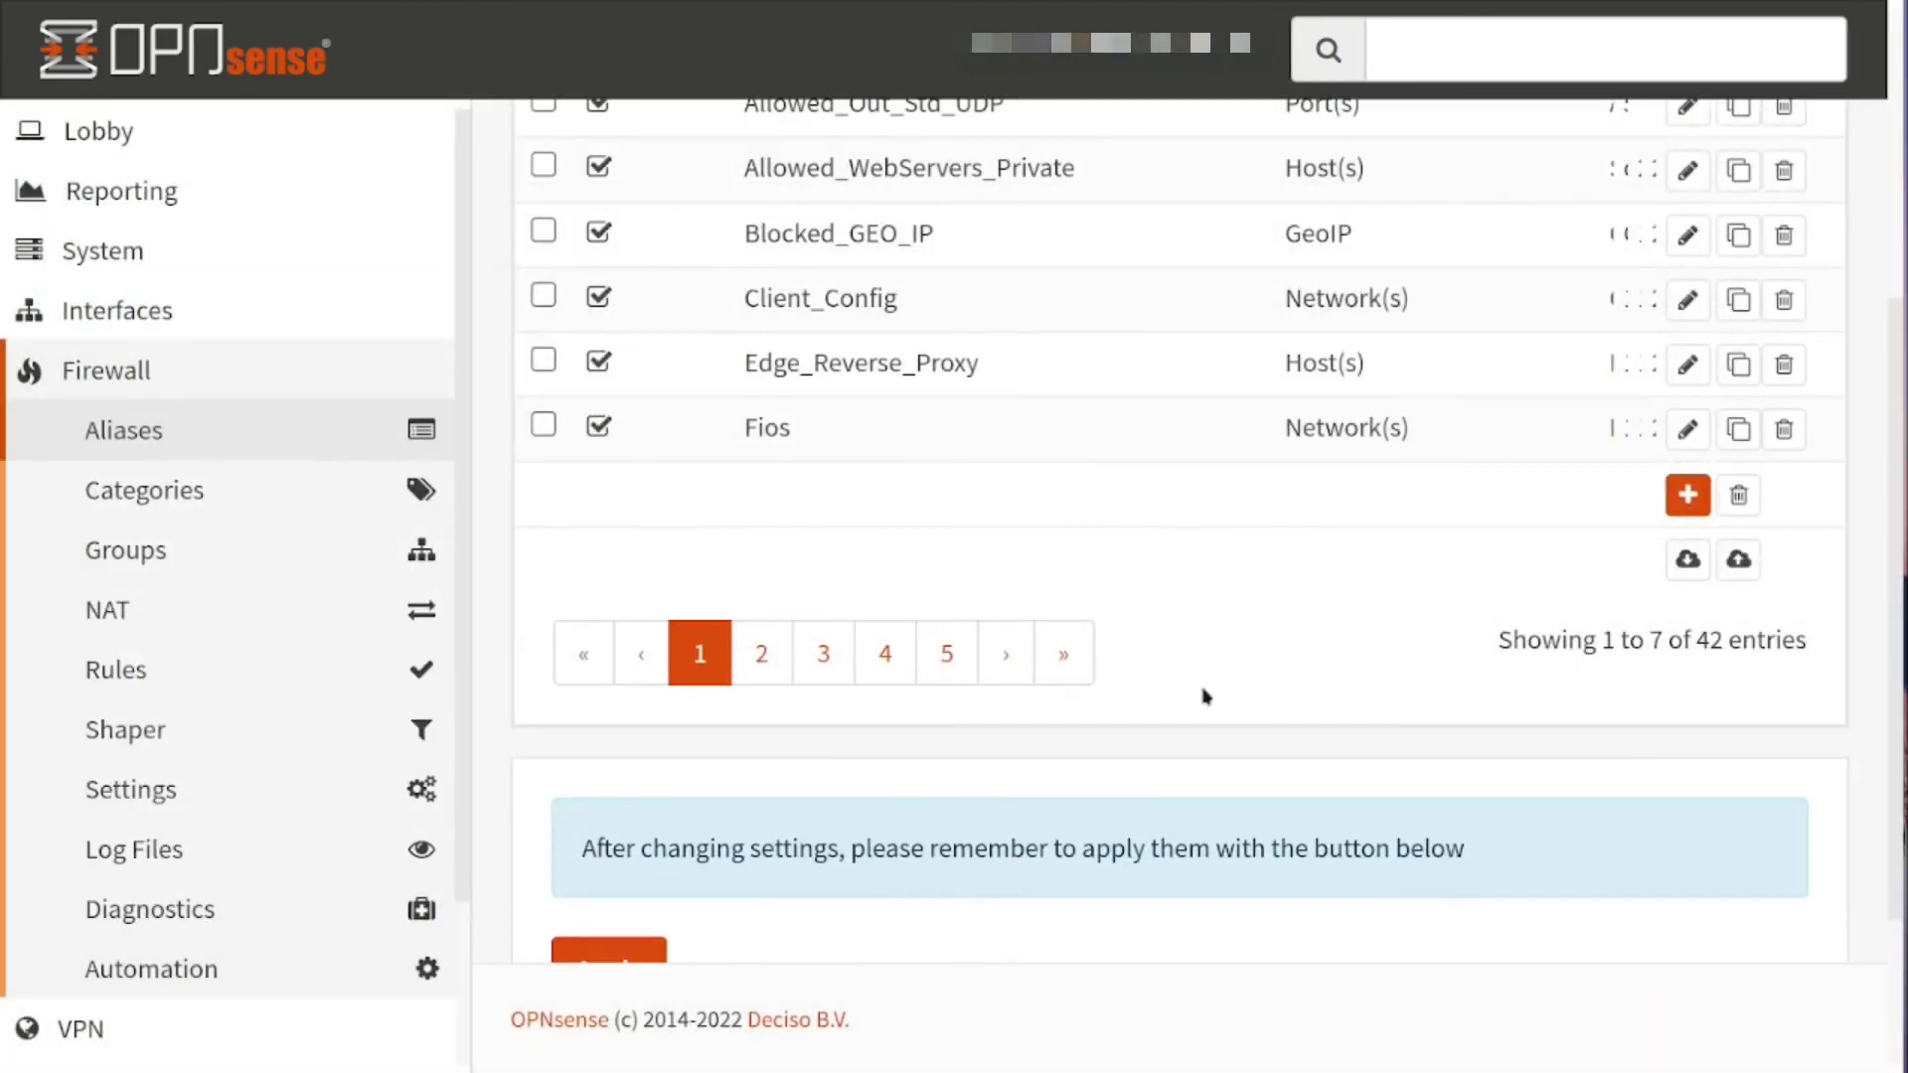
# Apply the pending alias changes and expand System > Configuration in the sidebar
pyautogui.click(624, 807)
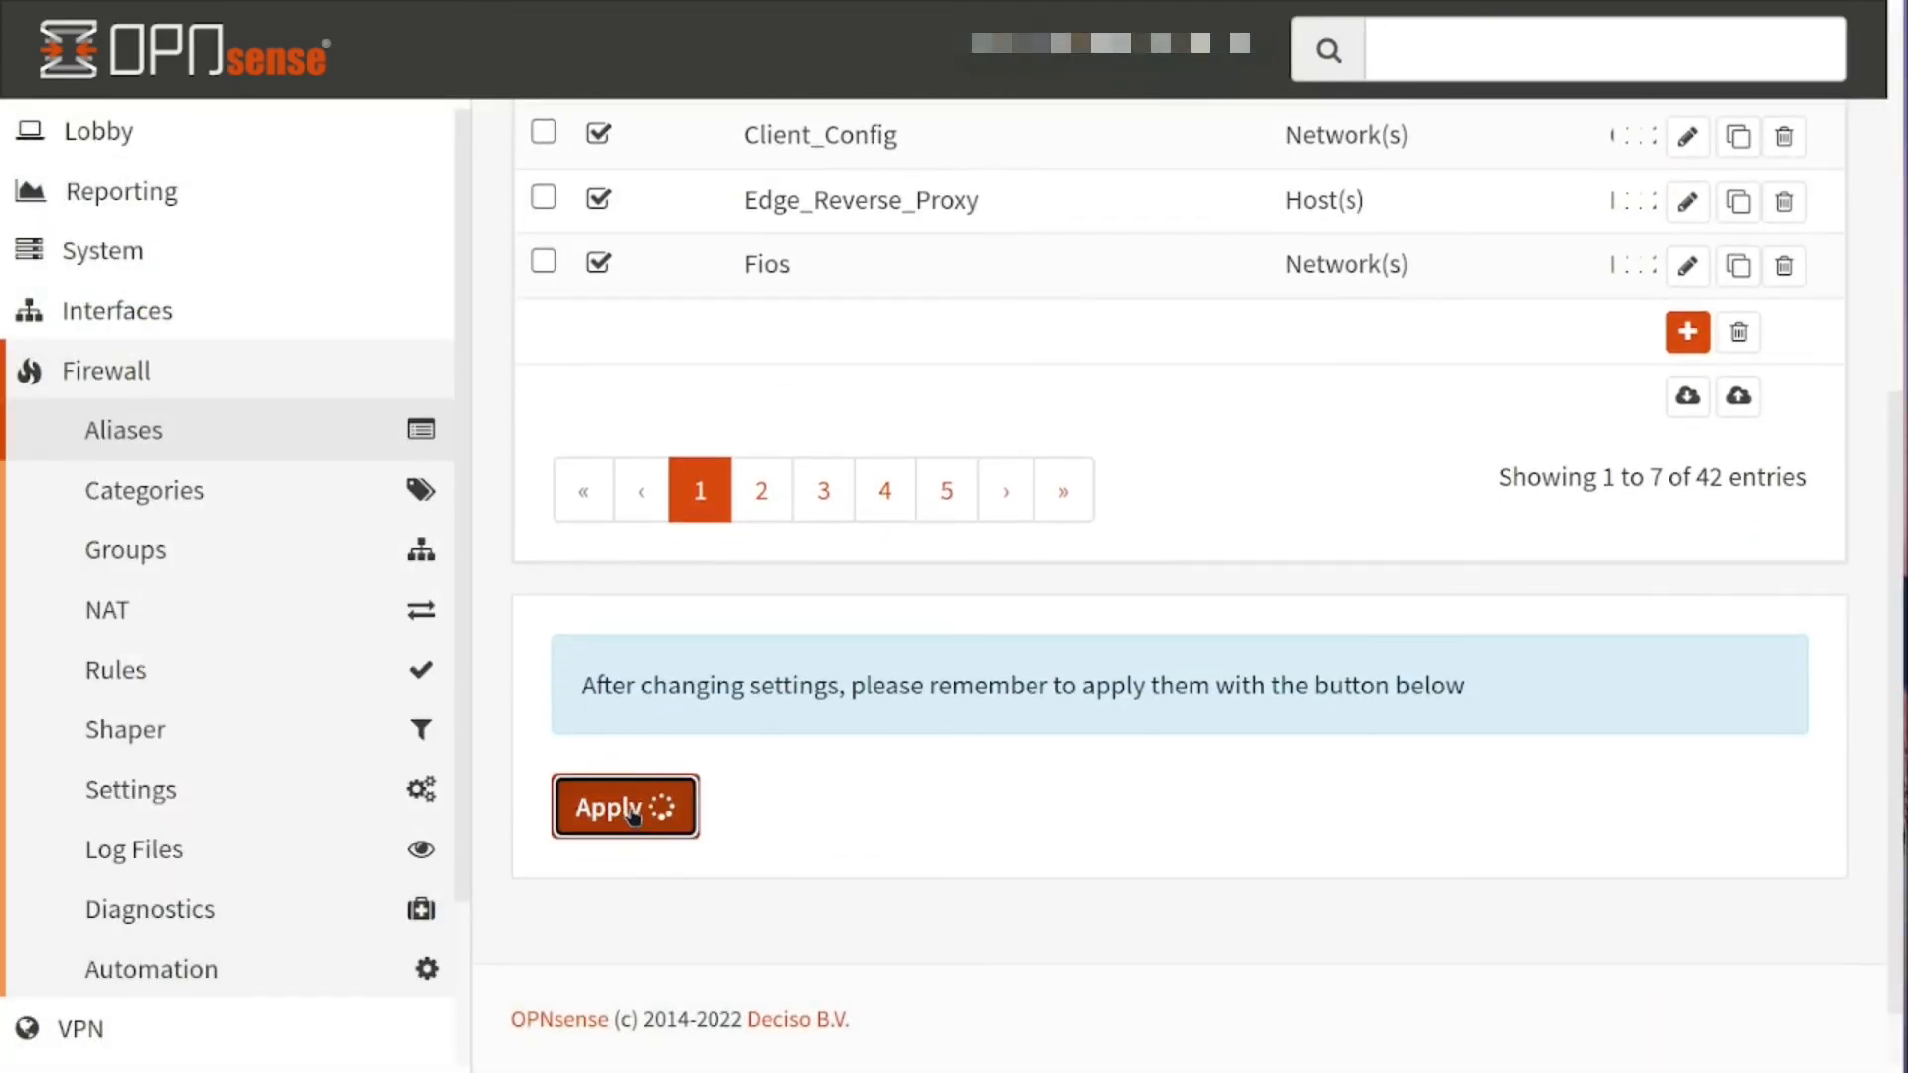
pyautogui.click(622, 807)
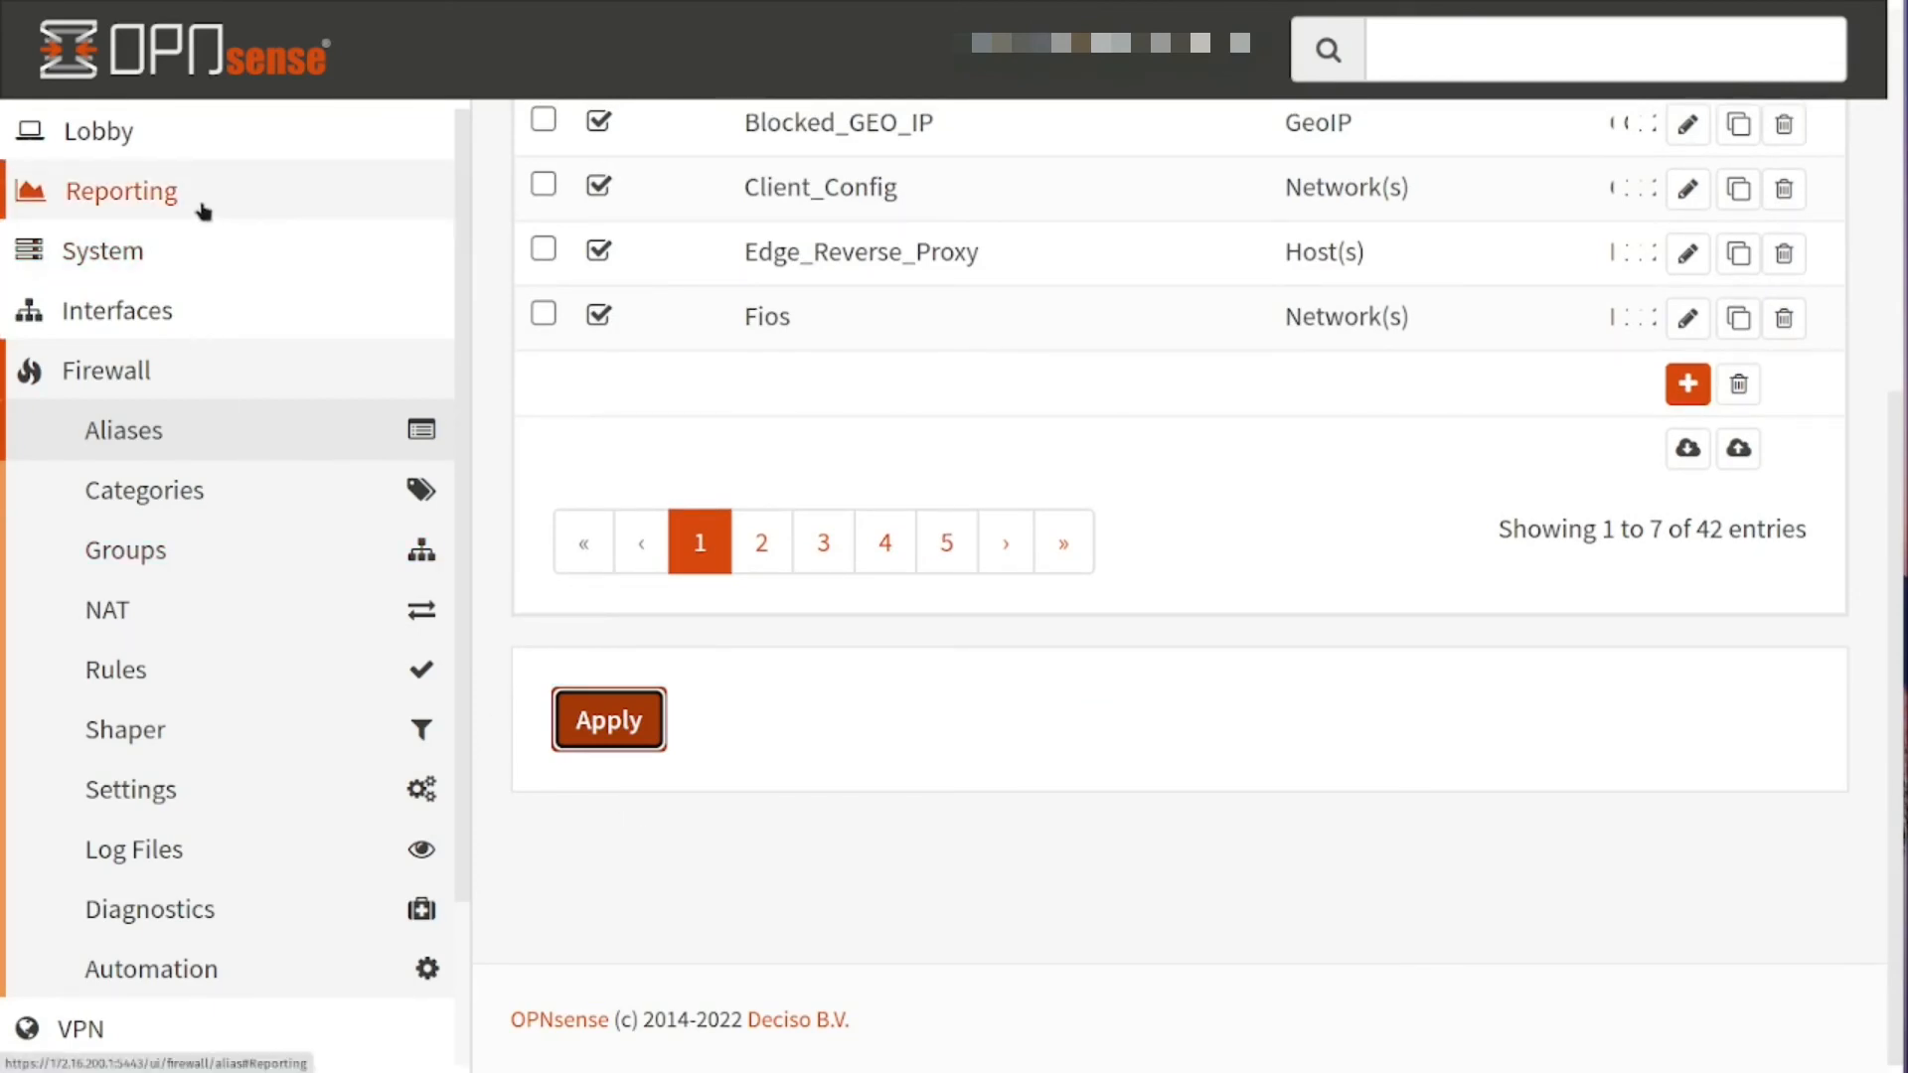
pyautogui.click(101, 251)
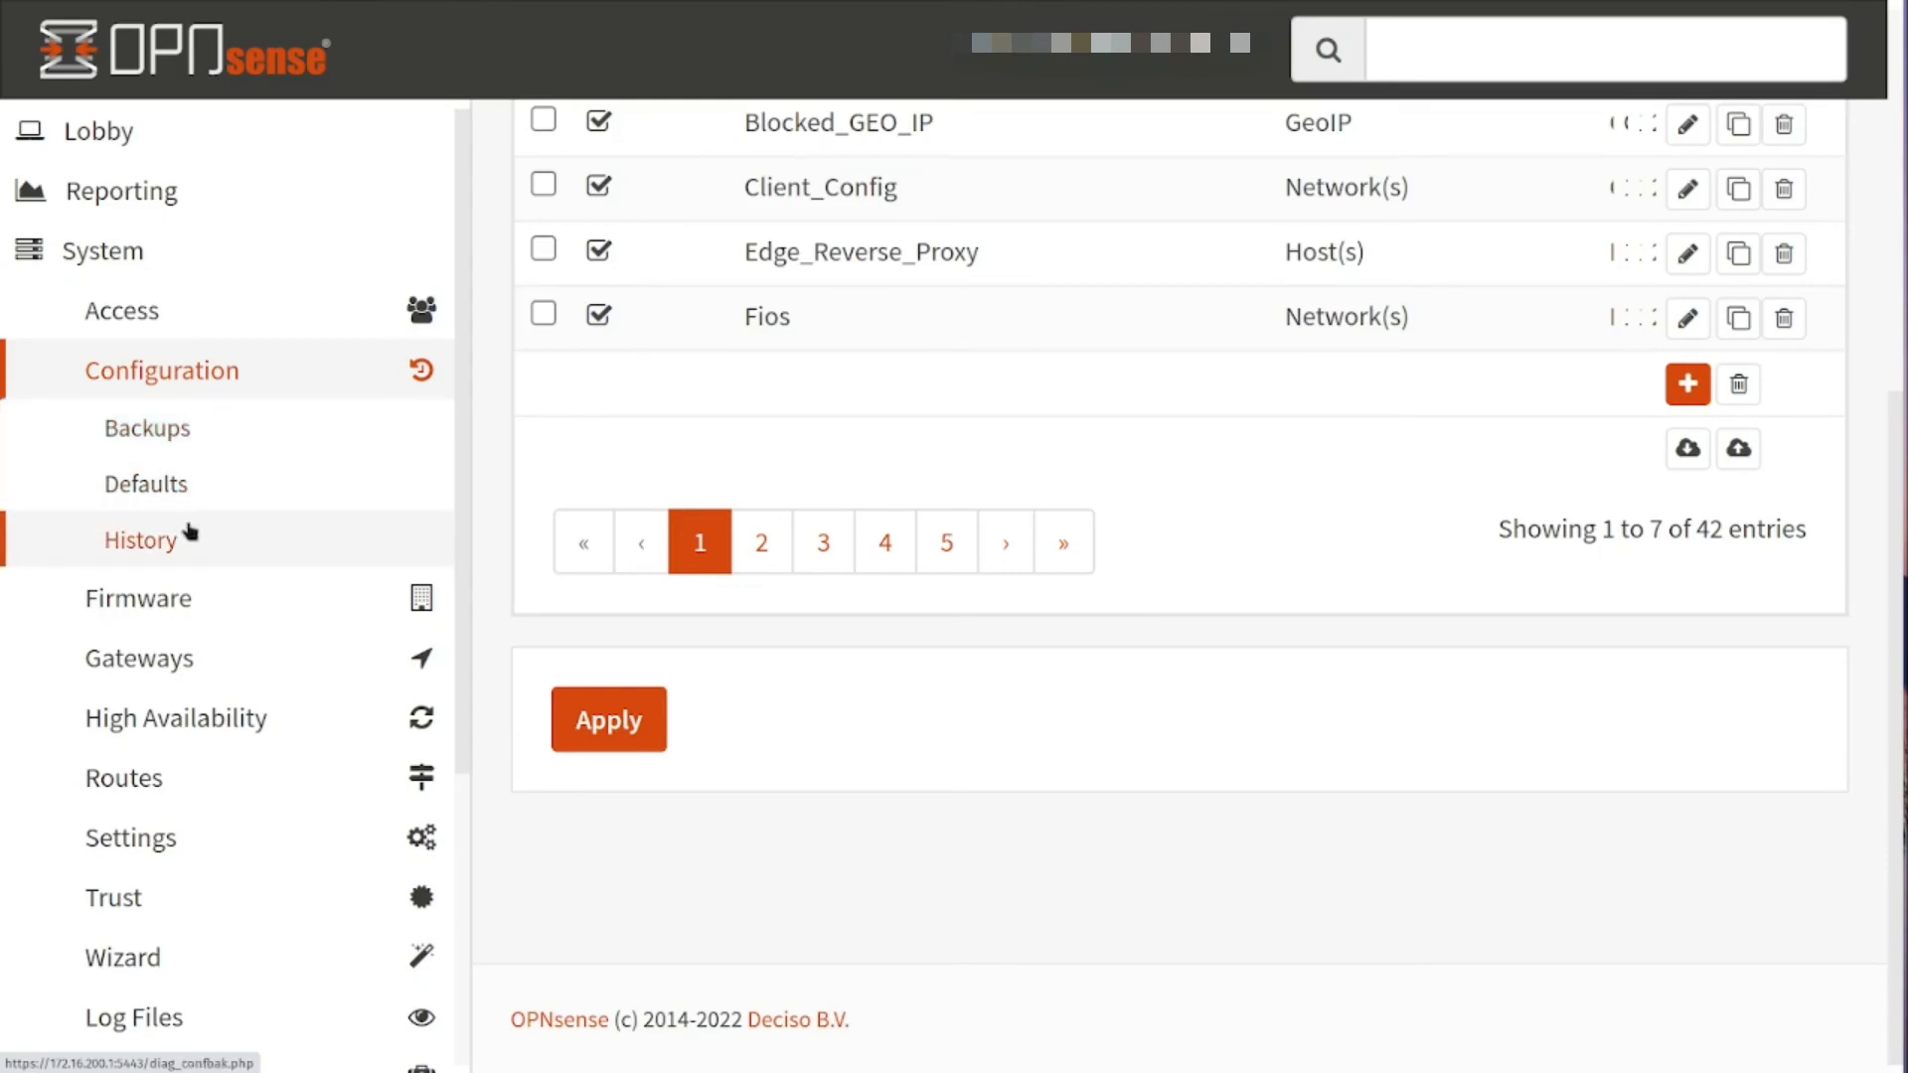
# Open Configuration History to see the new 2/17/22 15:43 revisions
pyautogui.click(139, 540)
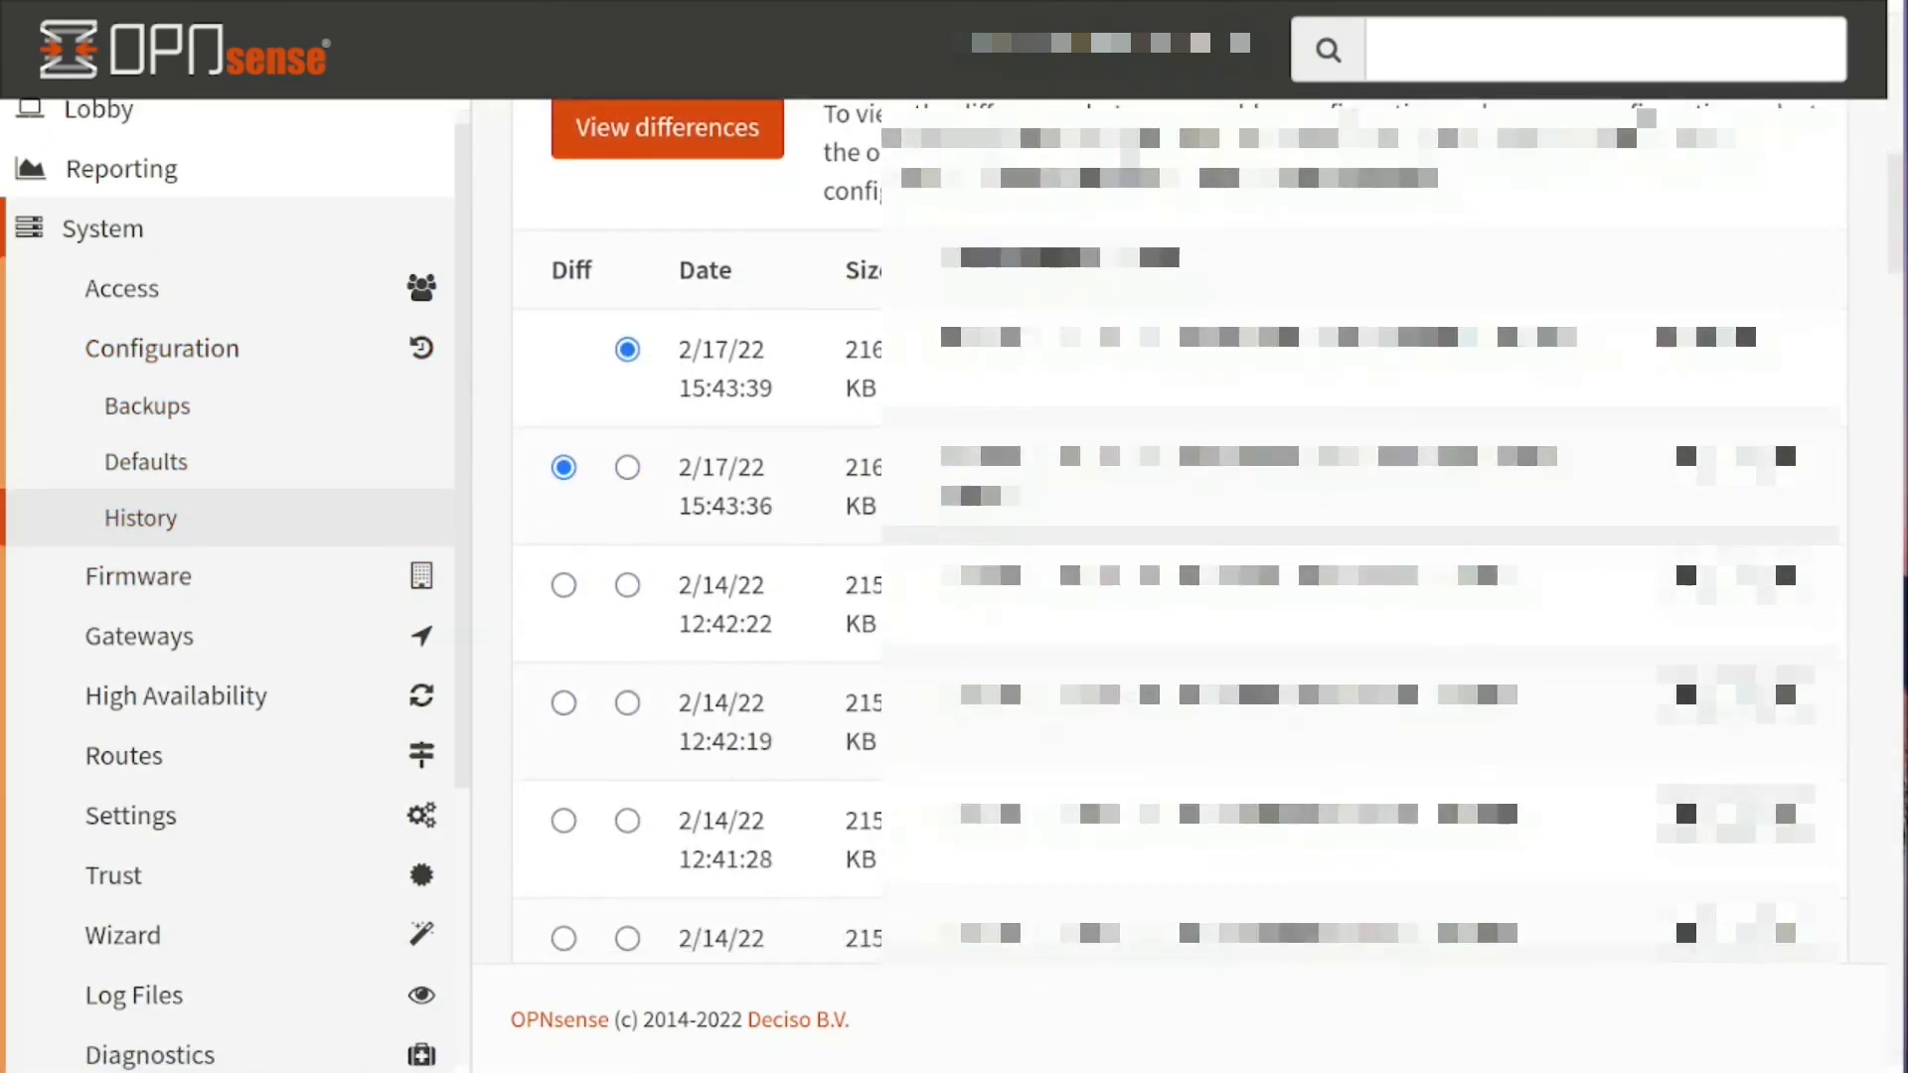
pyautogui.moveTo(769, 367)
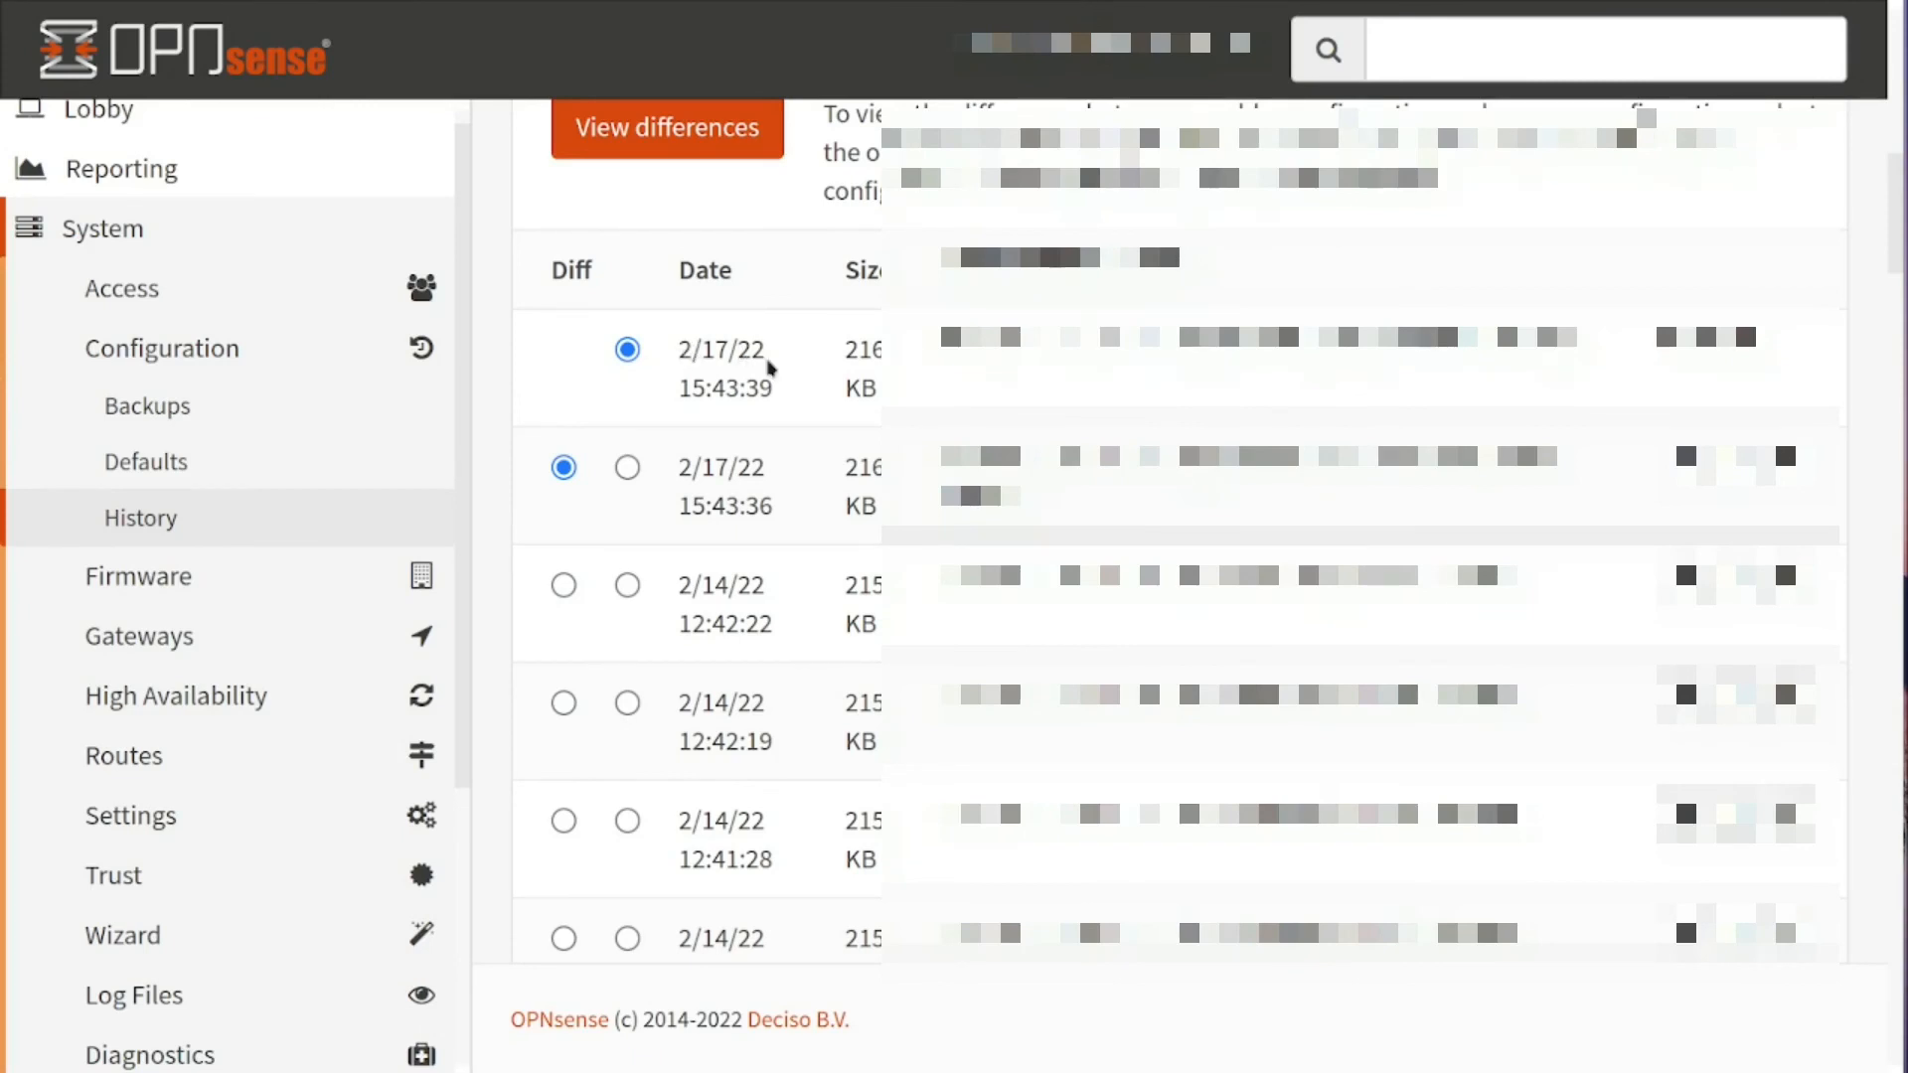
pyautogui.moveTo(835, 552)
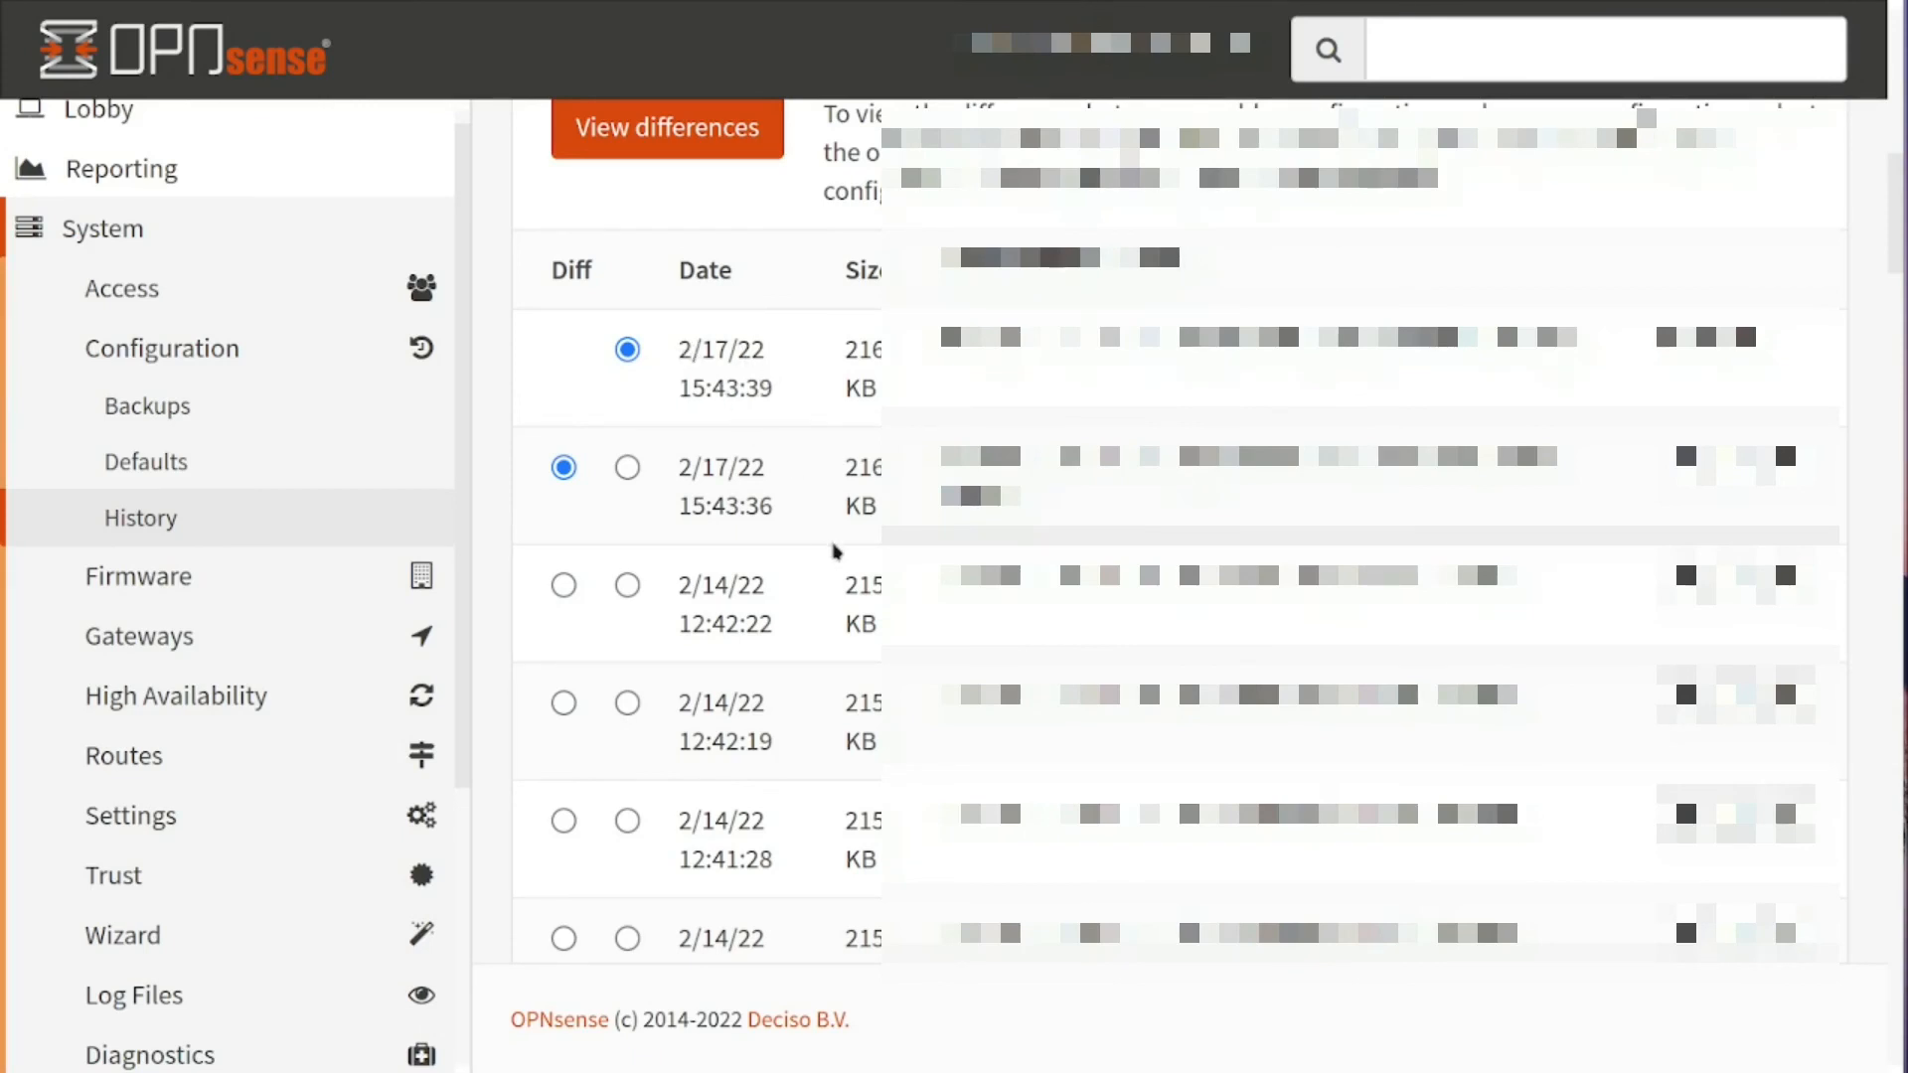